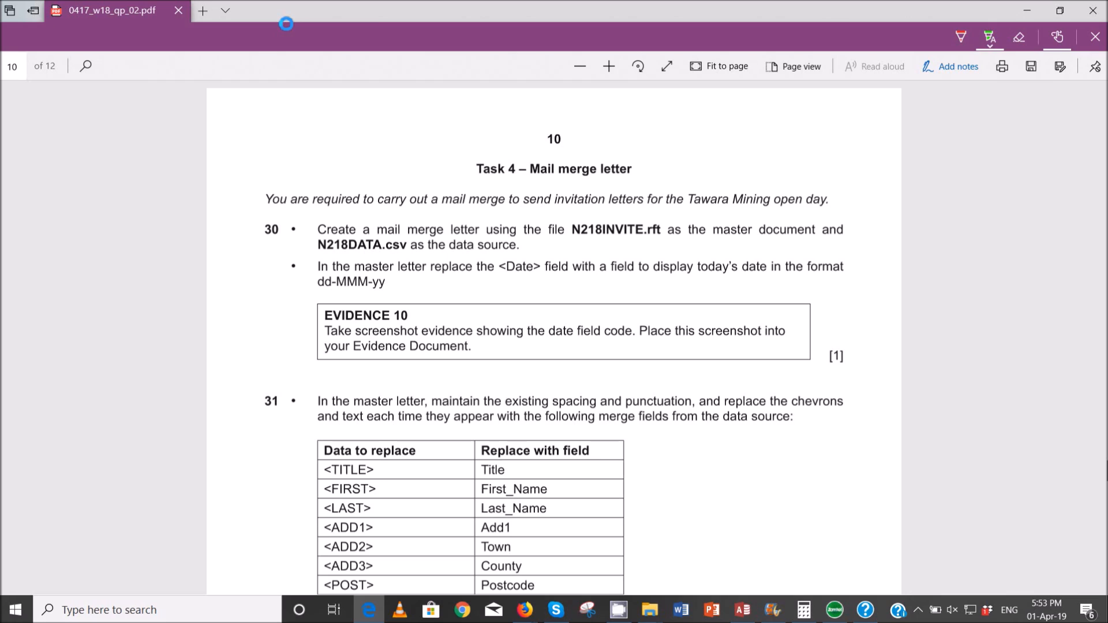
mouse_move(660, 583)
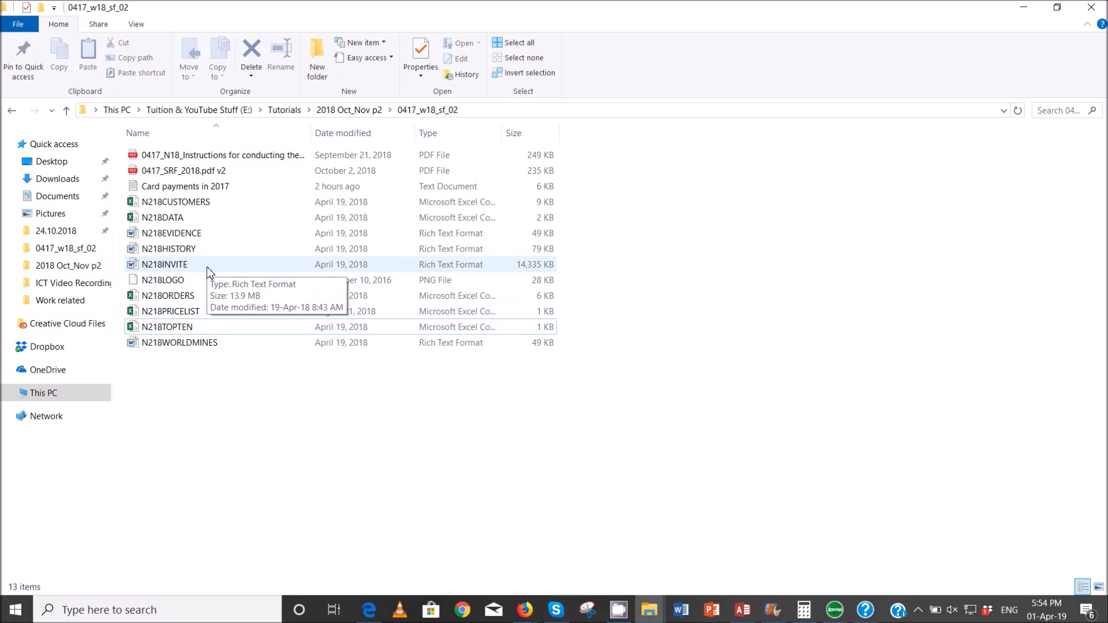
Step: Open the N218INVITE master letter in Word and maximize its window
double_click(165, 264)
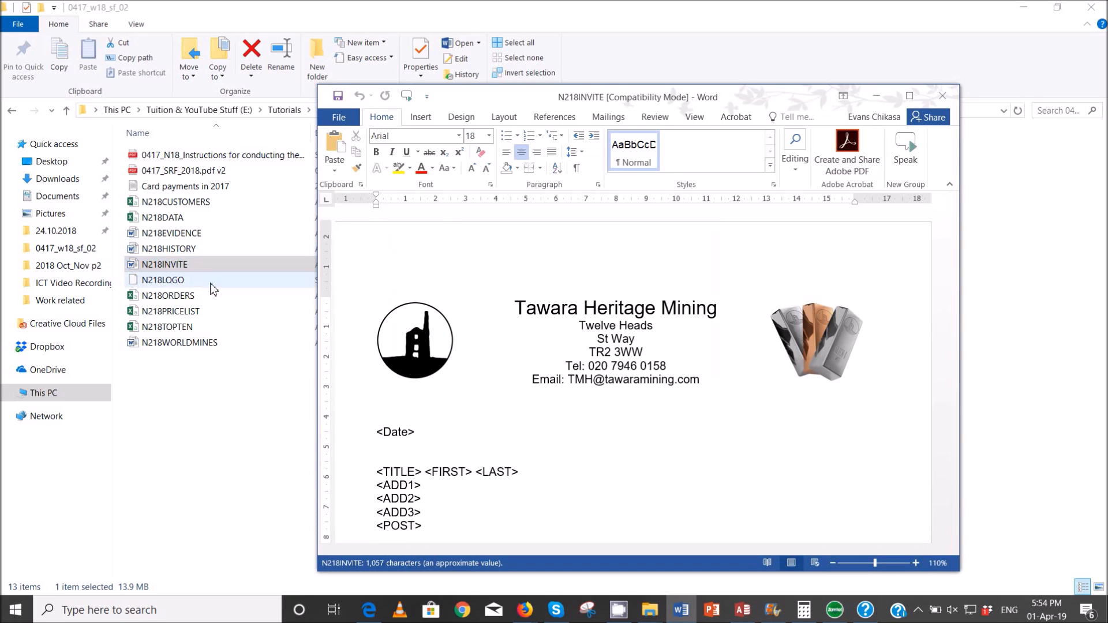
click(909, 95)
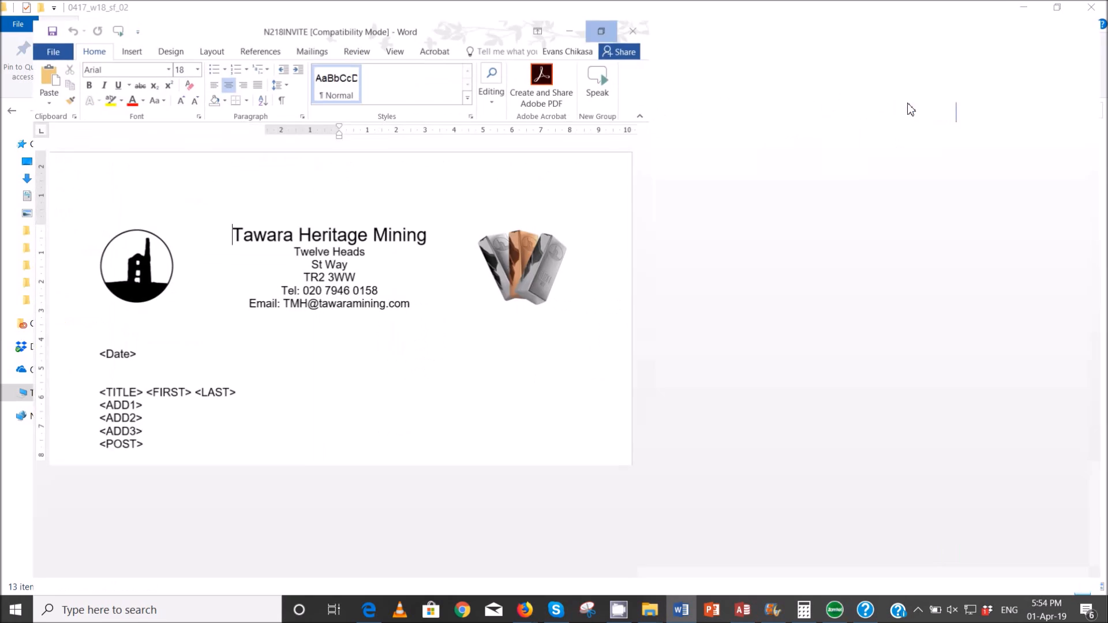
click(600, 30)
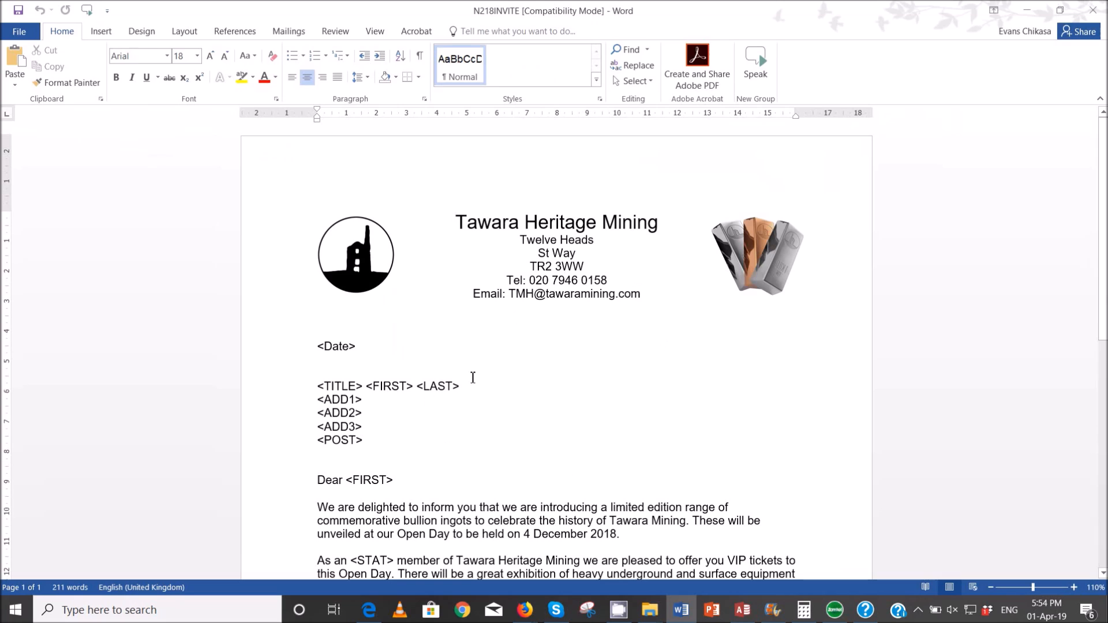
mouse_move(640, 605)
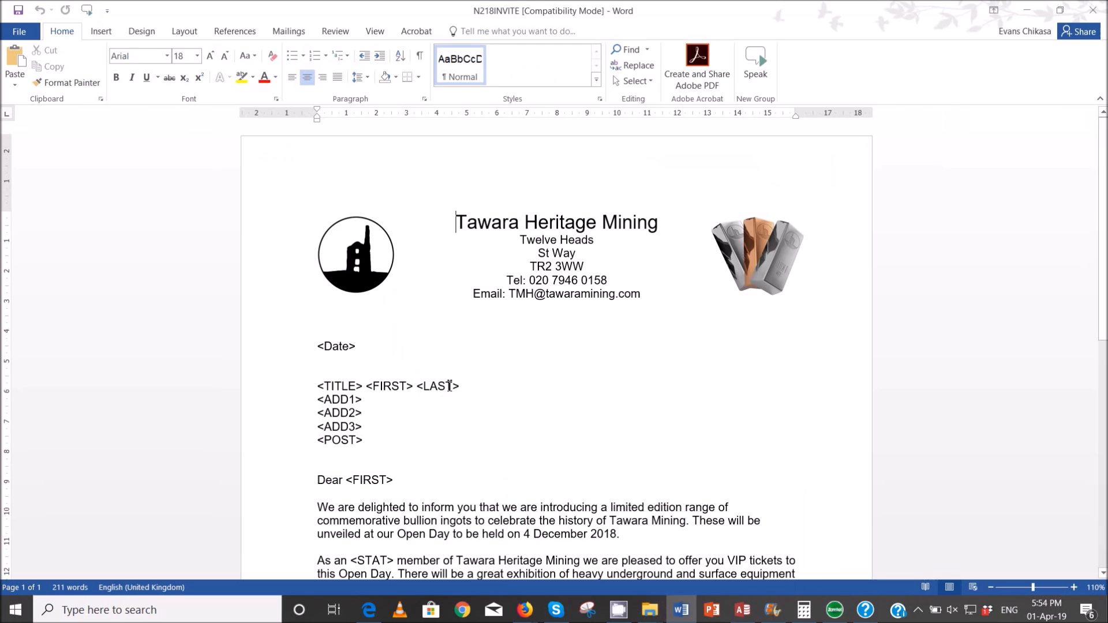
mouse_move(381, 431)
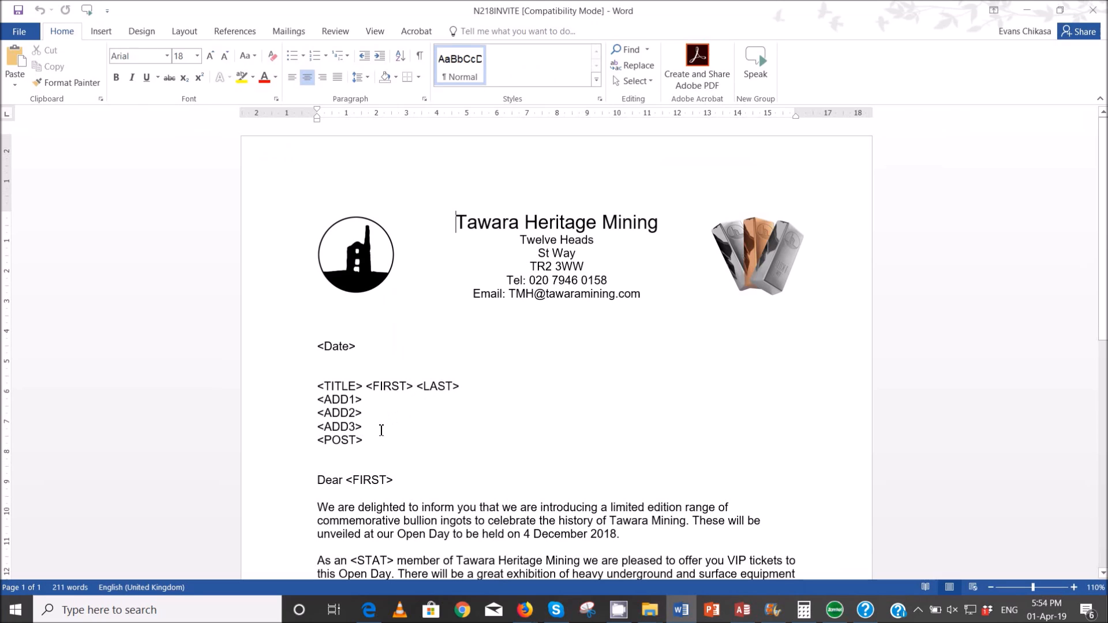
Step: Attach N218DATA from the 0417_w18_sf_02 folder as recipients and preview its merge fields
click(287, 30)
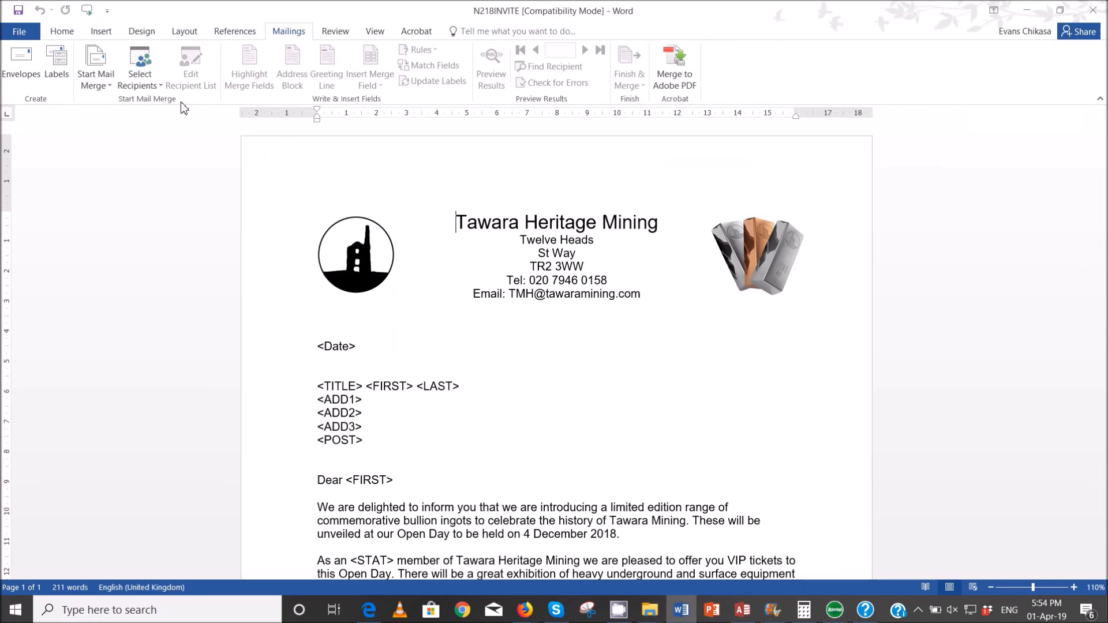
click(139, 66)
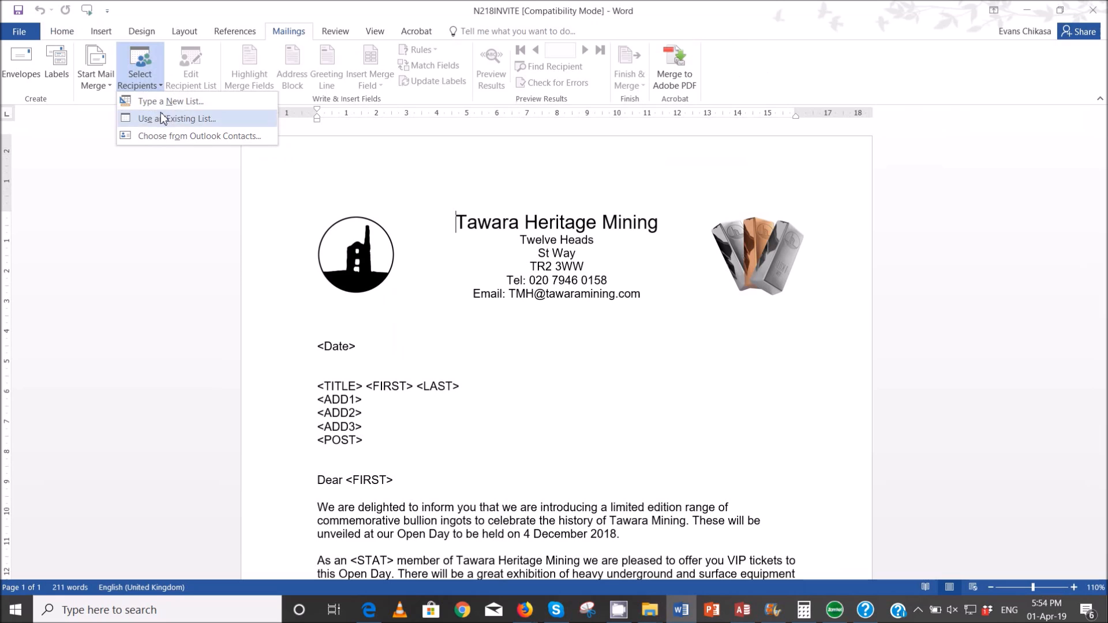
click(177, 118)
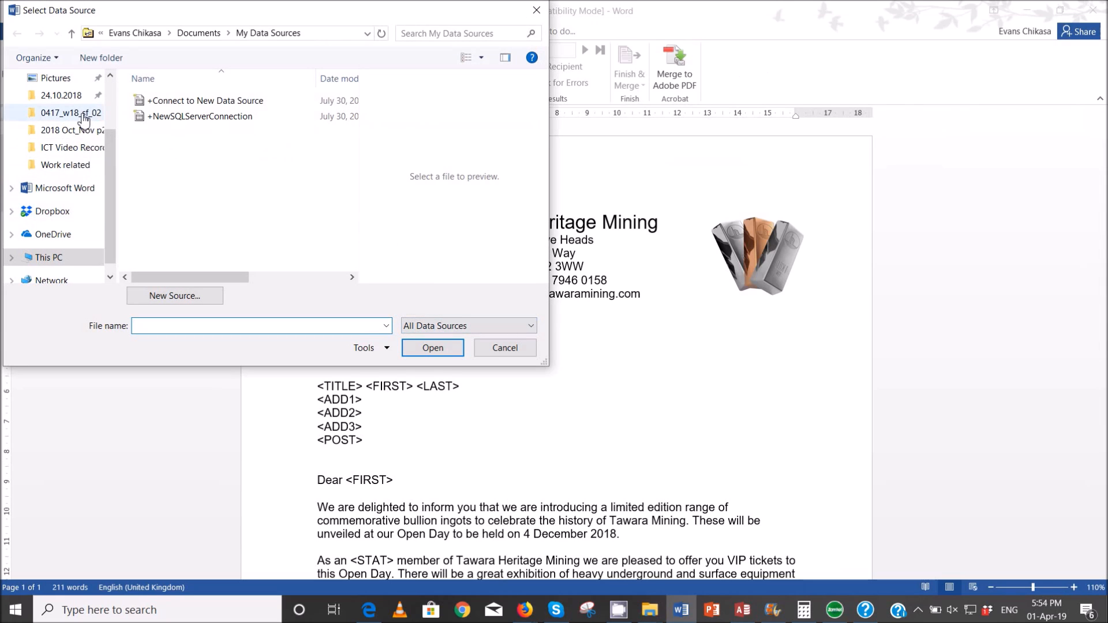
double_click(69, 113)
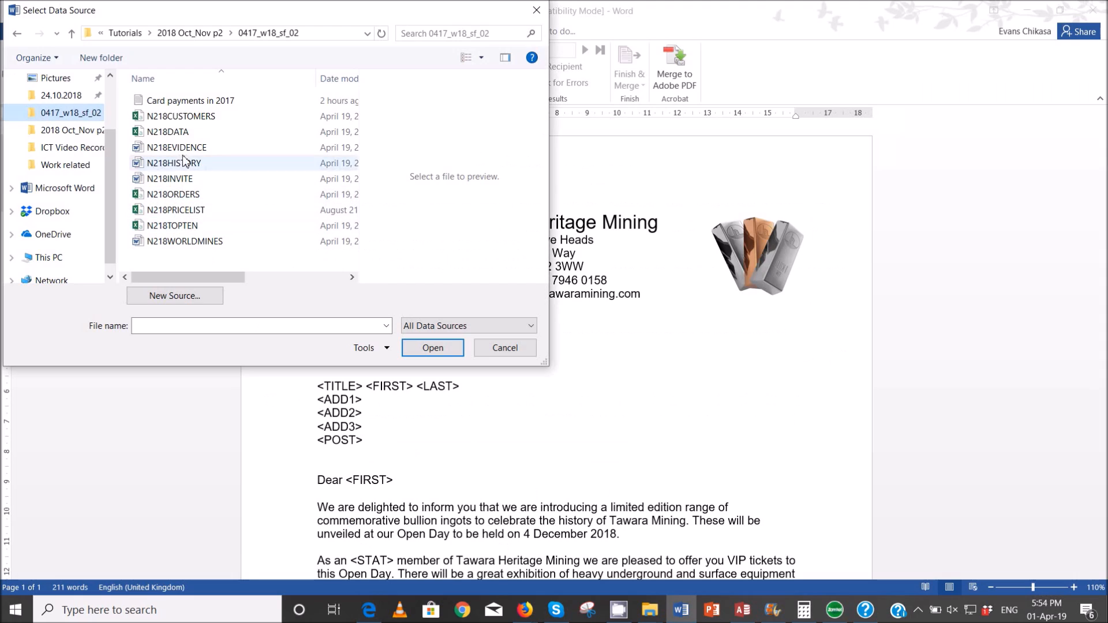
click(169, 131)
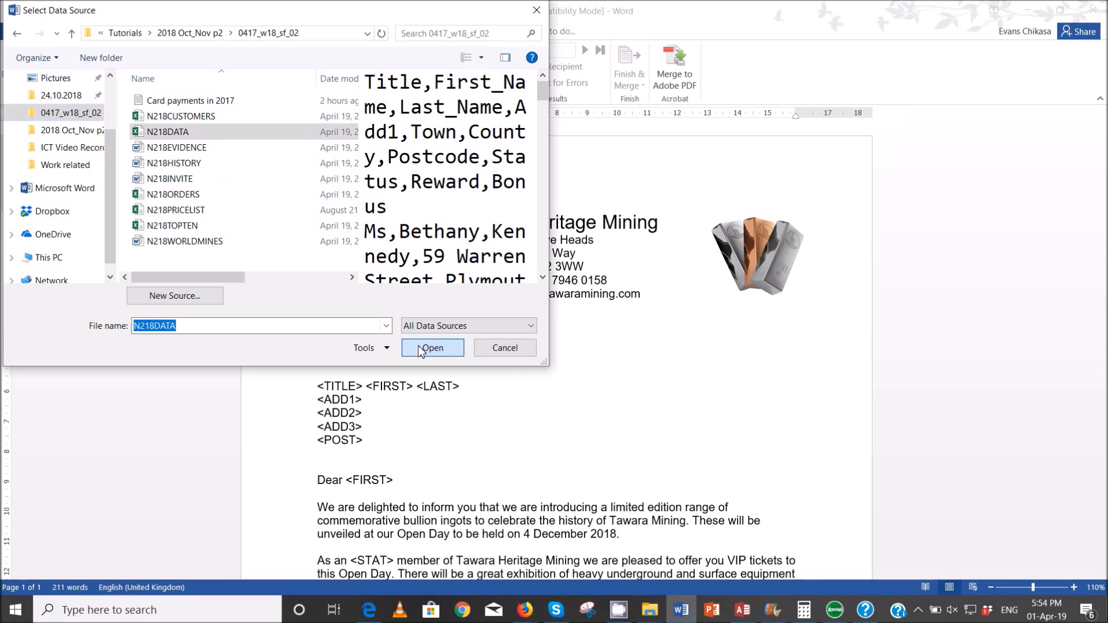
click(432, 347)
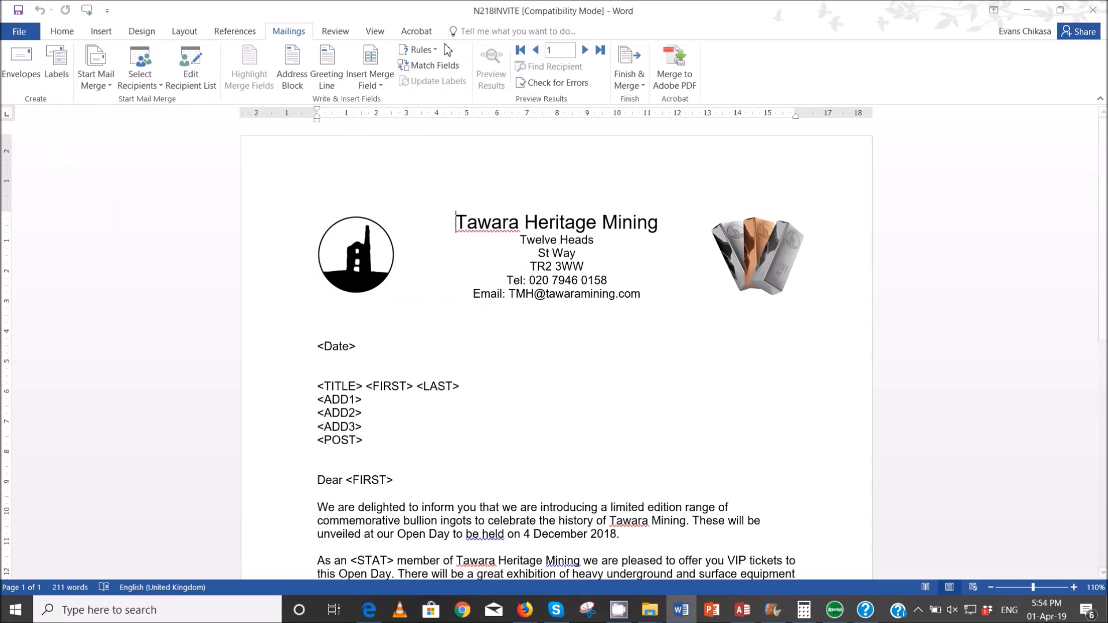
click(370, 69)
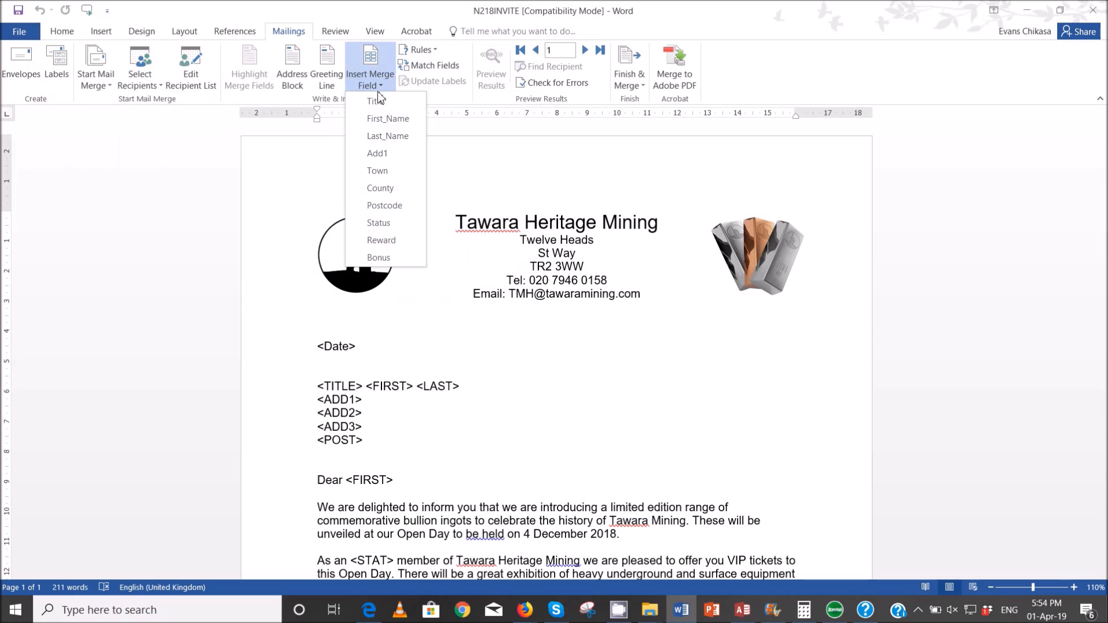
mouse_move(387, 122)
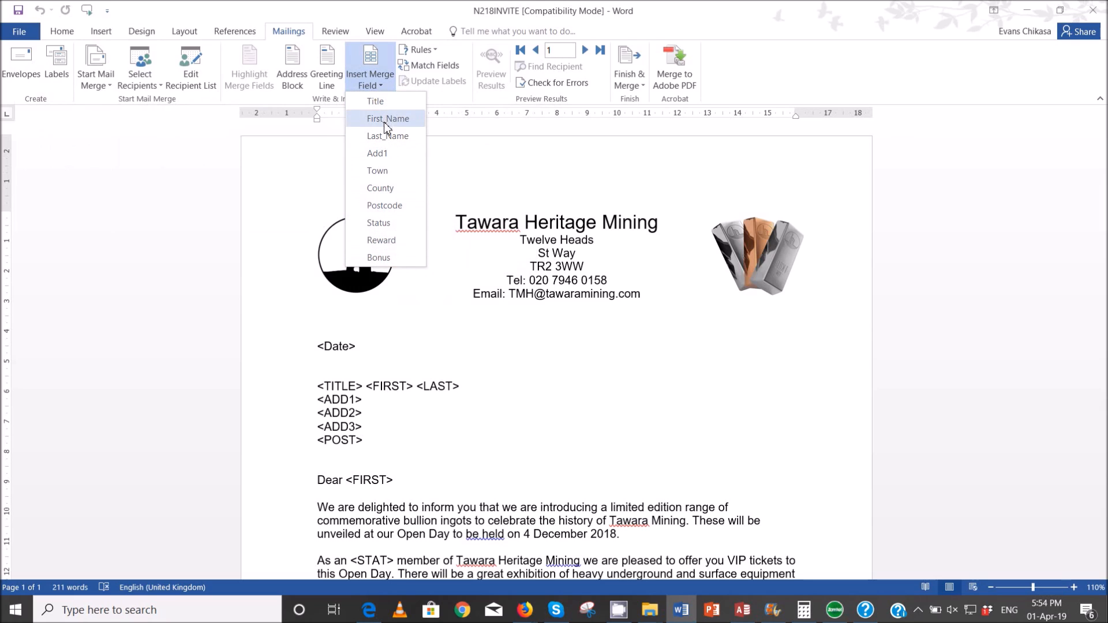
mouse_move(387, 221)
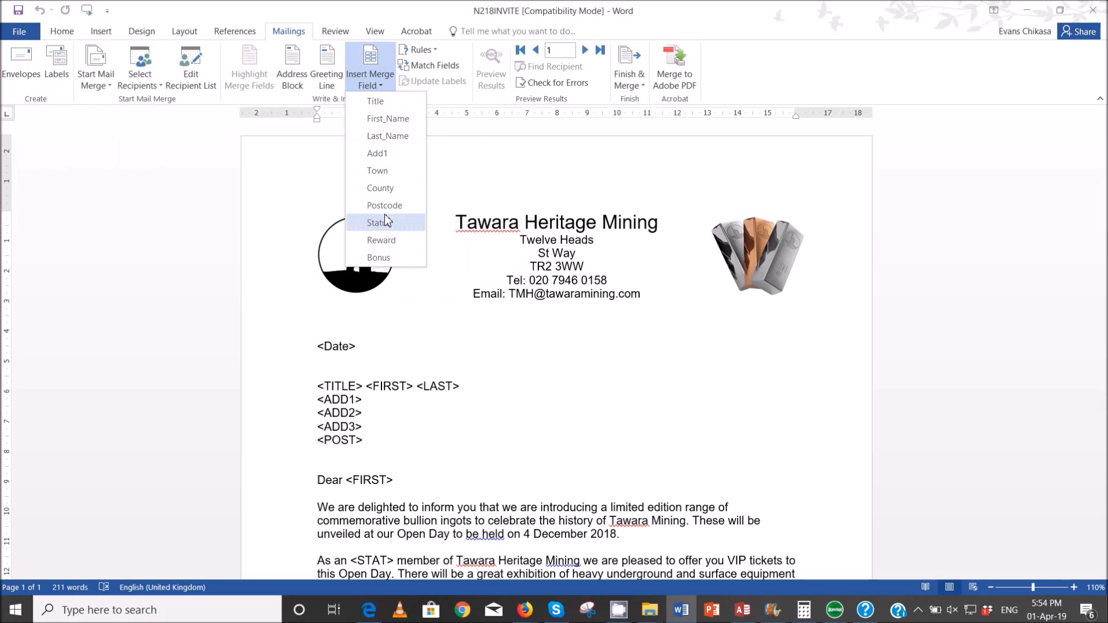
click(463, 330)
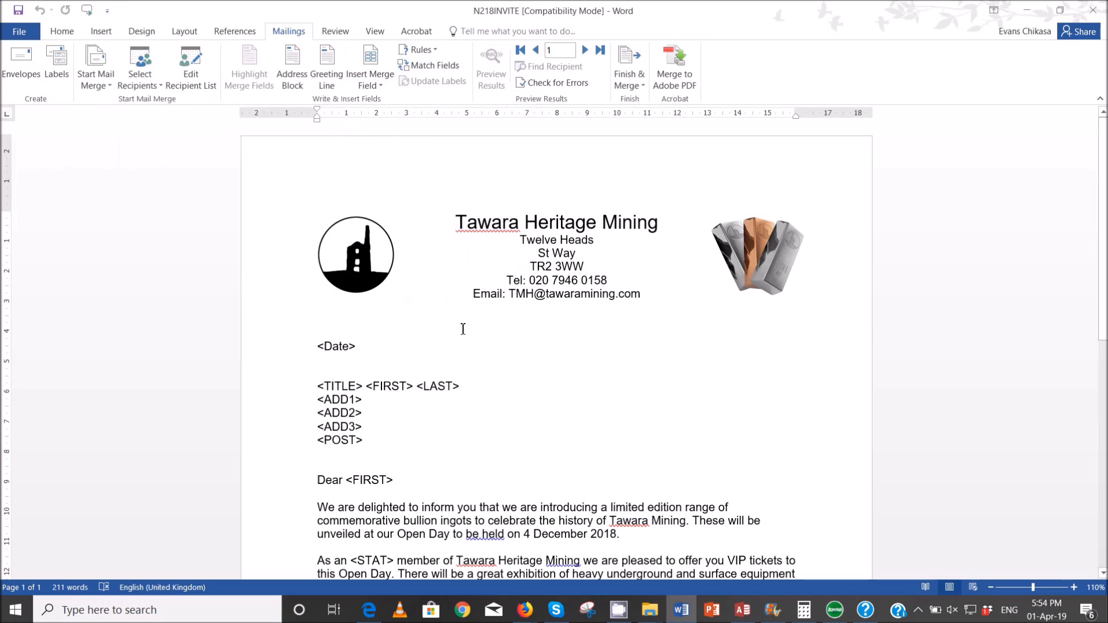
mouse_move(463, 312)
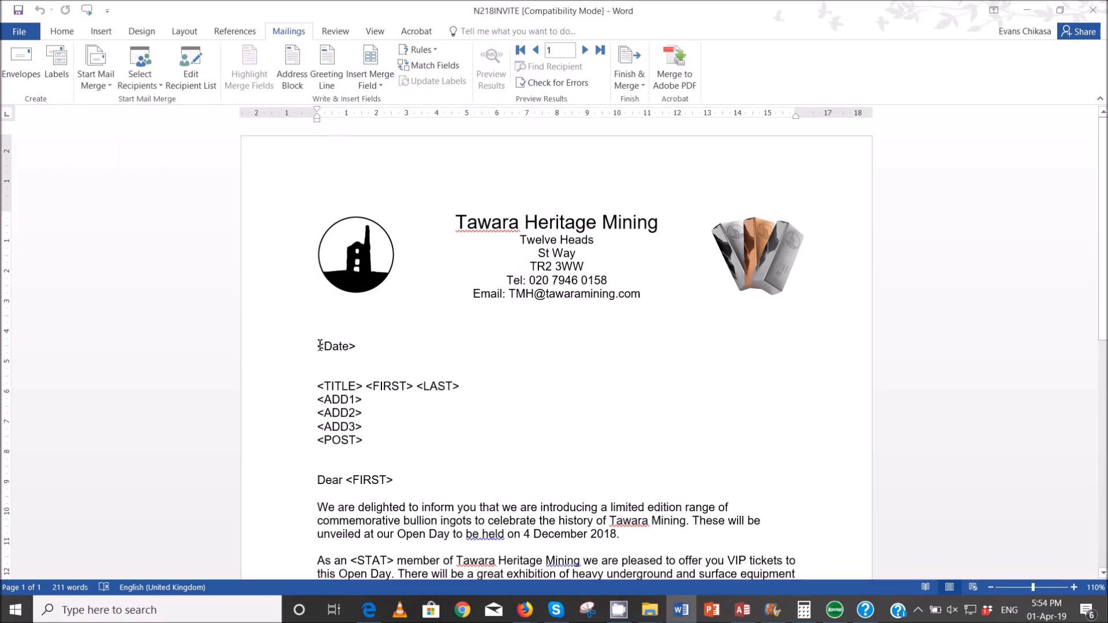
Step: Replace <Date> with a Date field formatted dd-MMM-yy, showing 01-Apr-19
double_click(335, 346)
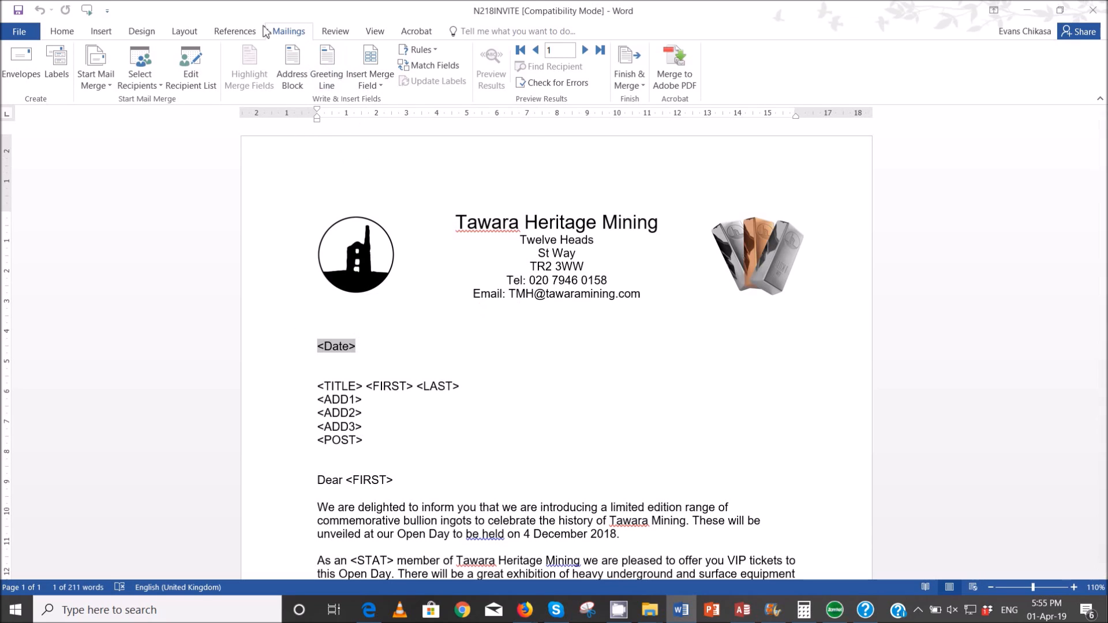
click(101, 31)
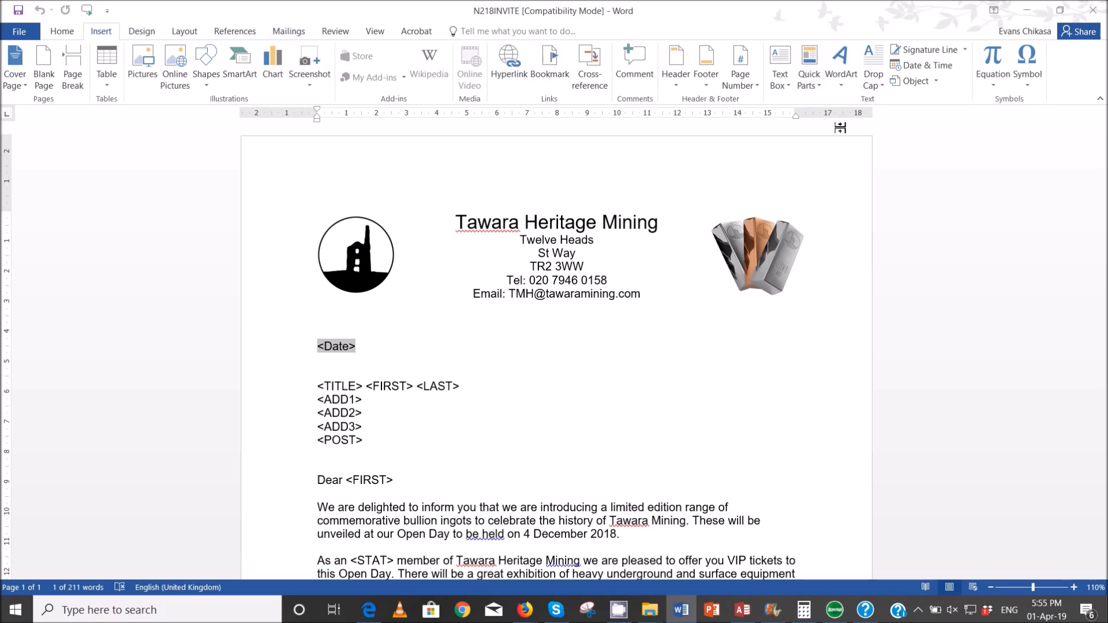
click(809, 65)
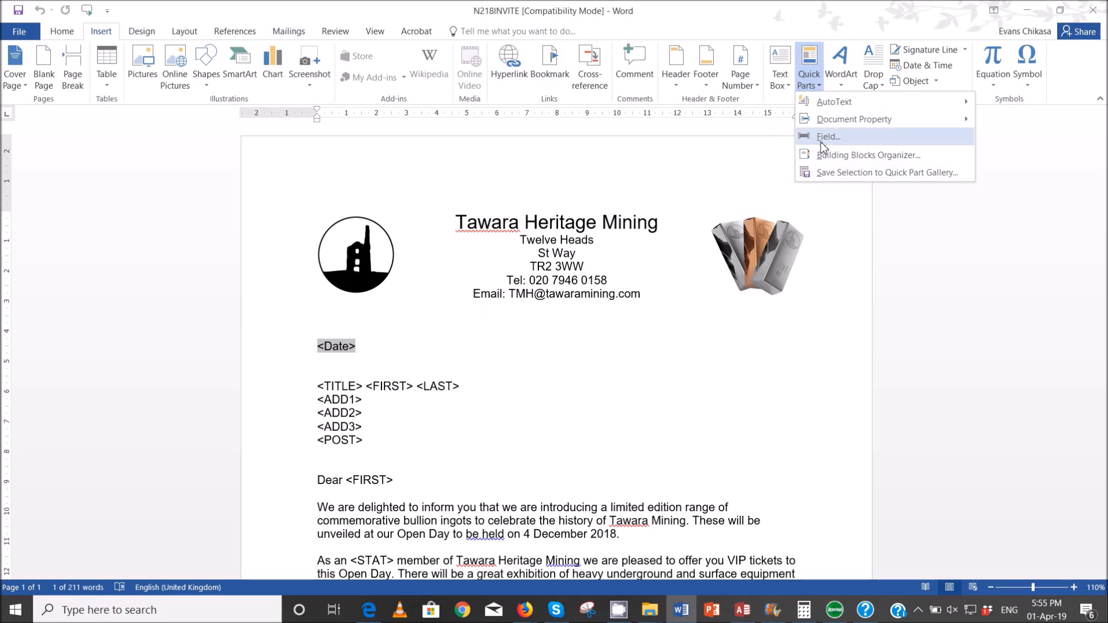
click(829, 137)
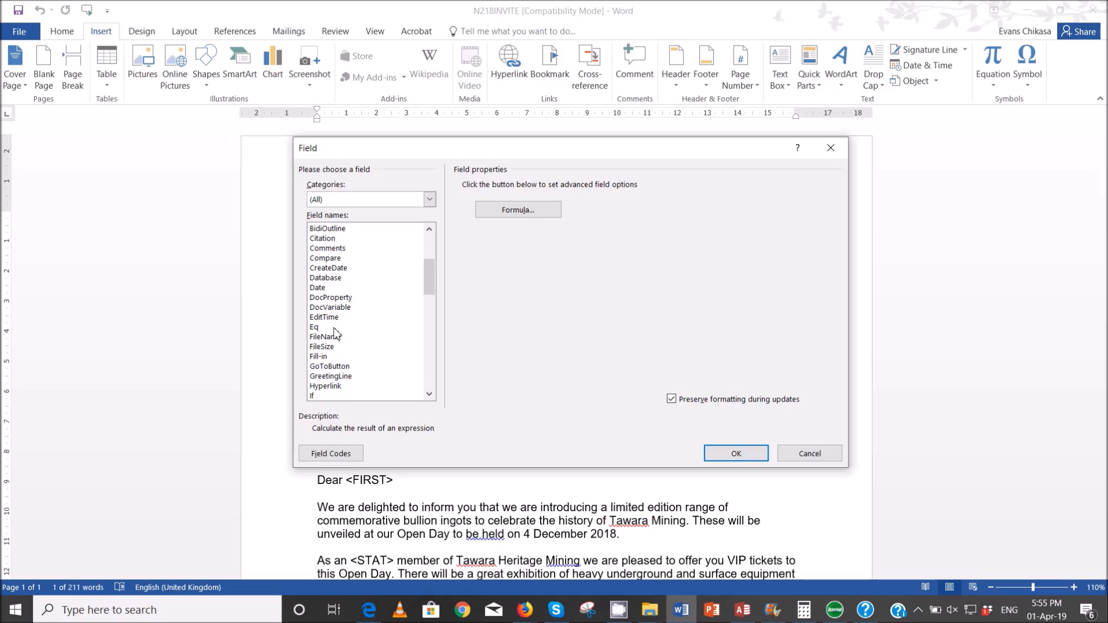
click(317, 287)
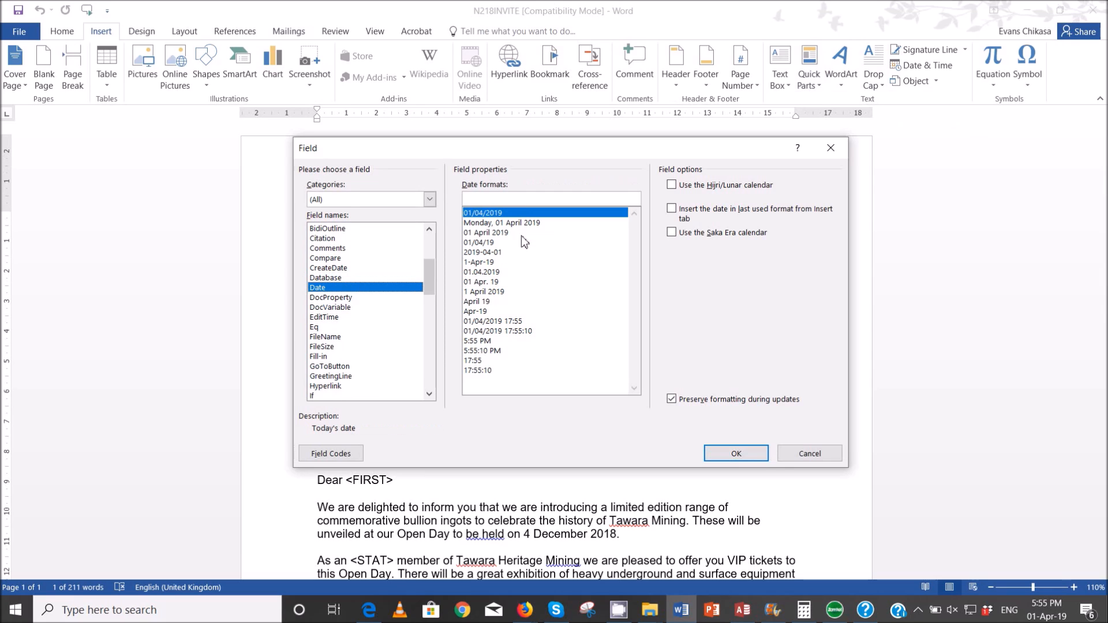
text(d)
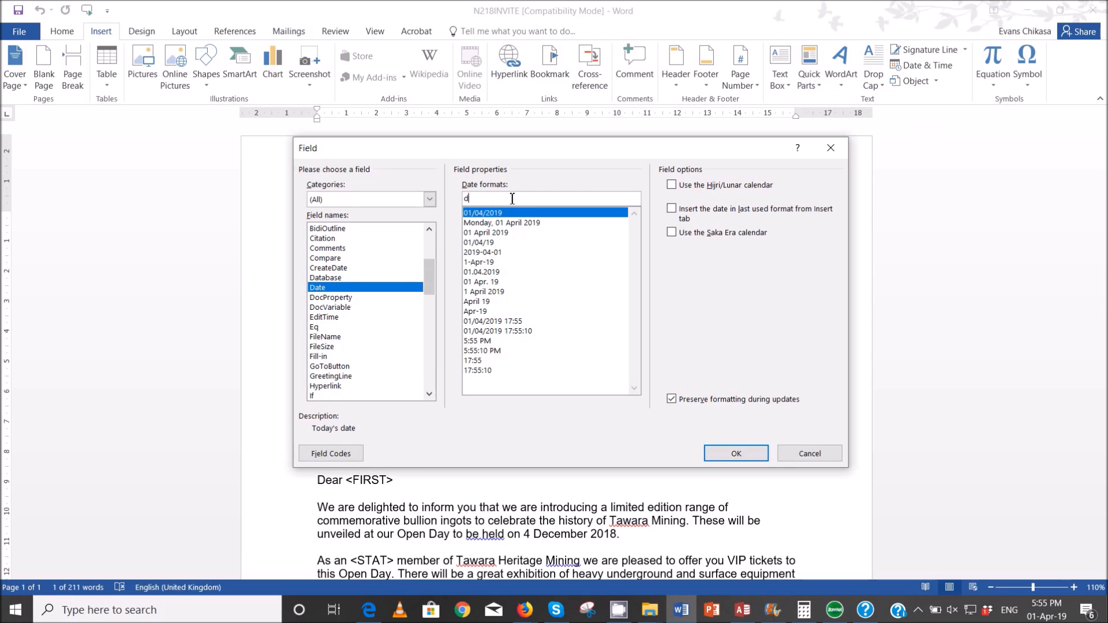
text(d-MMM-yy)
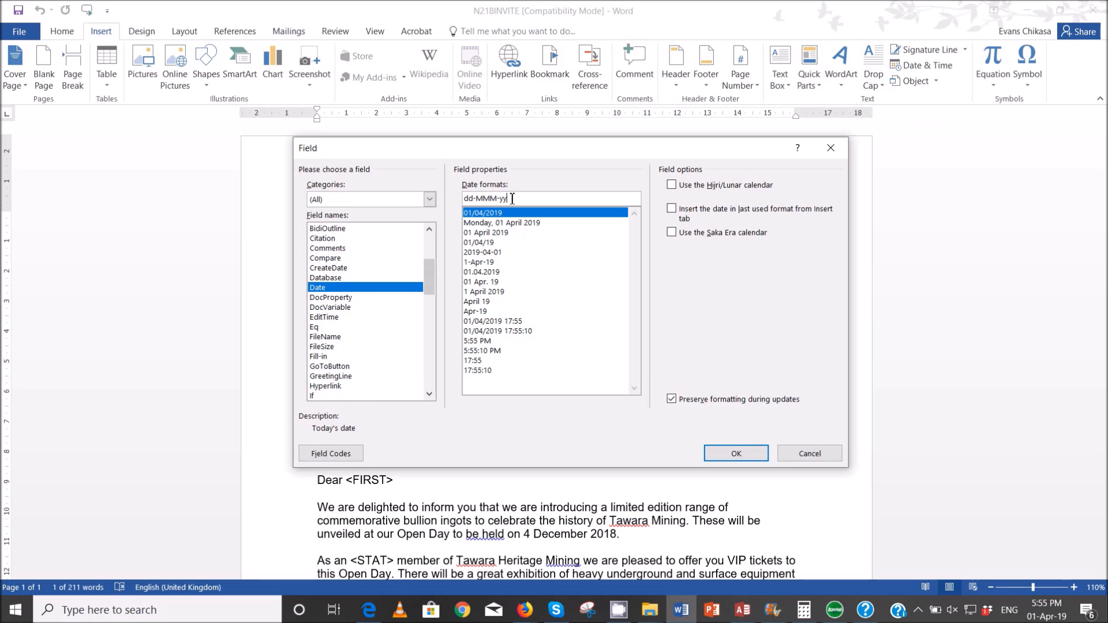
mouse_move(367, 613)
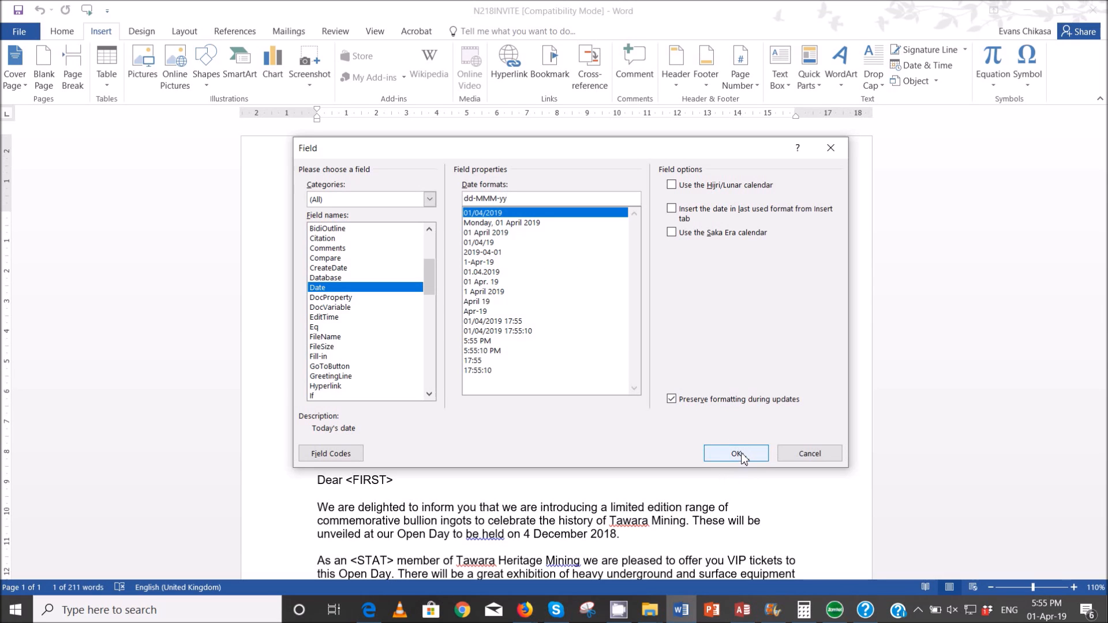
click(735, 453)
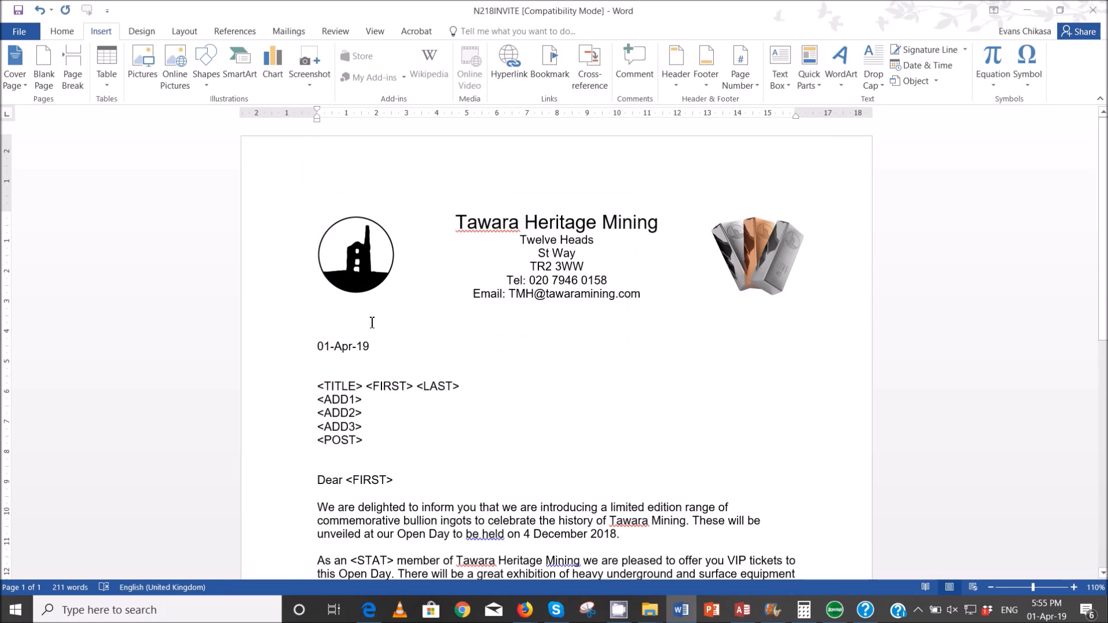
mouse_move(391, 381)
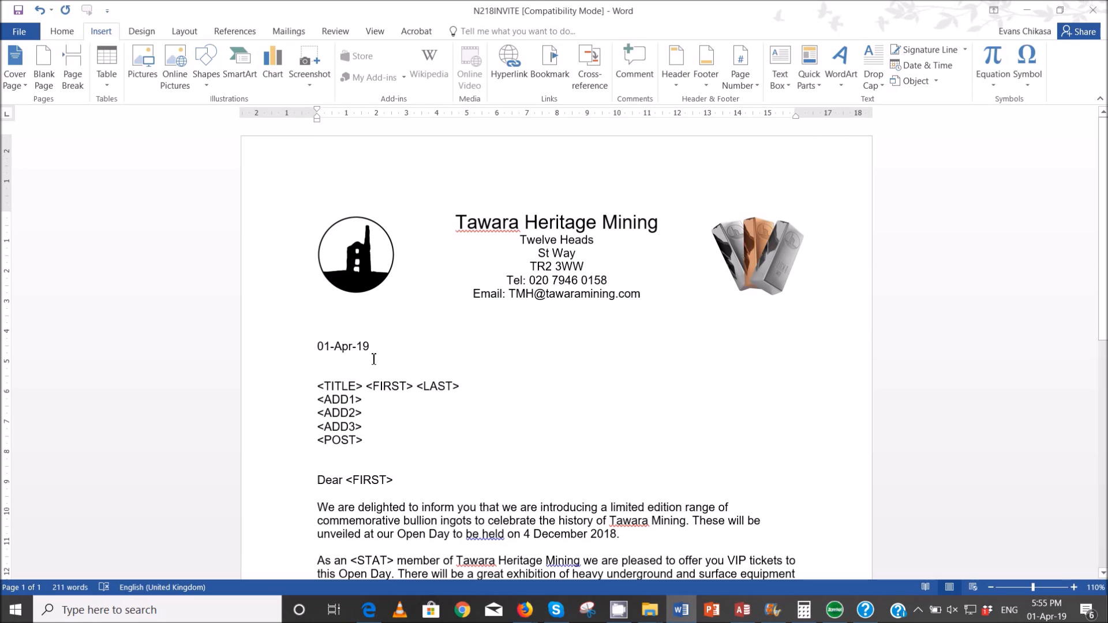
Step: Show the date's DATE \@ "dd-MMM-yy" field code, then update the field
click(358, 346)
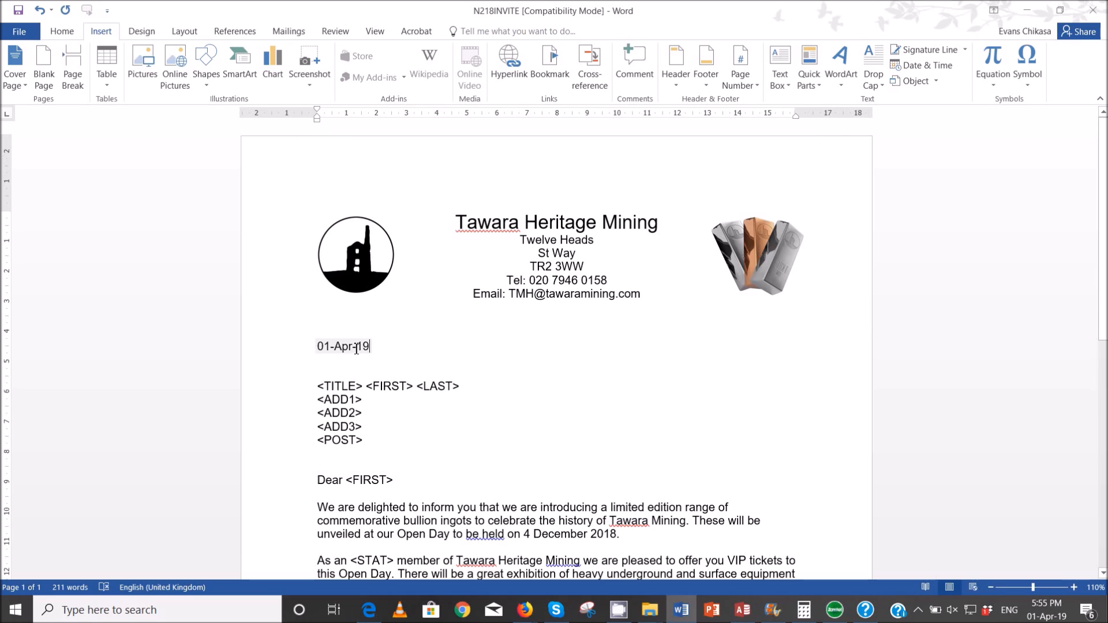
right_click(344, 346)
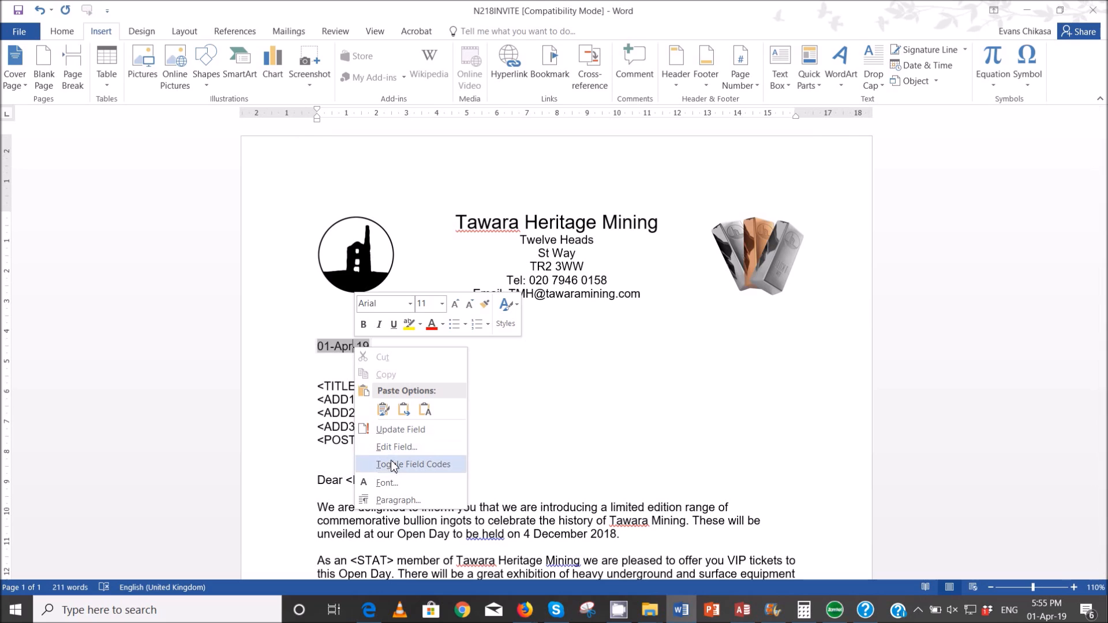
click(414, 464)
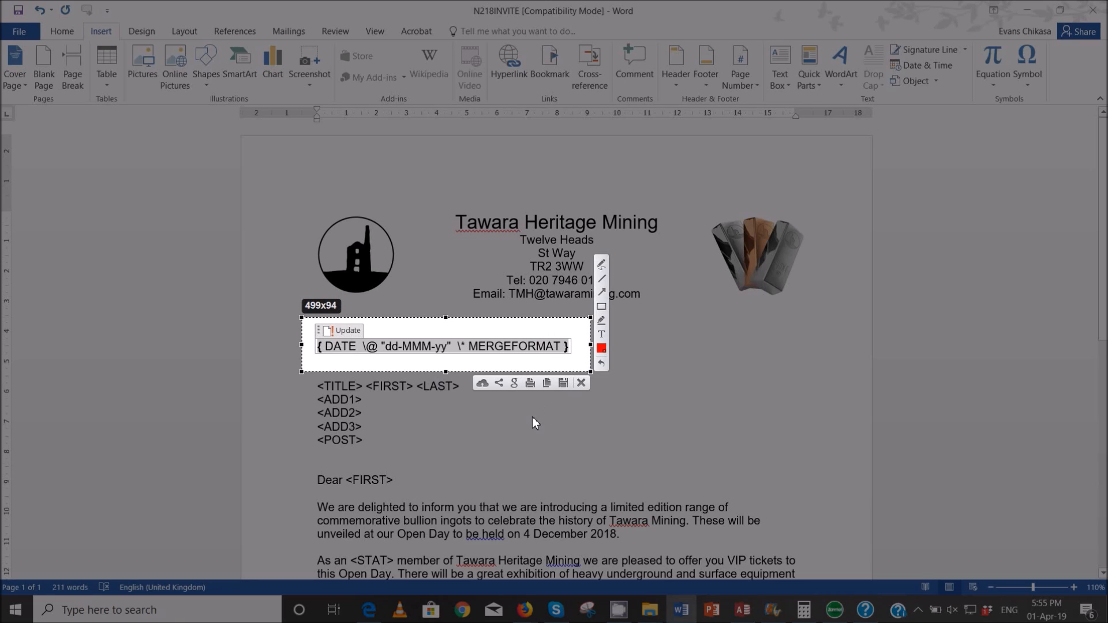
mouse_move(531, 426)
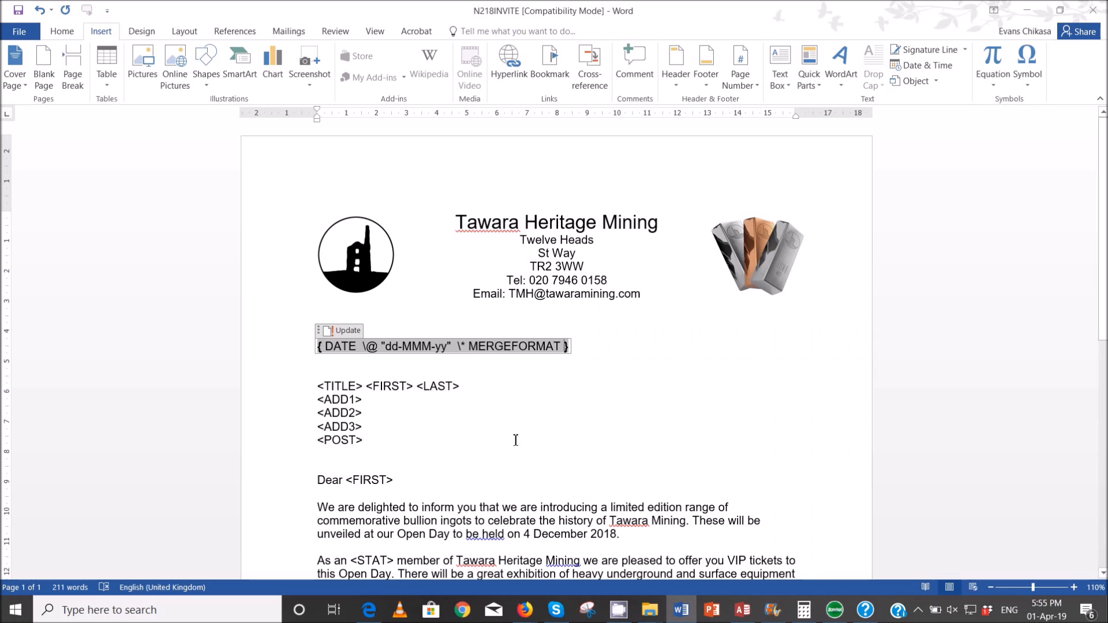
right_click(442, 346)
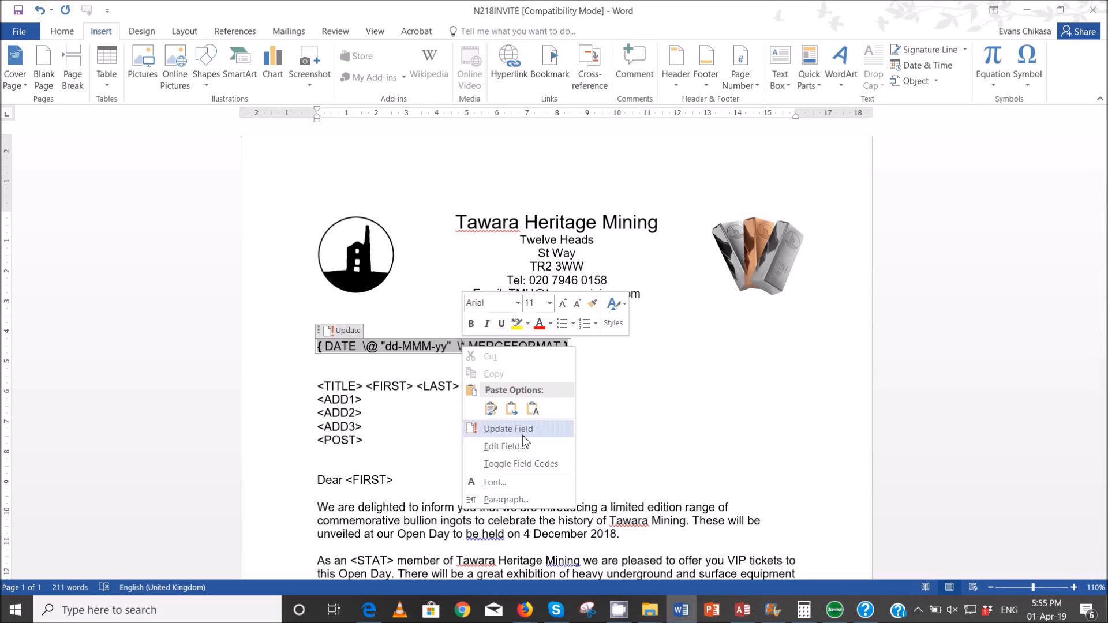
click(507, 429)
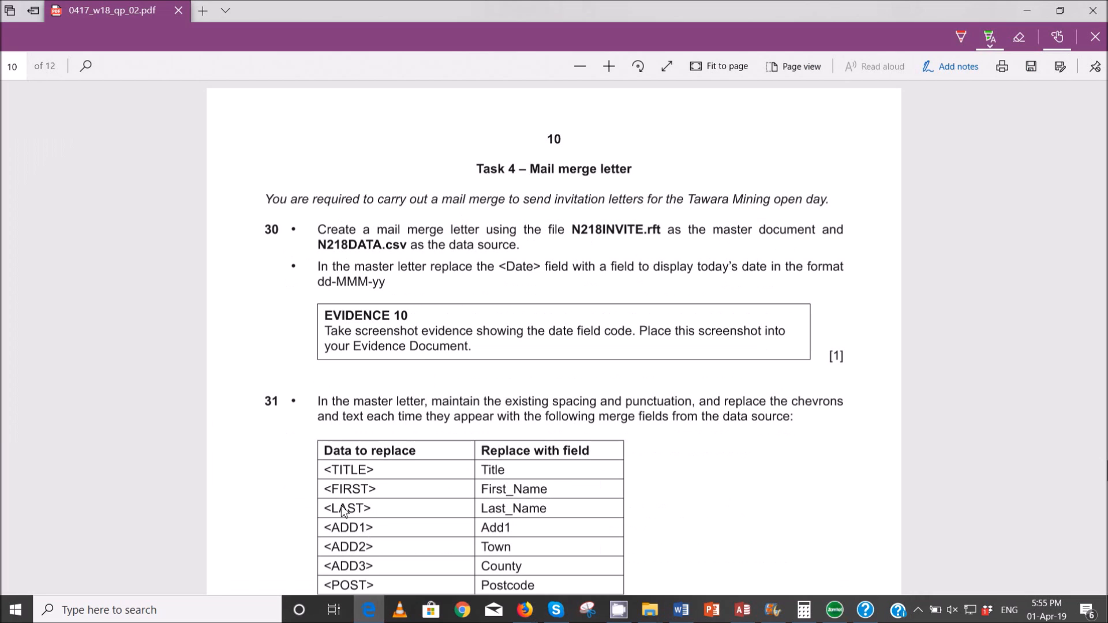
Step: Scroll the question paper to question 31's placeholder-to-merge-field table
scroll(down, 3)
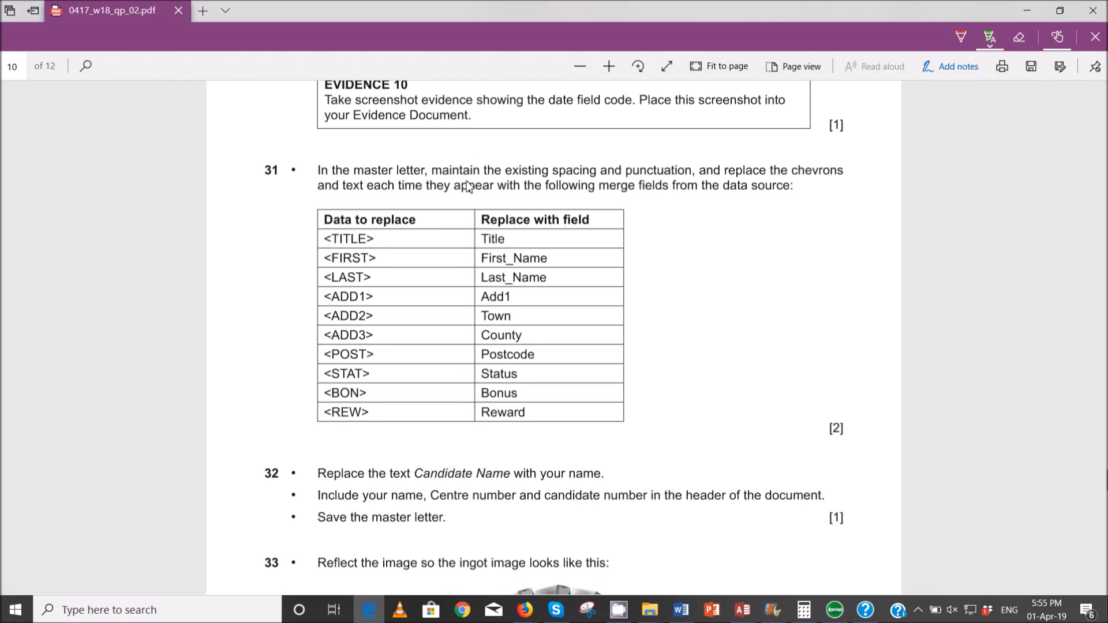
mouse_move(761, 186)
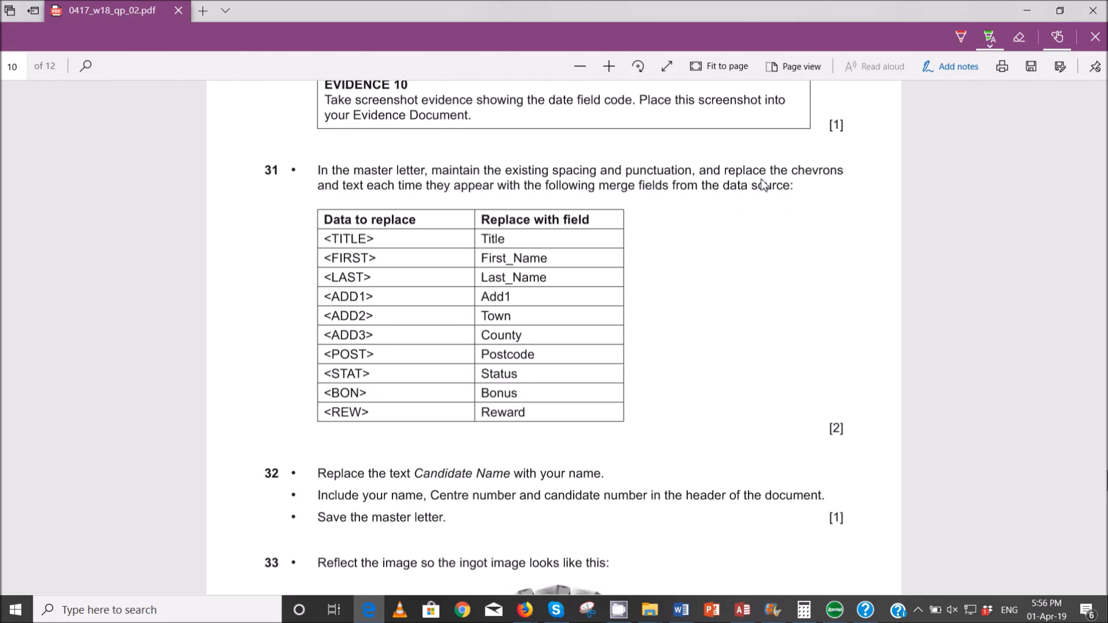
mouse_move(354, 184)
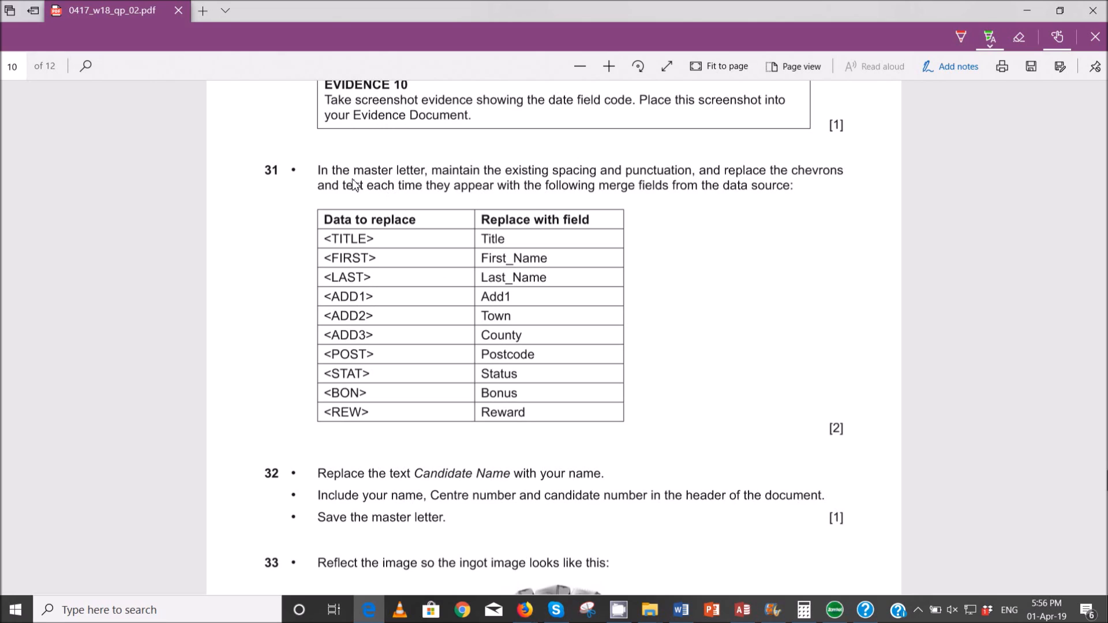
mouse_move(448, 195)
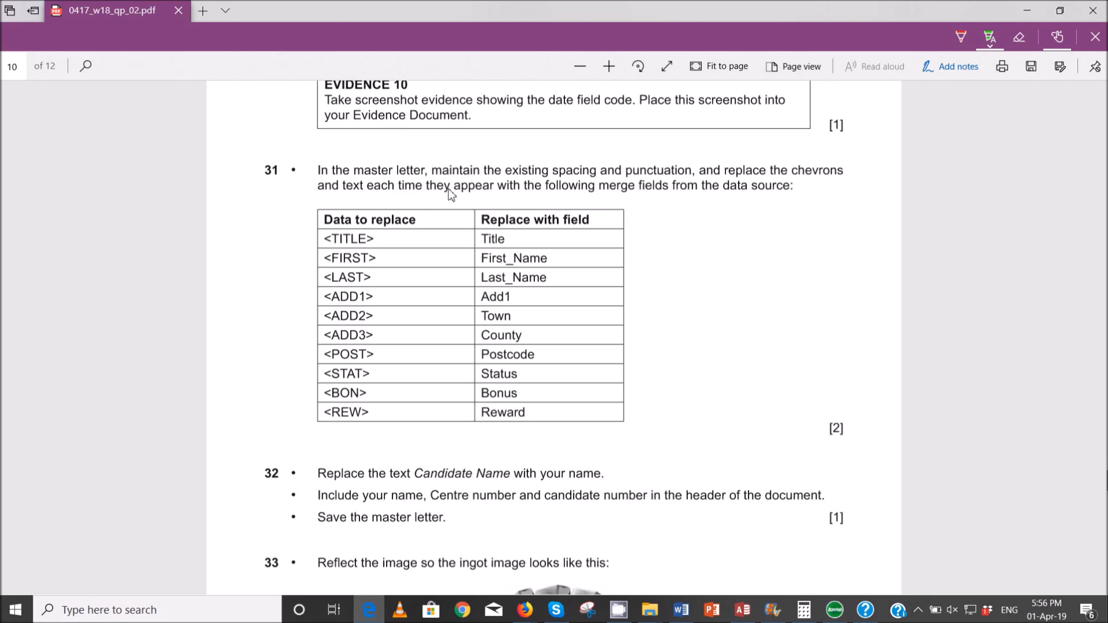
mouse_move(709, 193)
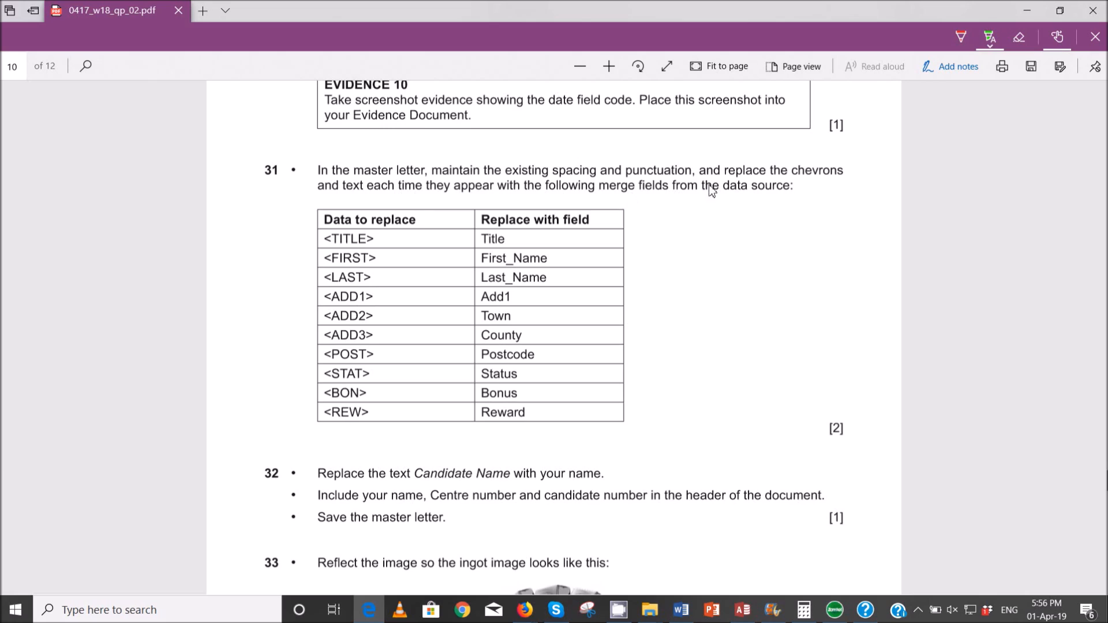
mouse_move(344, 245)
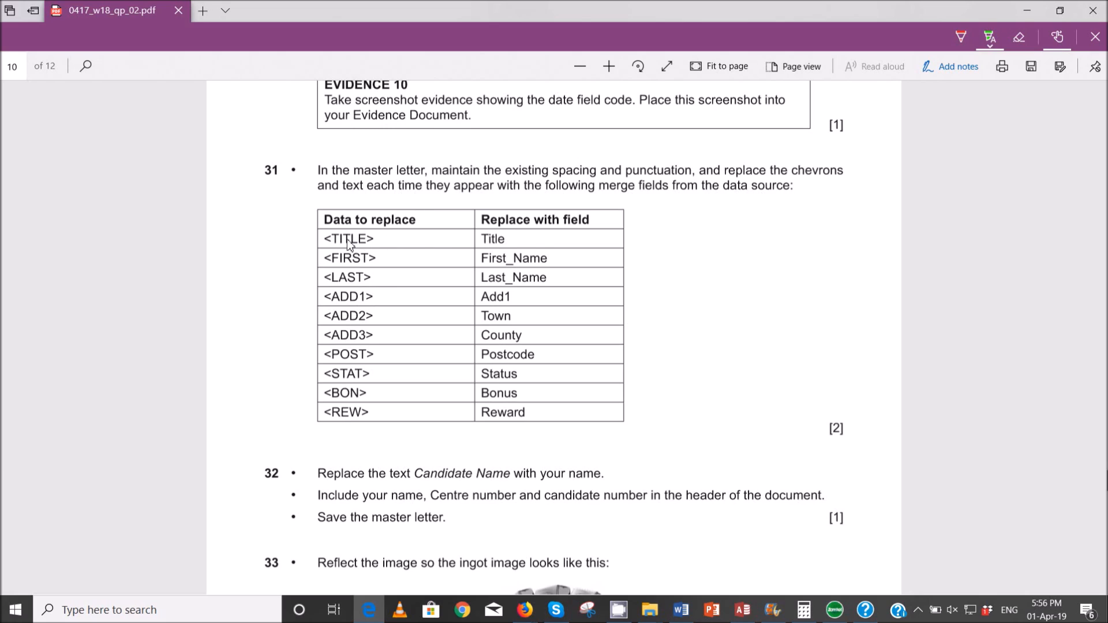
mouse_move(386, 280)
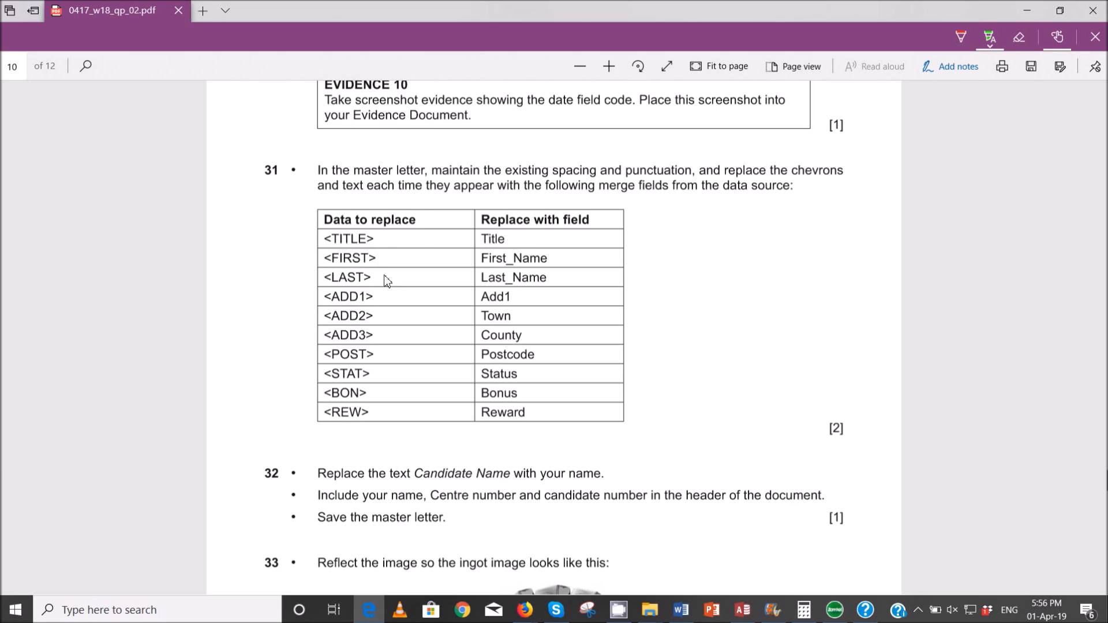
mouse_move(382, 358)
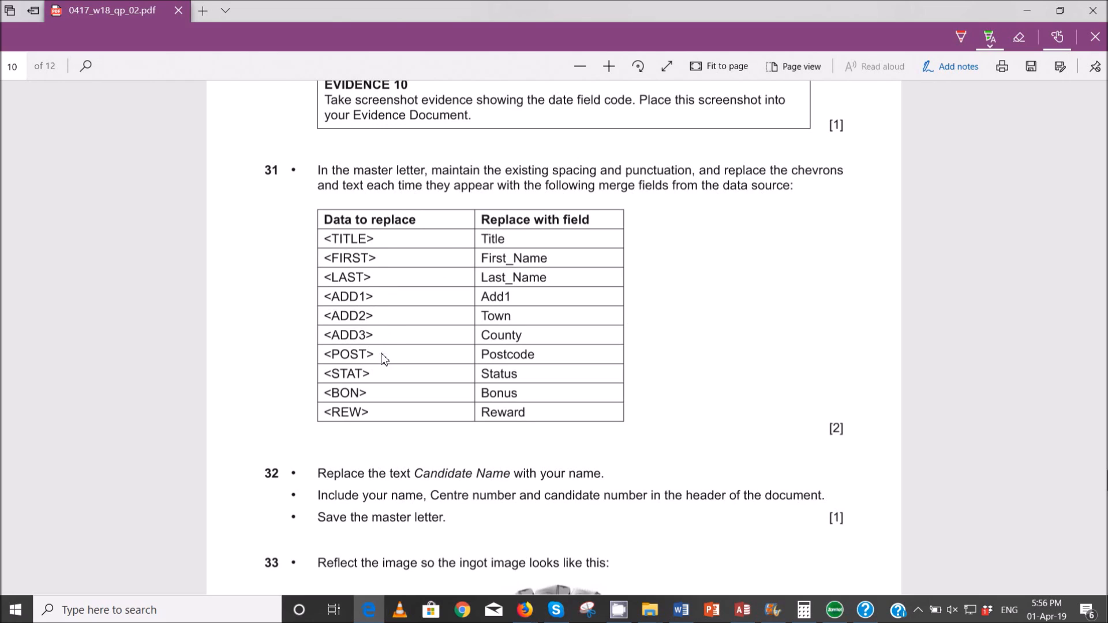
mouse_move(389, 443)
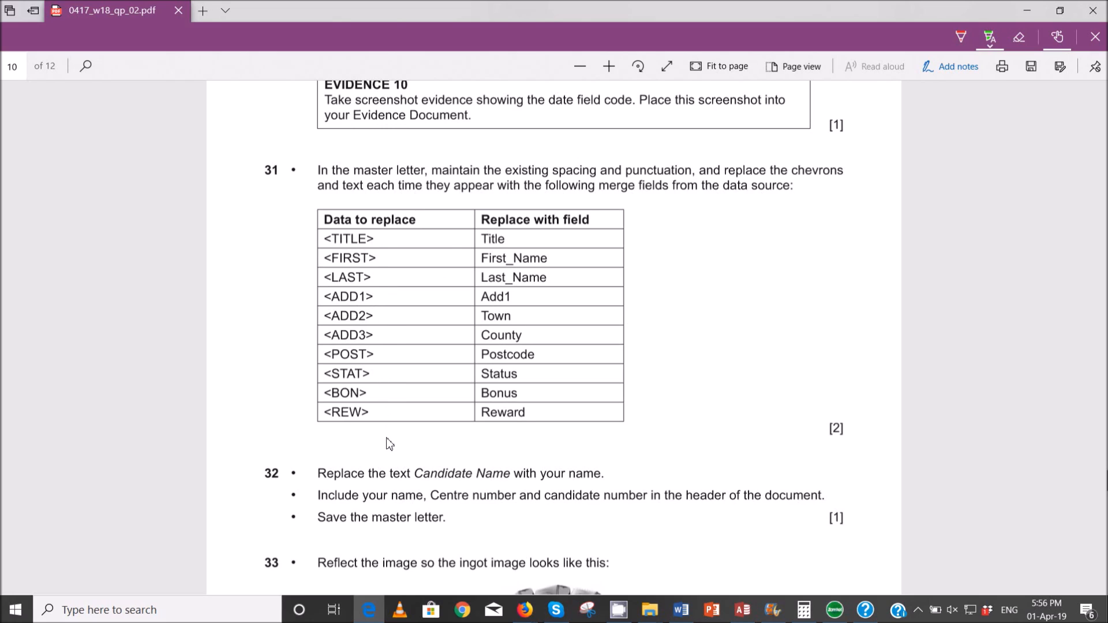
mouse_move(652, 566)
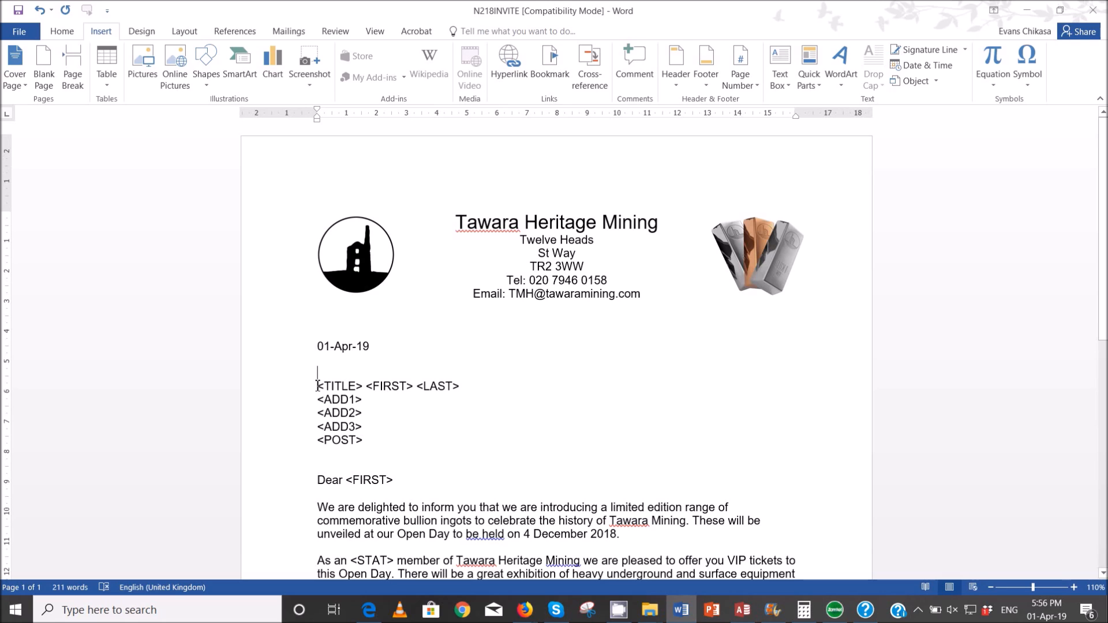
Step: Replace the <TITLE> placeholder with the Title merge field
double_click(346, 386)
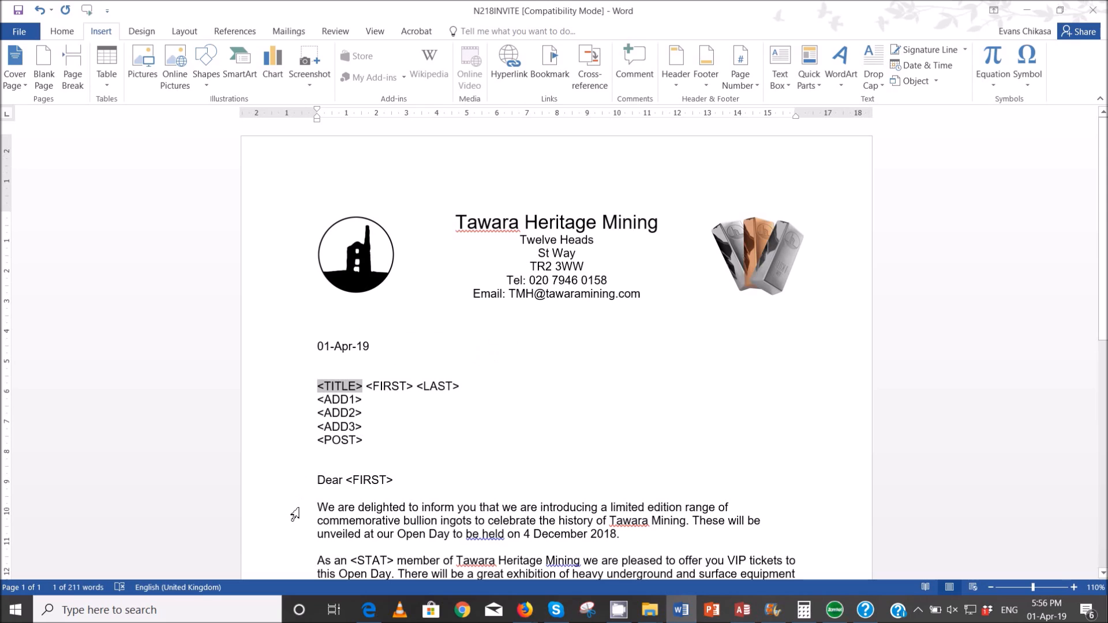
mouse_move(303, 386)
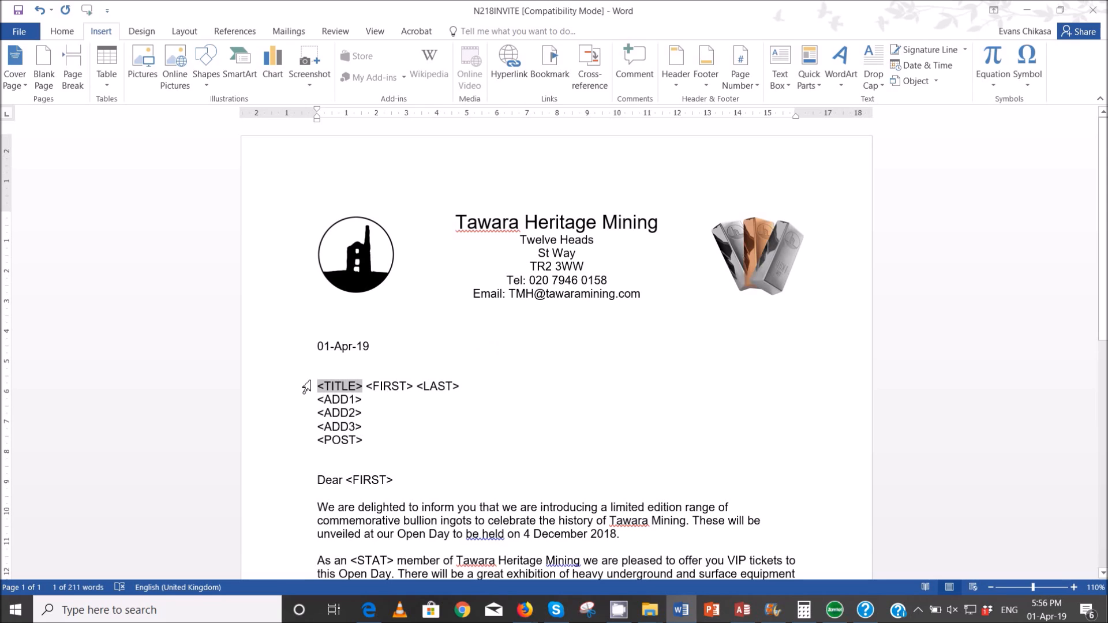
click(329, 386)
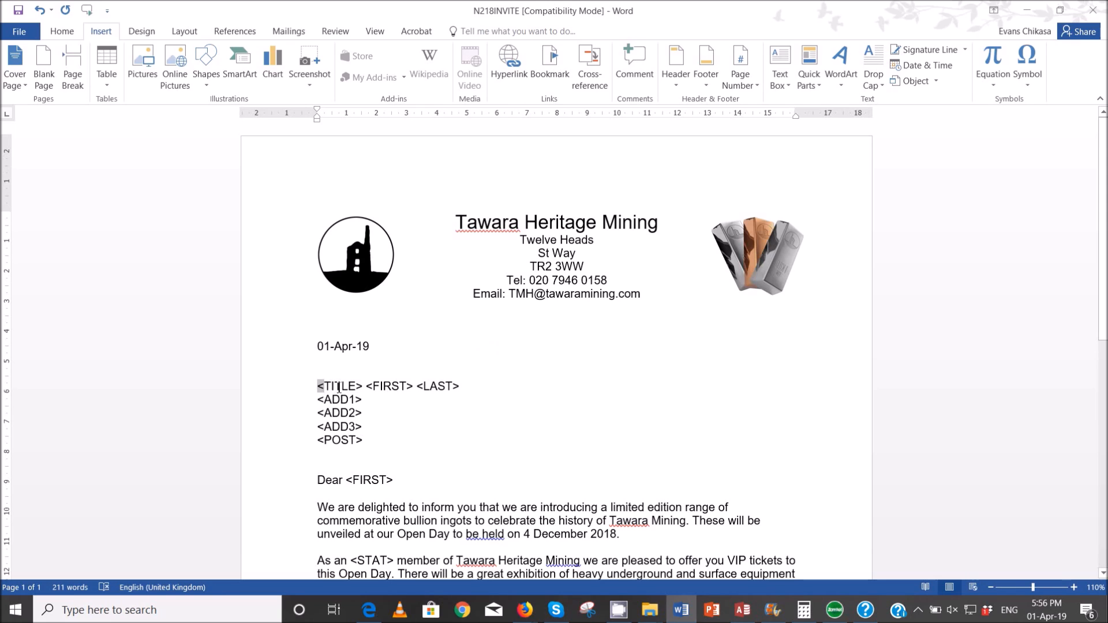
double_click(339, 385)
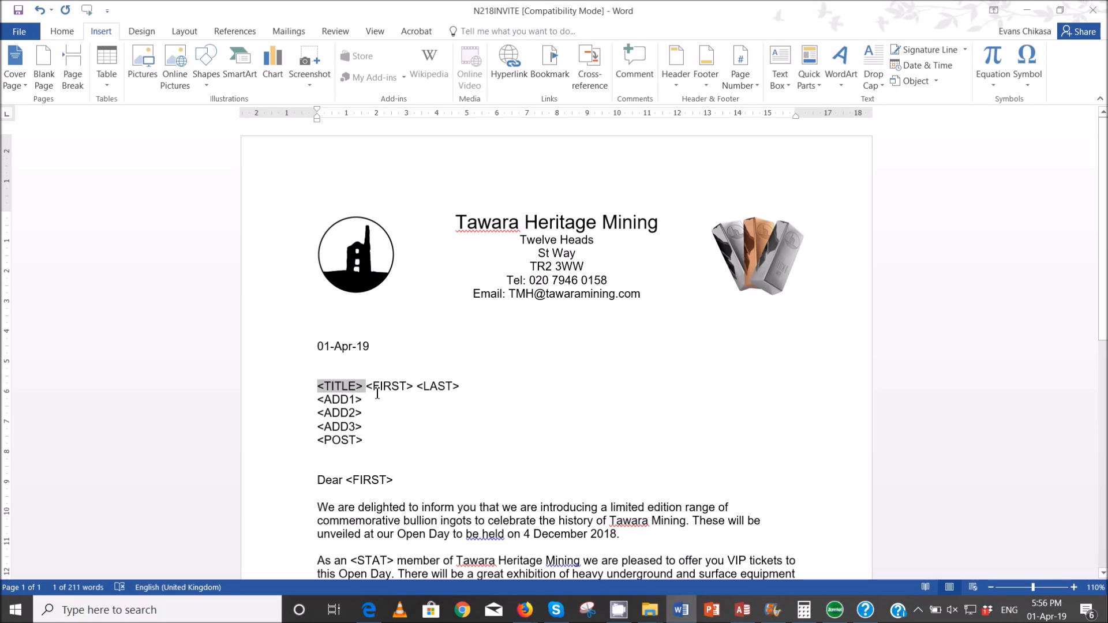
click(316, 386)
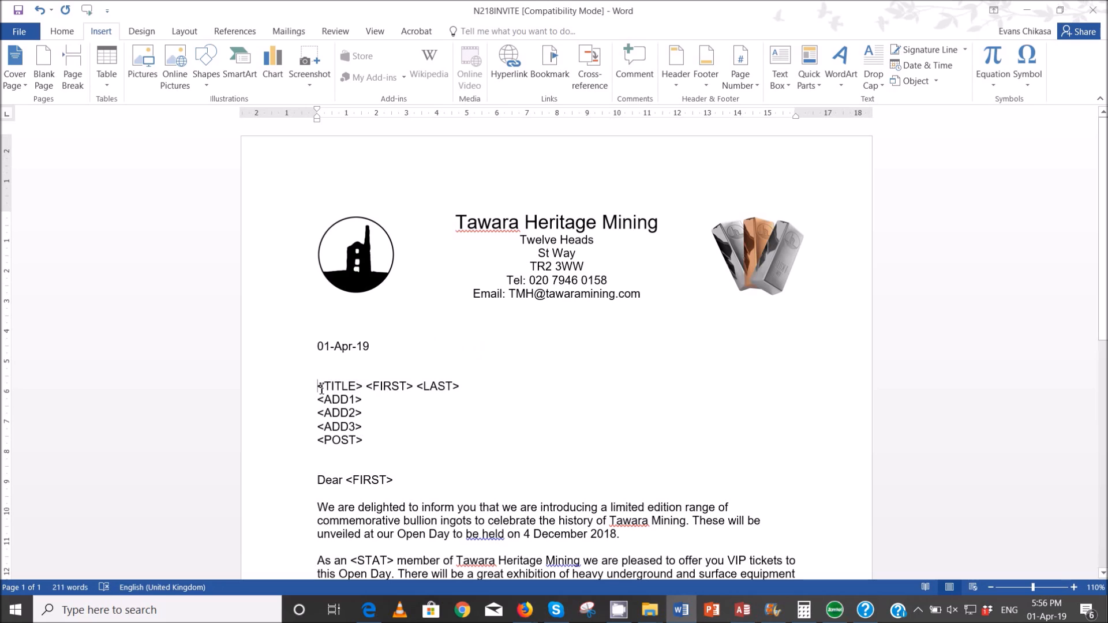
double_click(347, 386)
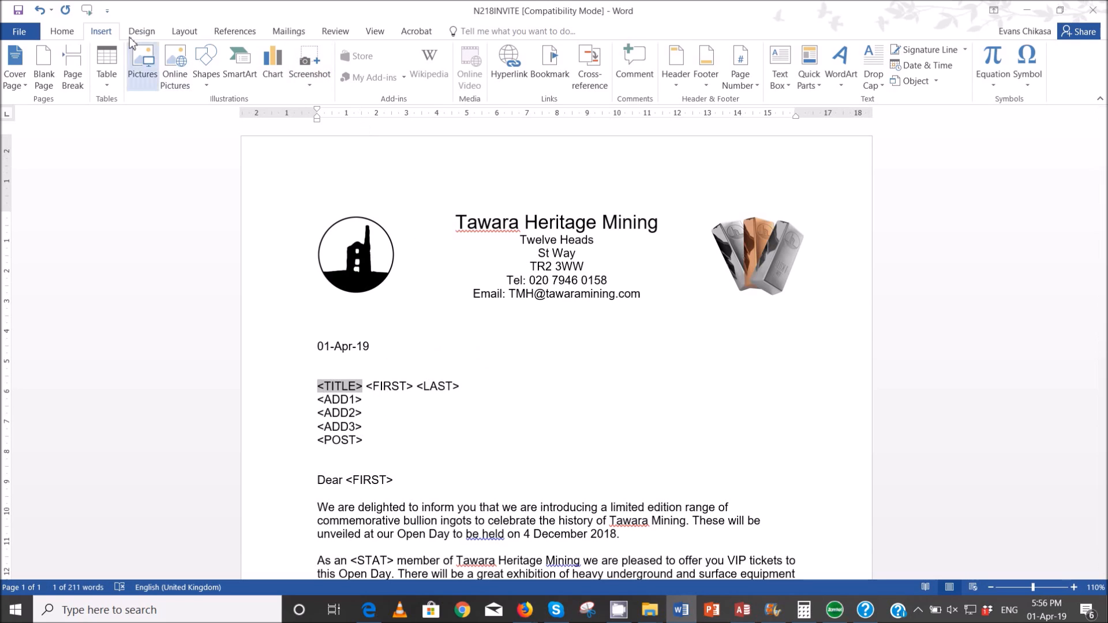
mouse_move(143, 37)
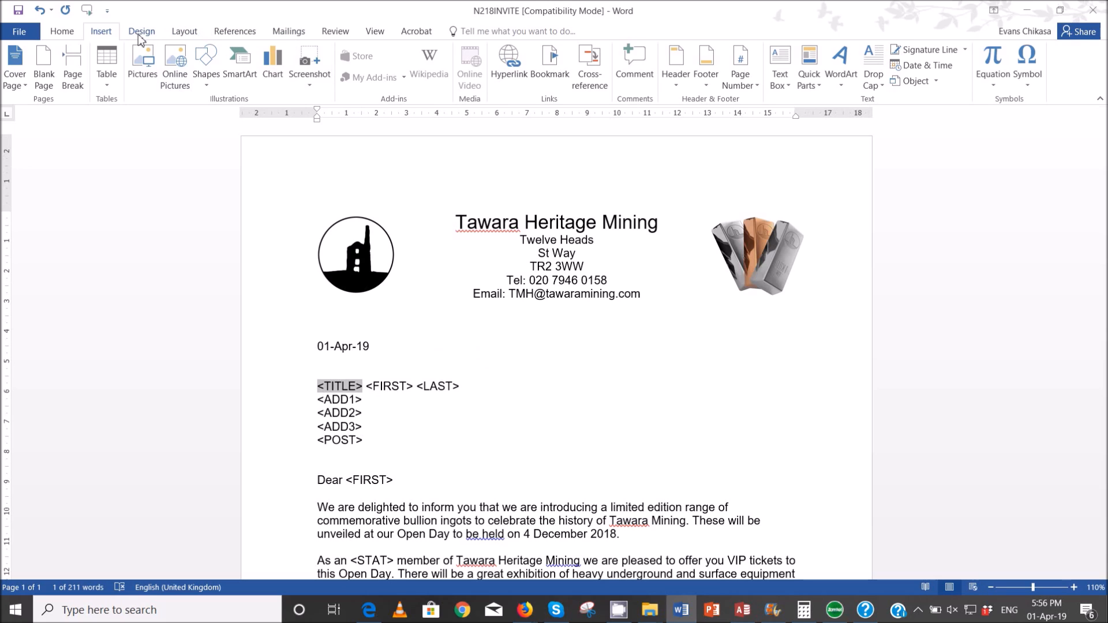
click(370, 74)
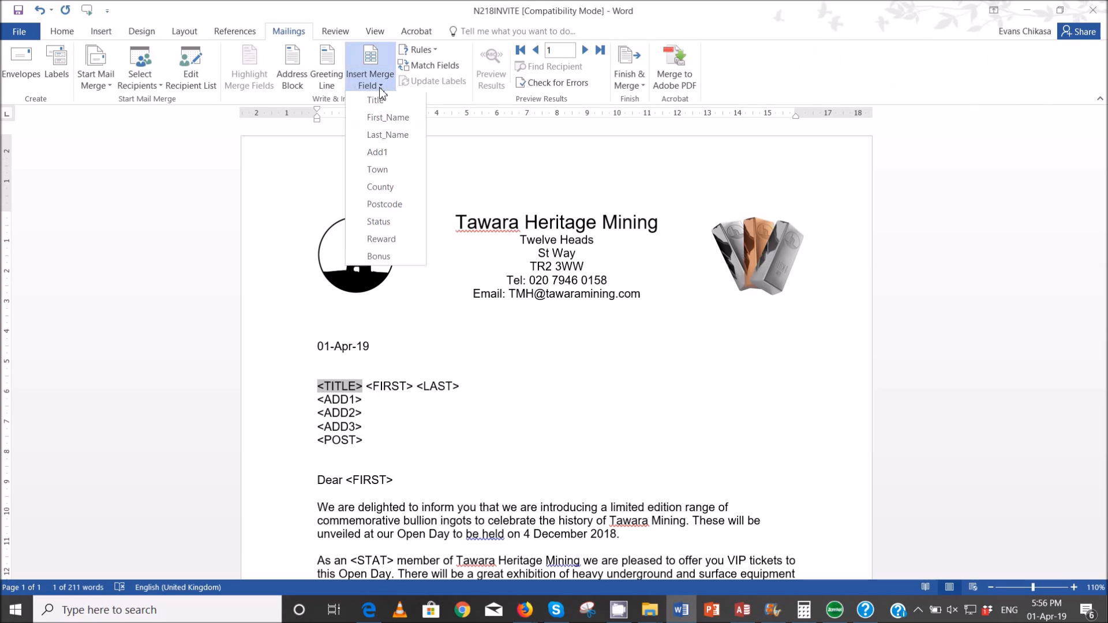
click(377, 100)
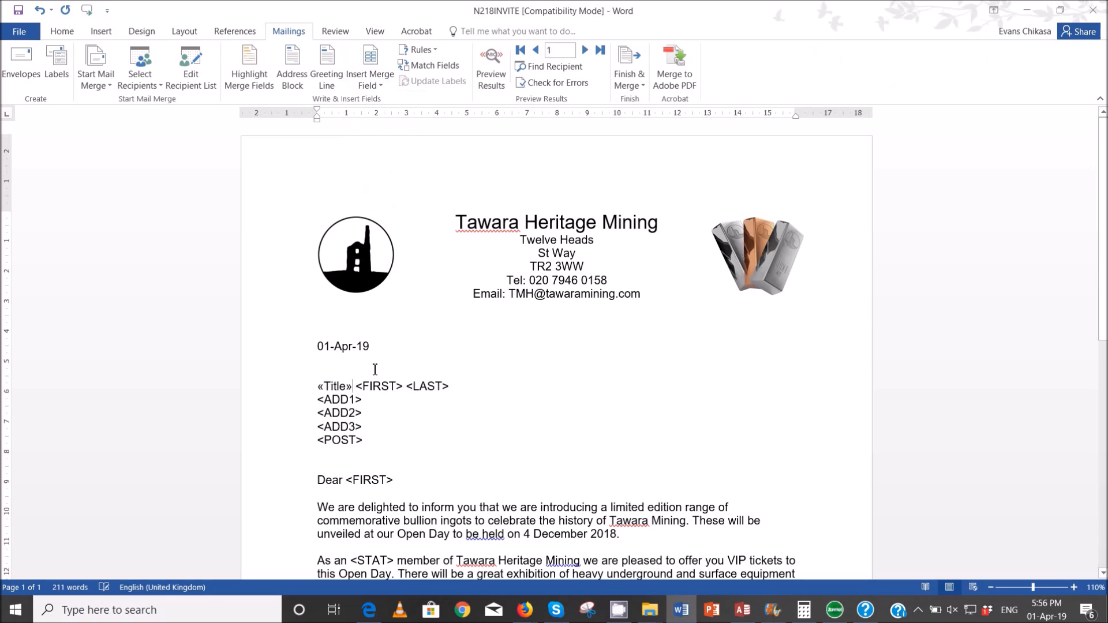
Step: Replace <FIRST>, <LAST> and <ADD1> with First_Name, Last_Name and Add1 fields
double_click(378, 386)
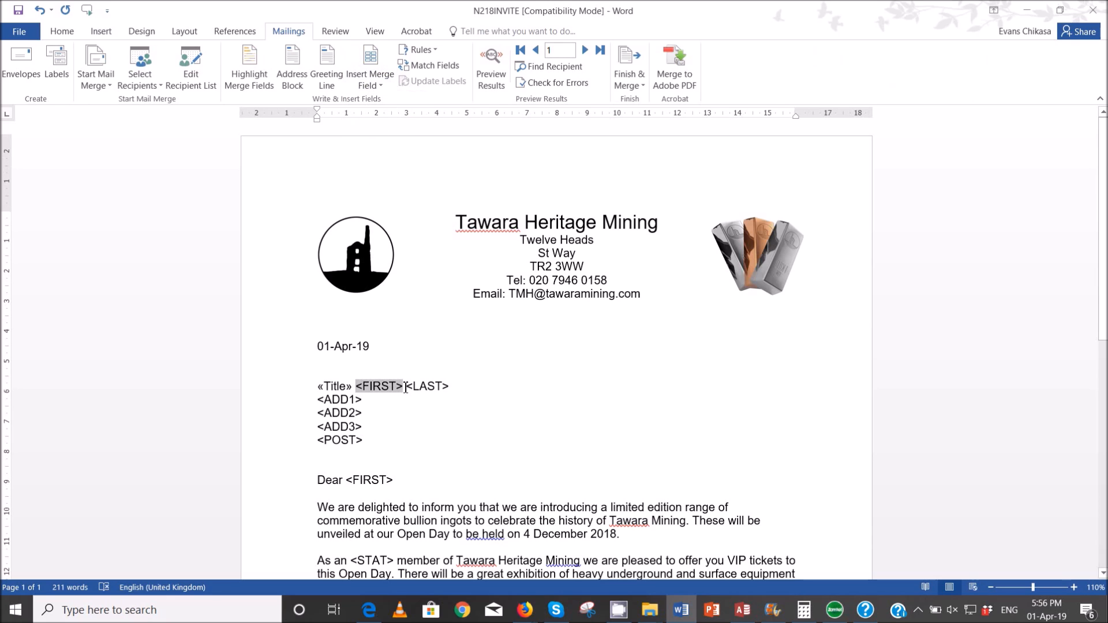
click(370, 65)
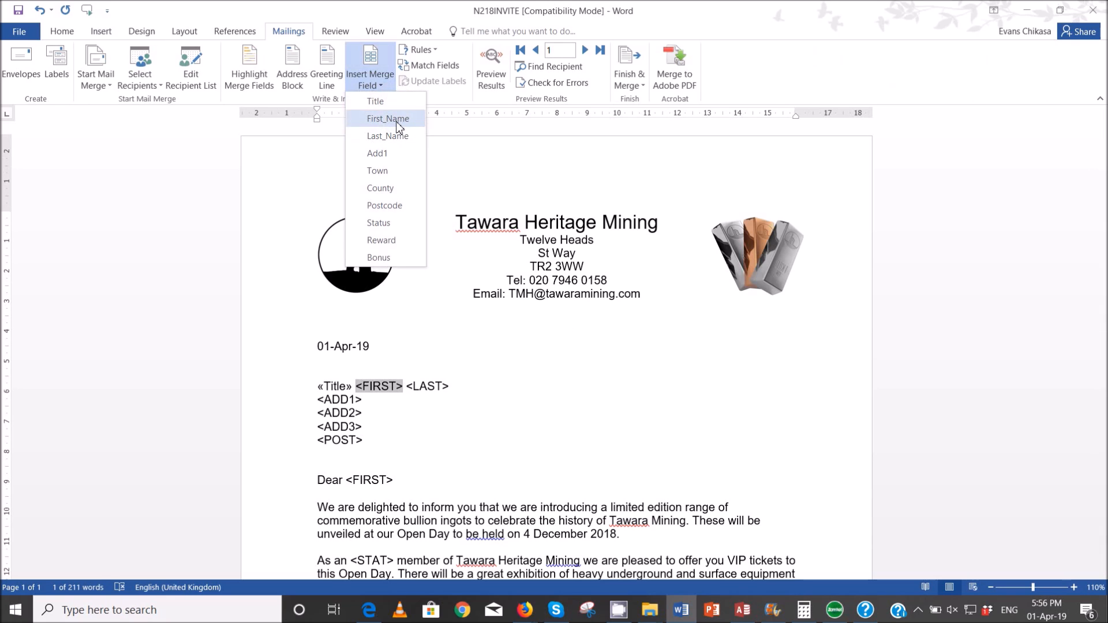
click(385, 118)
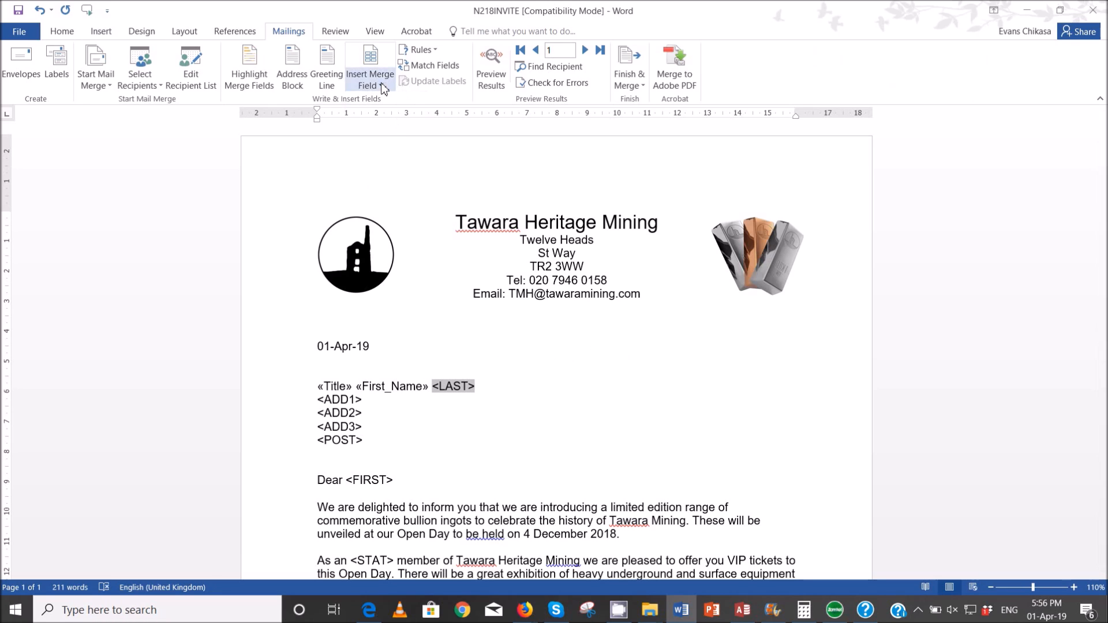
click(370, 66)
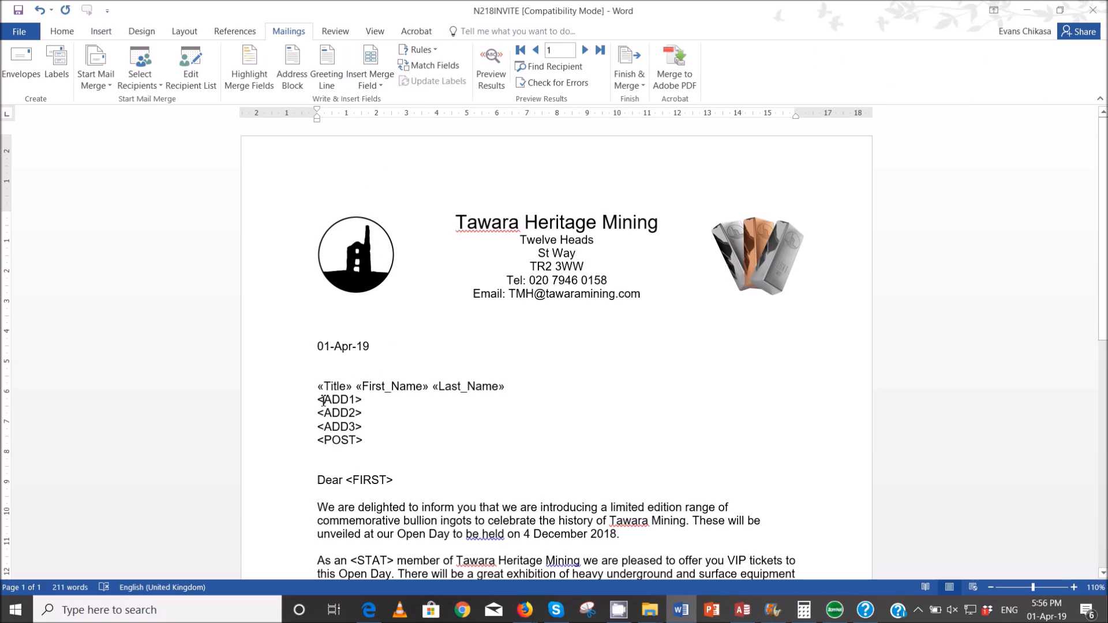
double_click(335, 400)
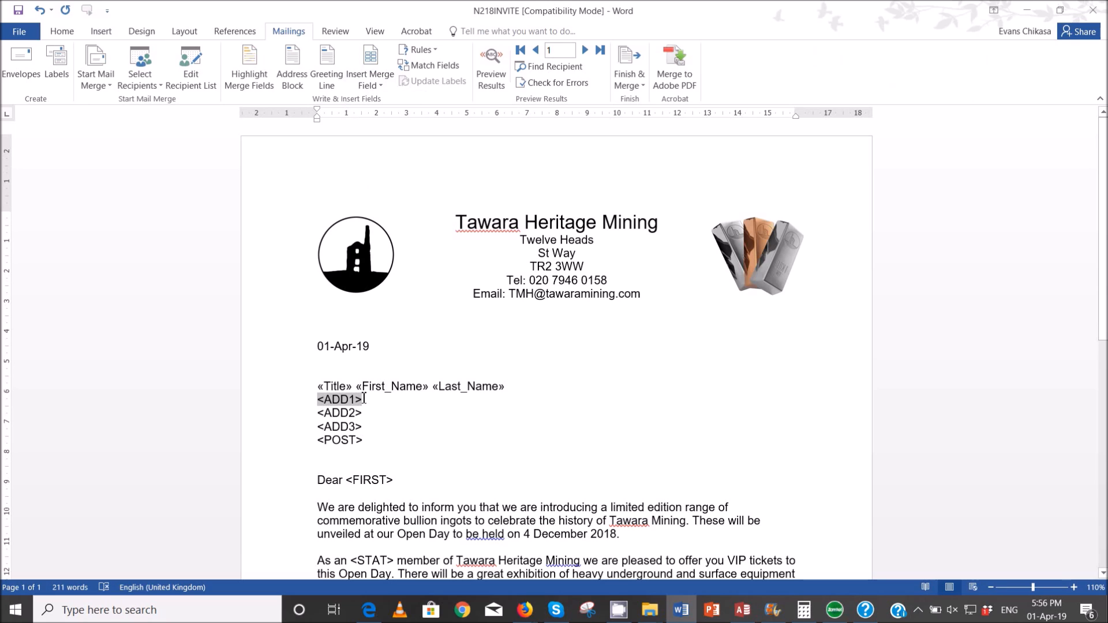
click(370, 63)
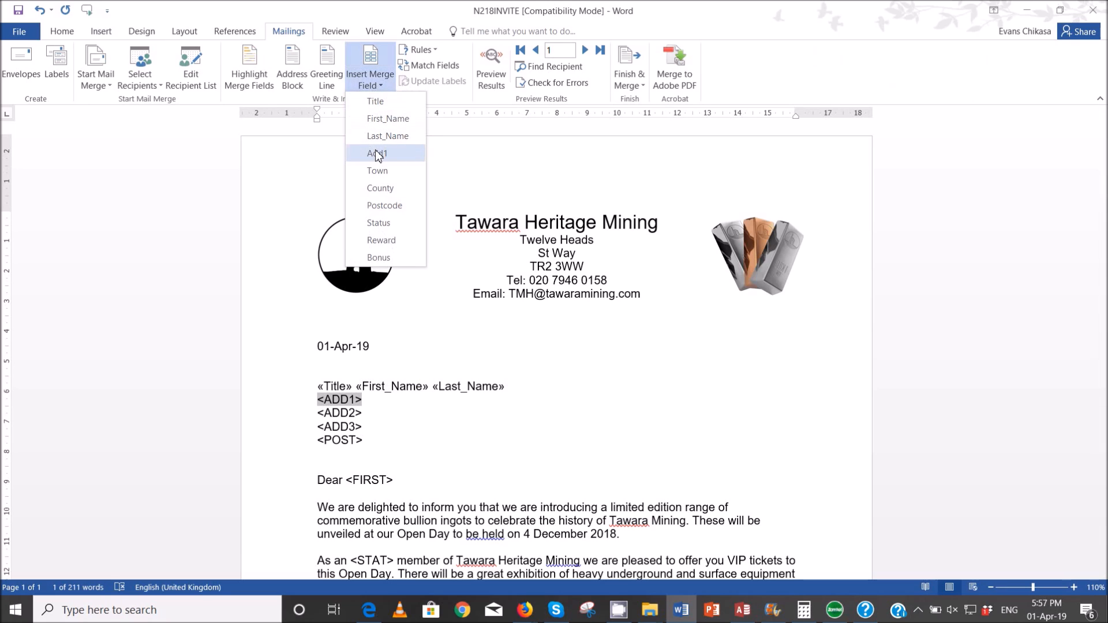
click(377, 153)
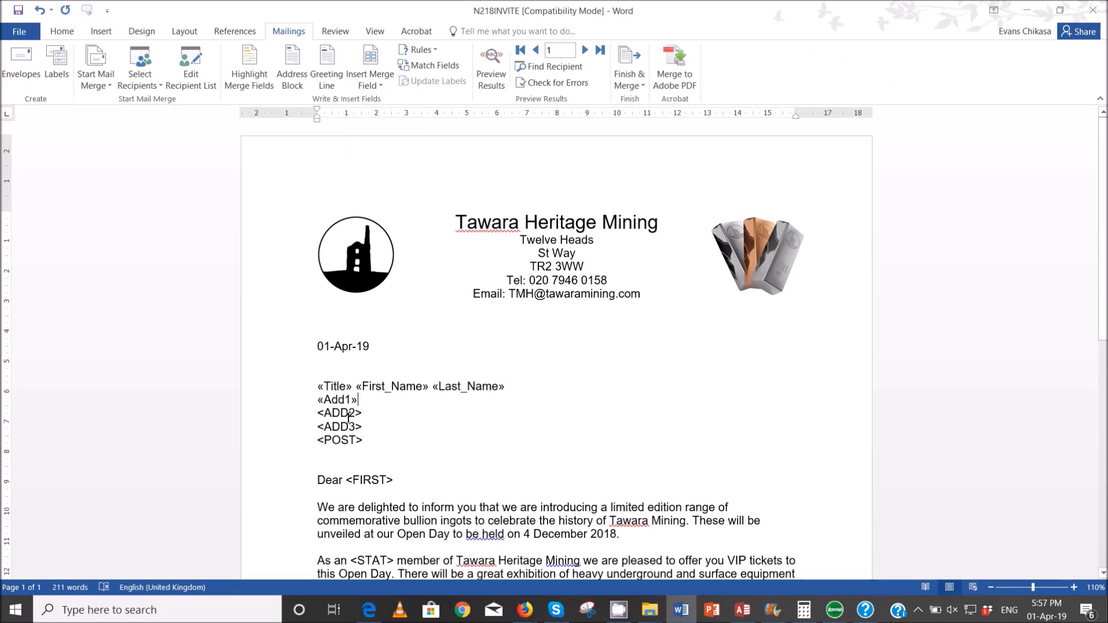
Step: Replace <ADD2> and <ADD3> with Town and County fields, and select <POST>
double_click(338, 413)
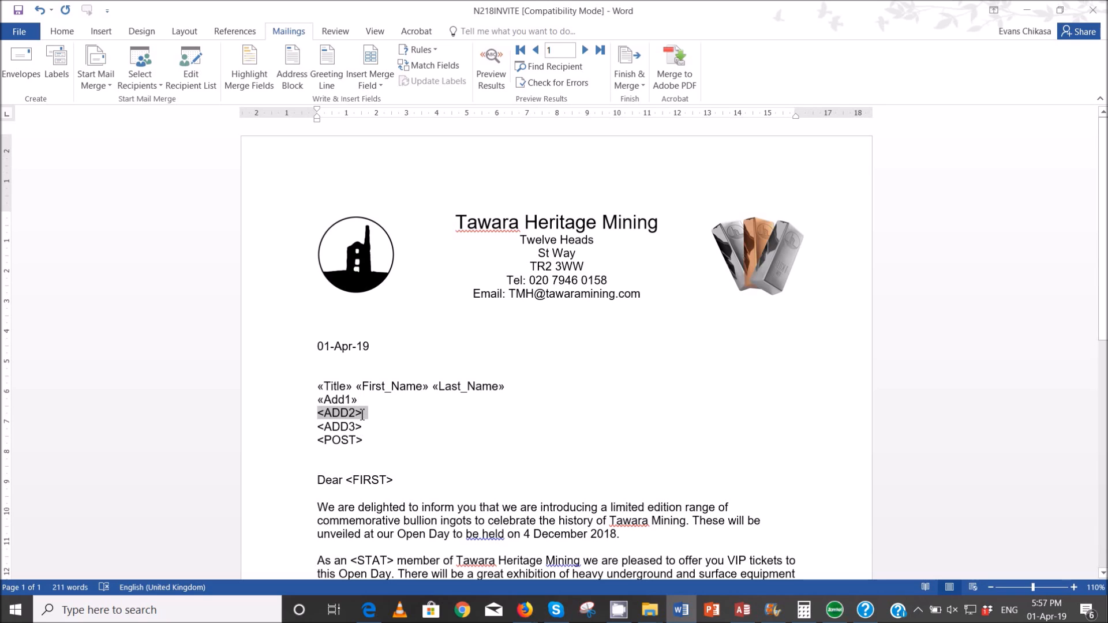
click(370, 74)
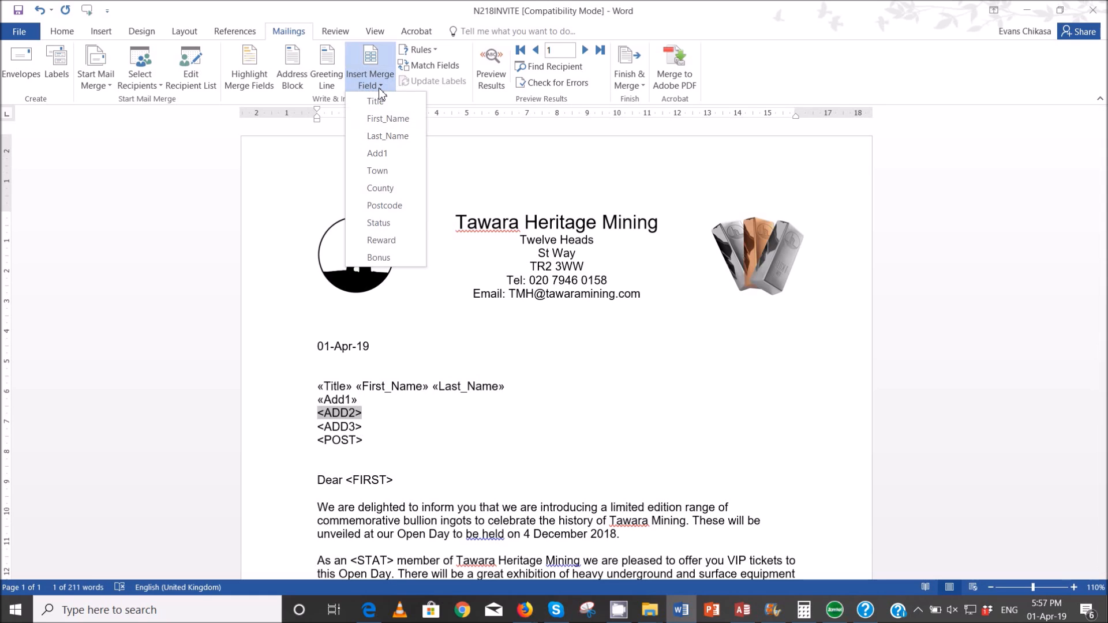
mouse_move(385, 171)
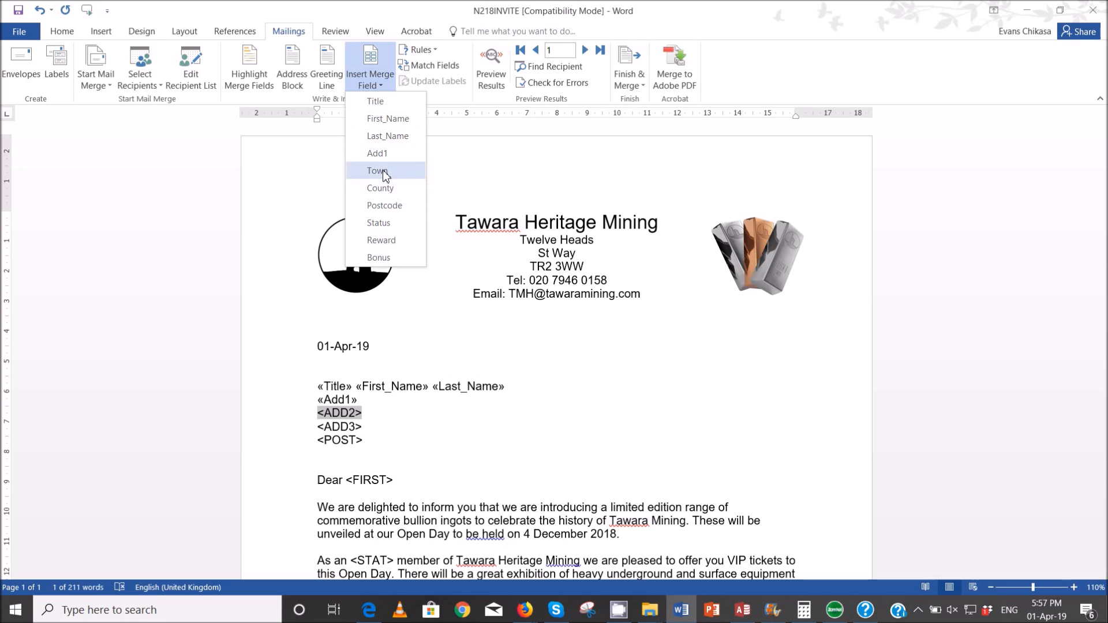
click(375, 170)
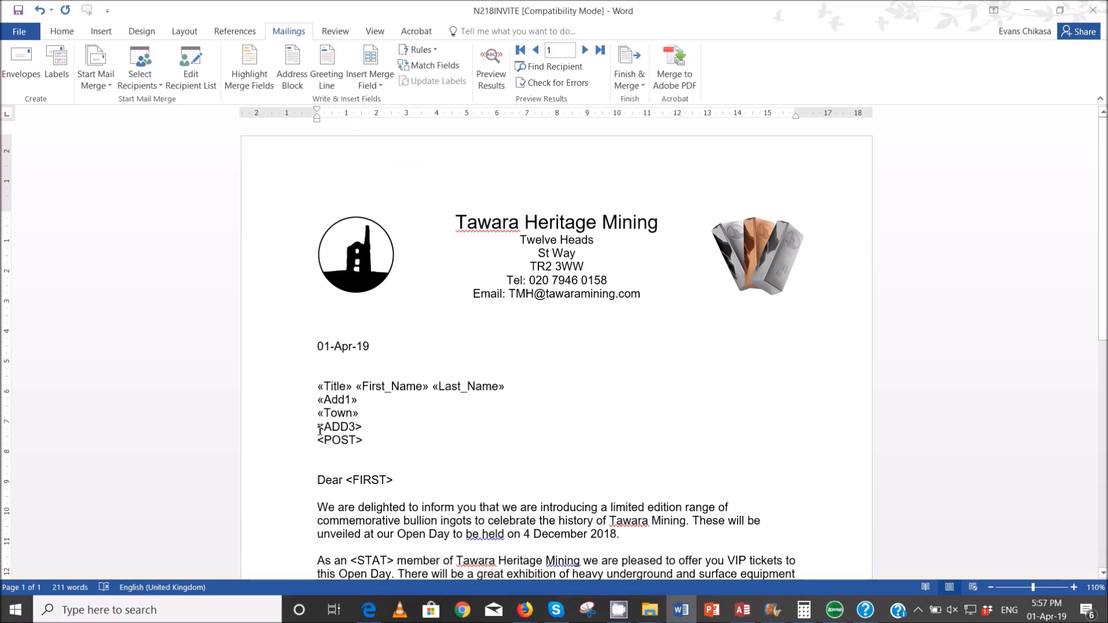
double_click(337, 427)
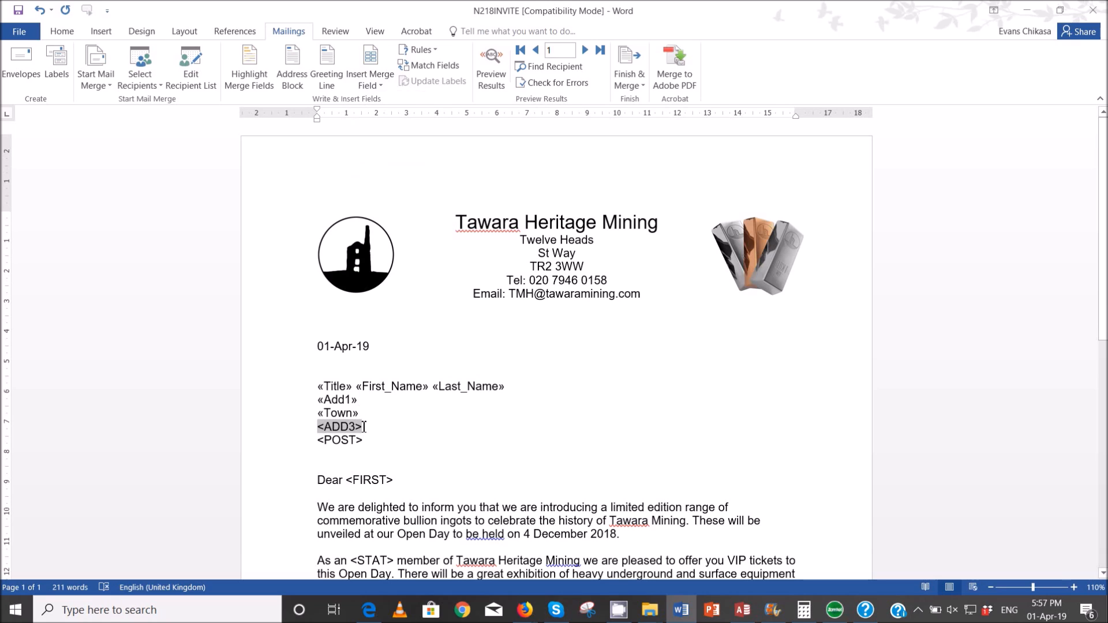
click(370, 67)
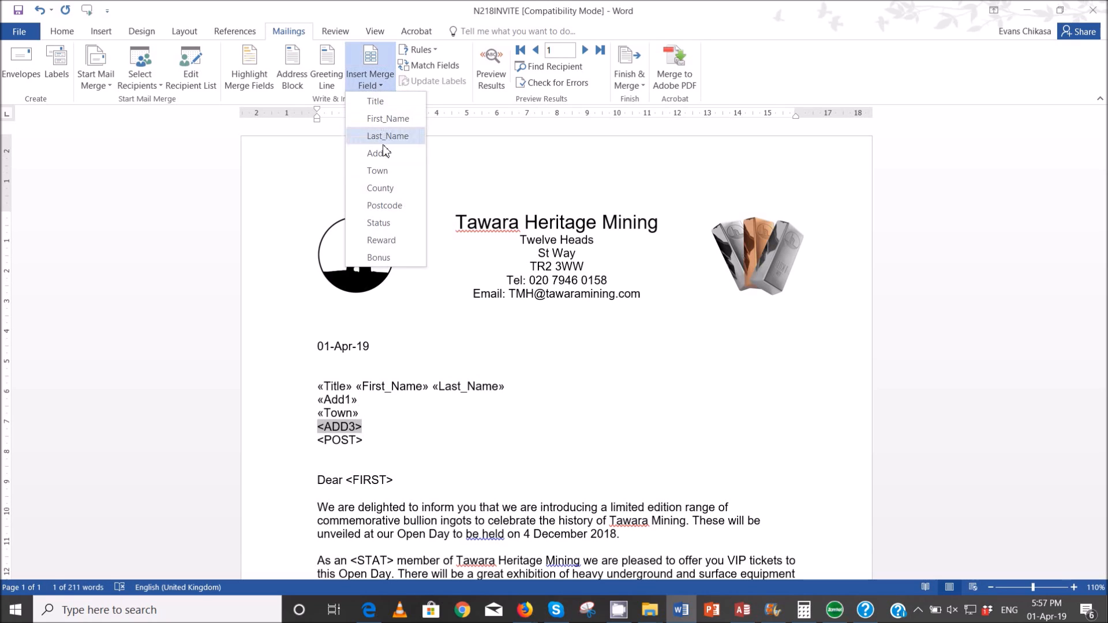
click(380, 189)
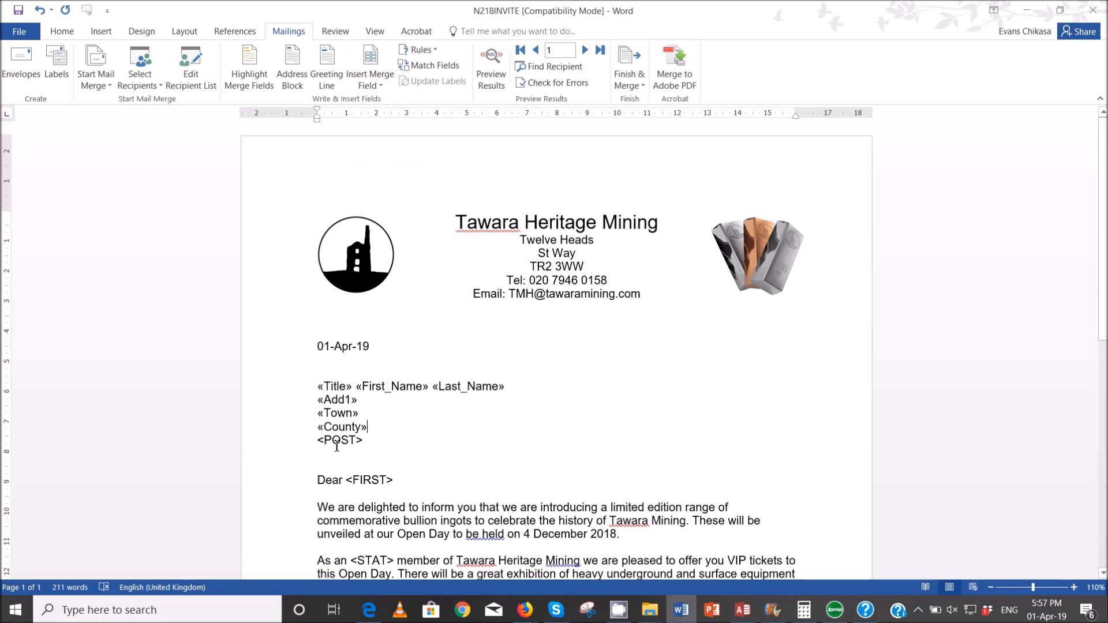
double_click(337, 441)
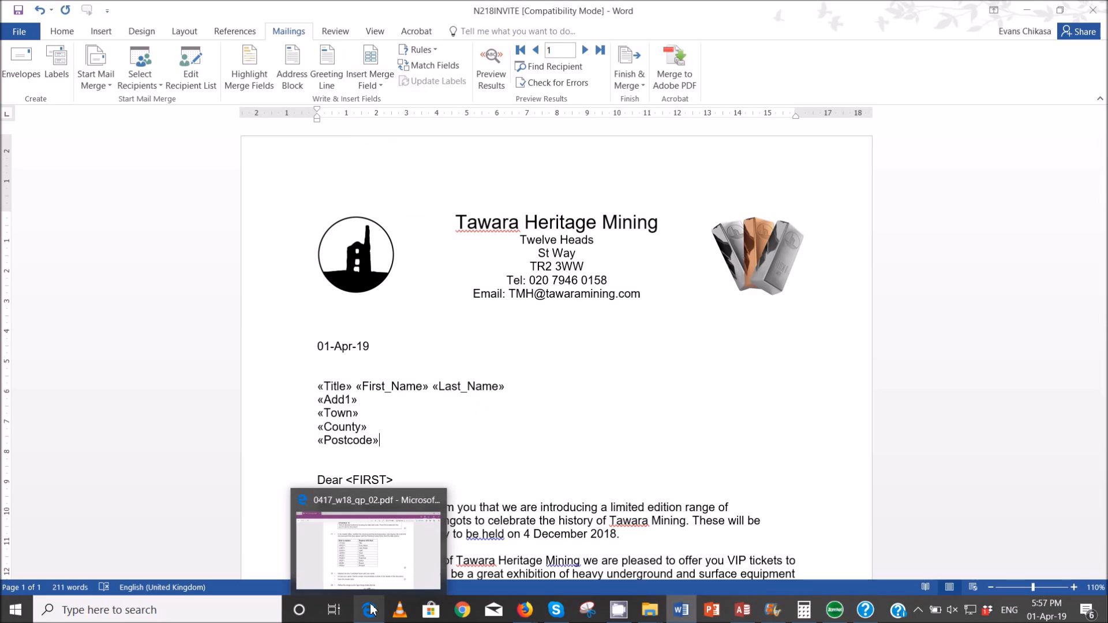
Step: Recheck question 31's merge field table in the PDF, then return to the letter
click(369, 608)
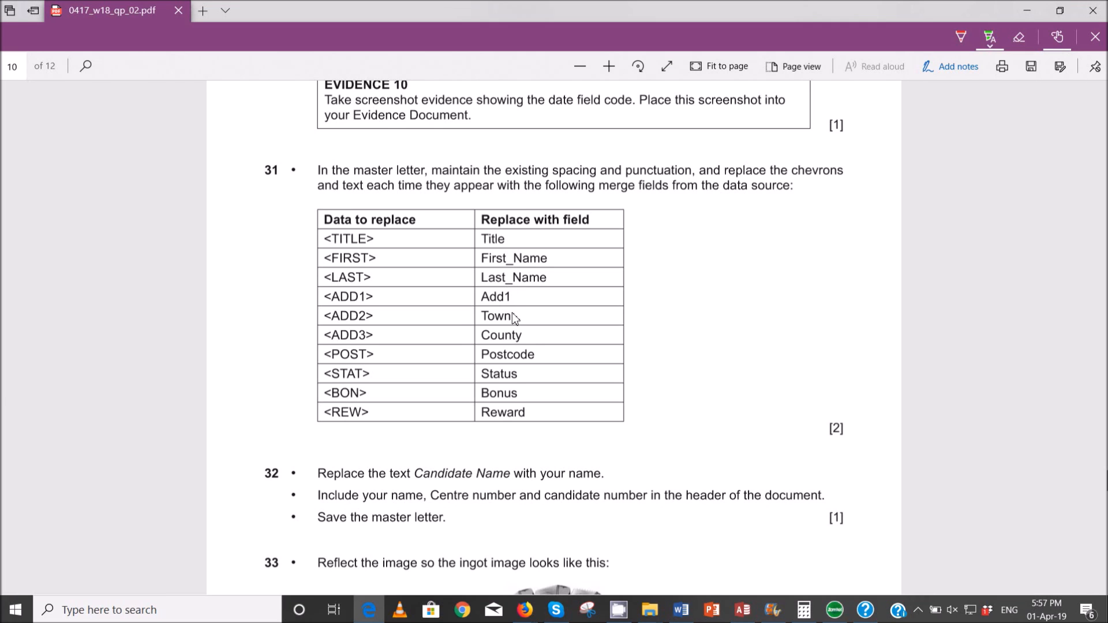
mouse_move(507, 377)
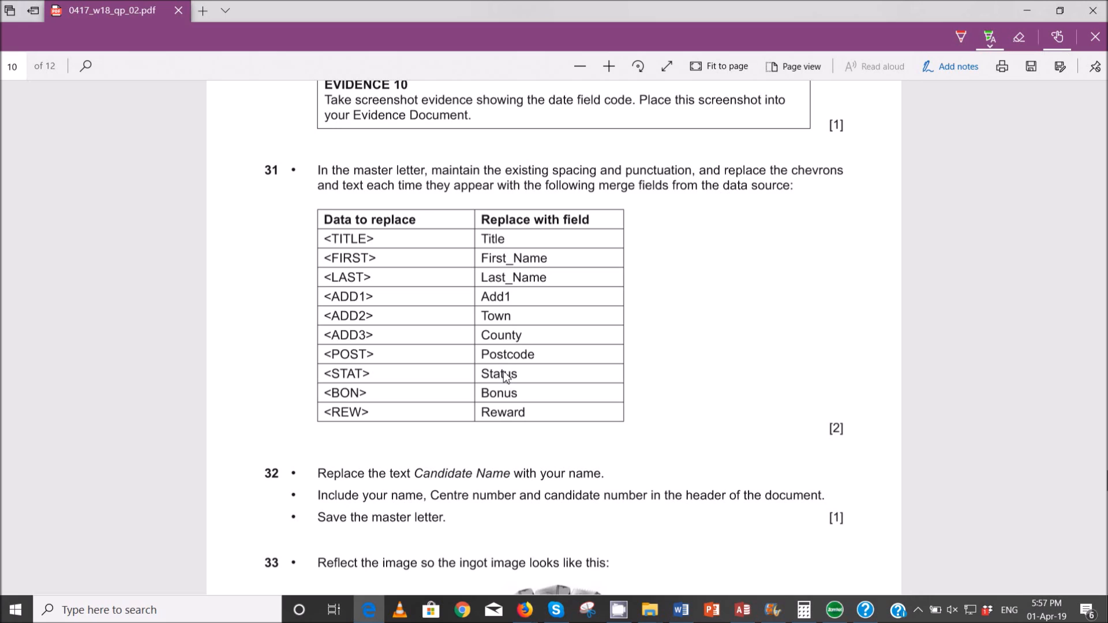
mouse_move(772, 616)
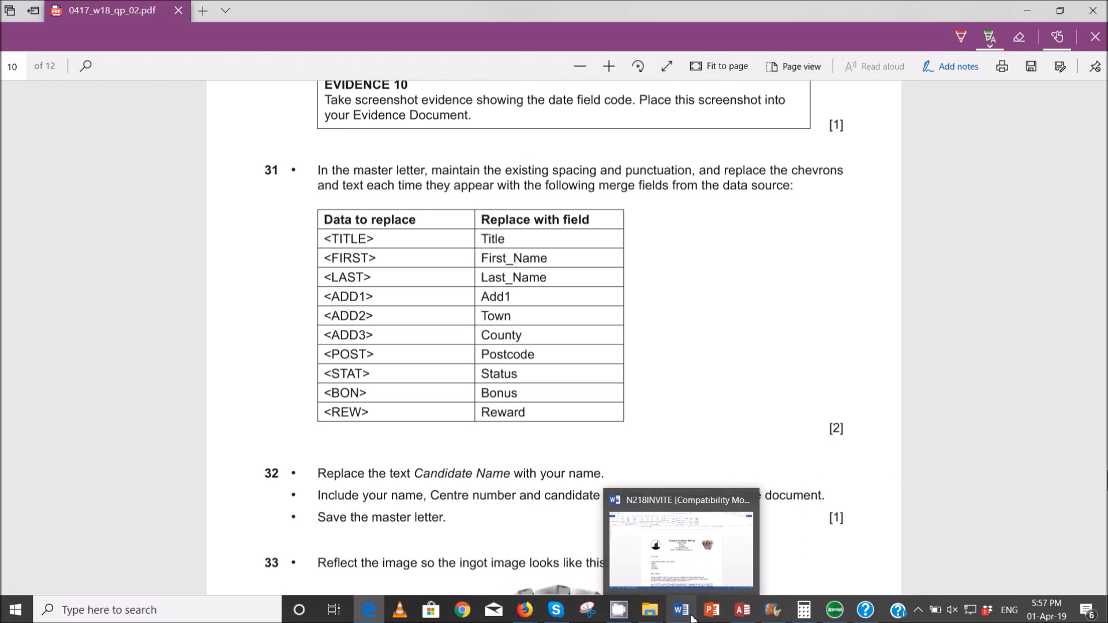
click(676, 610)
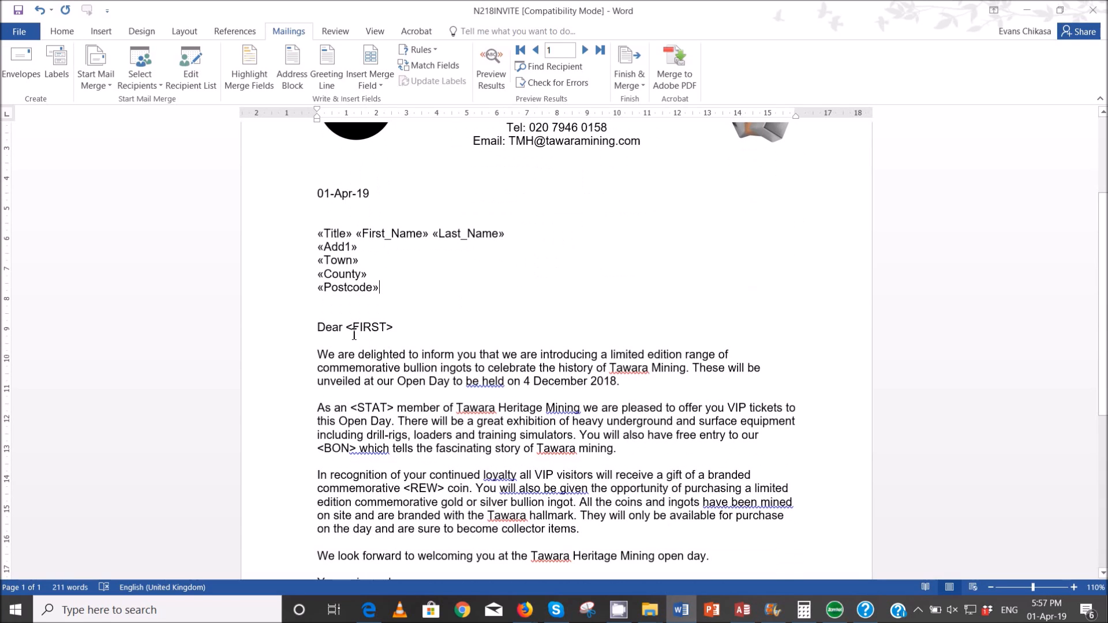
double_click(368, 327)
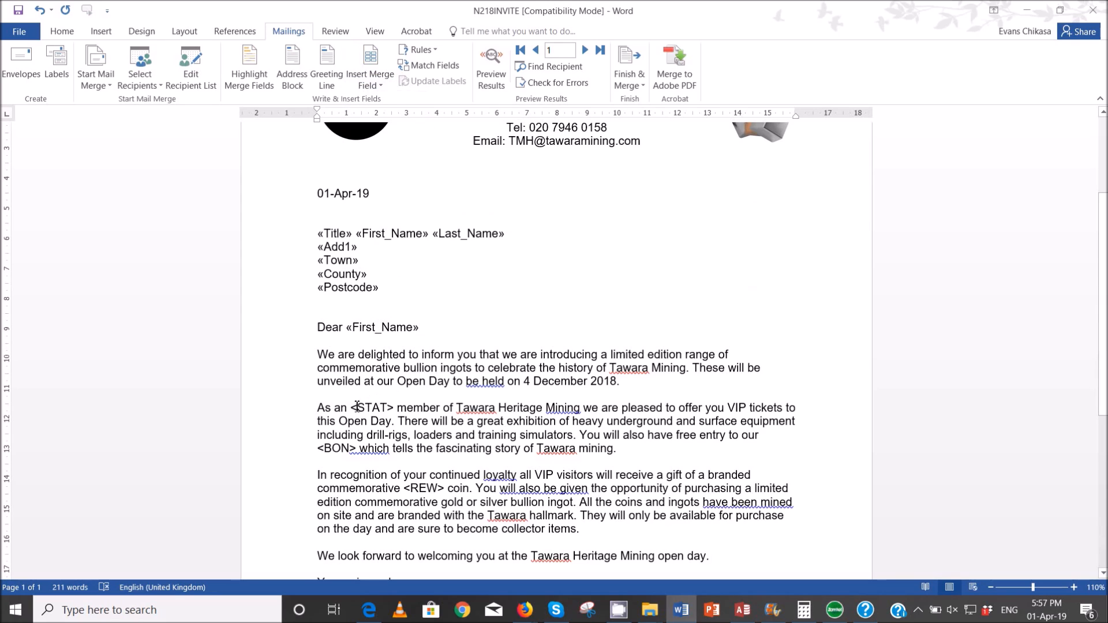
double_click(370, 408)
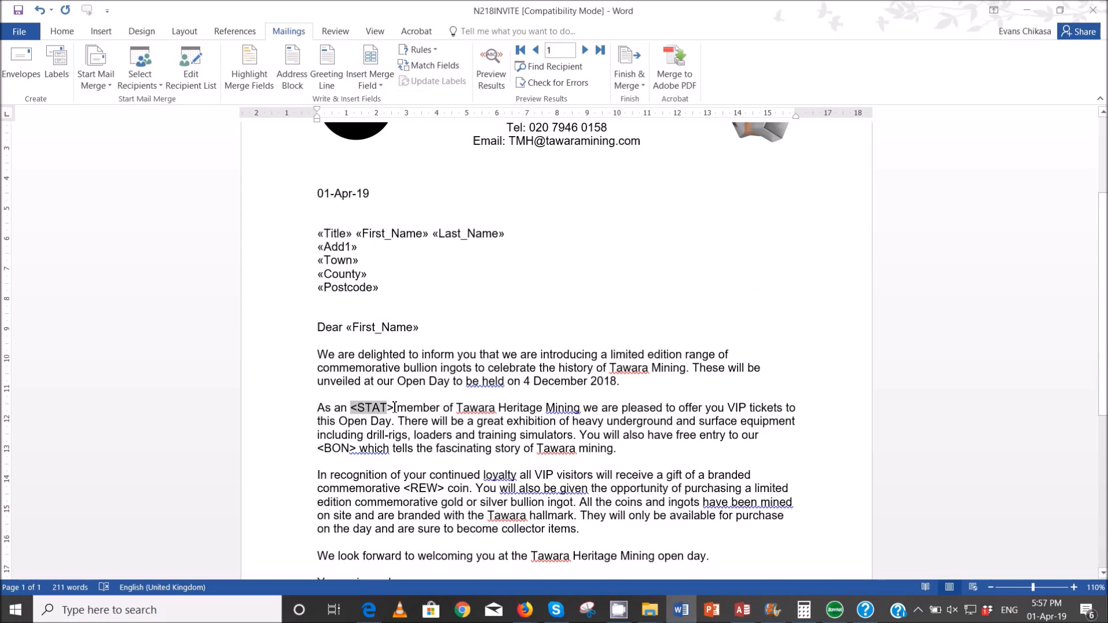
click(370, 66)
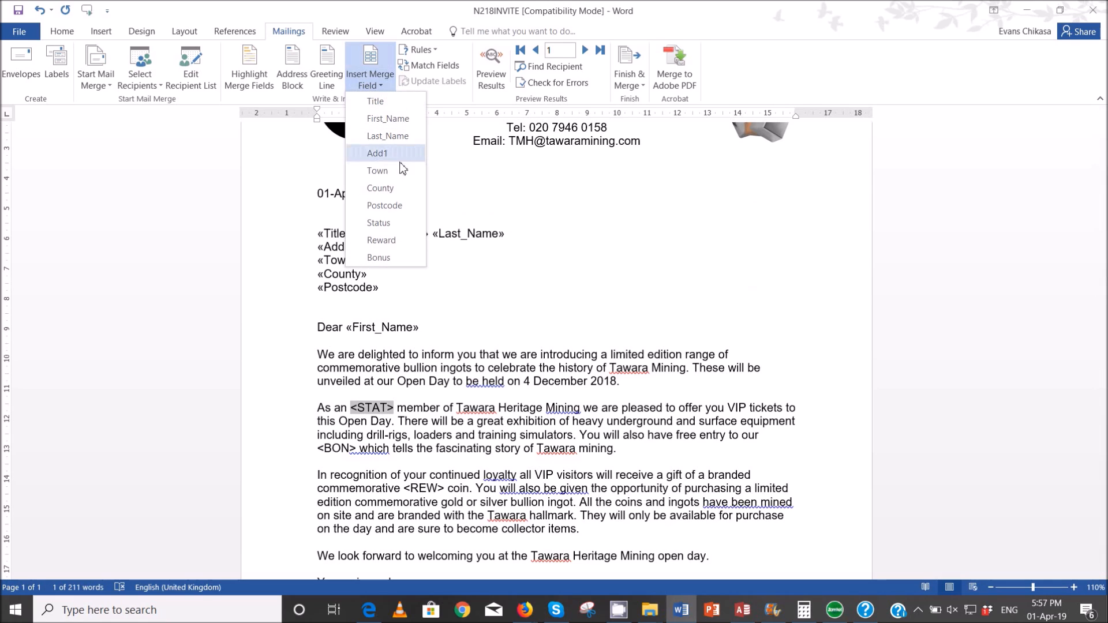
click(379, 222)
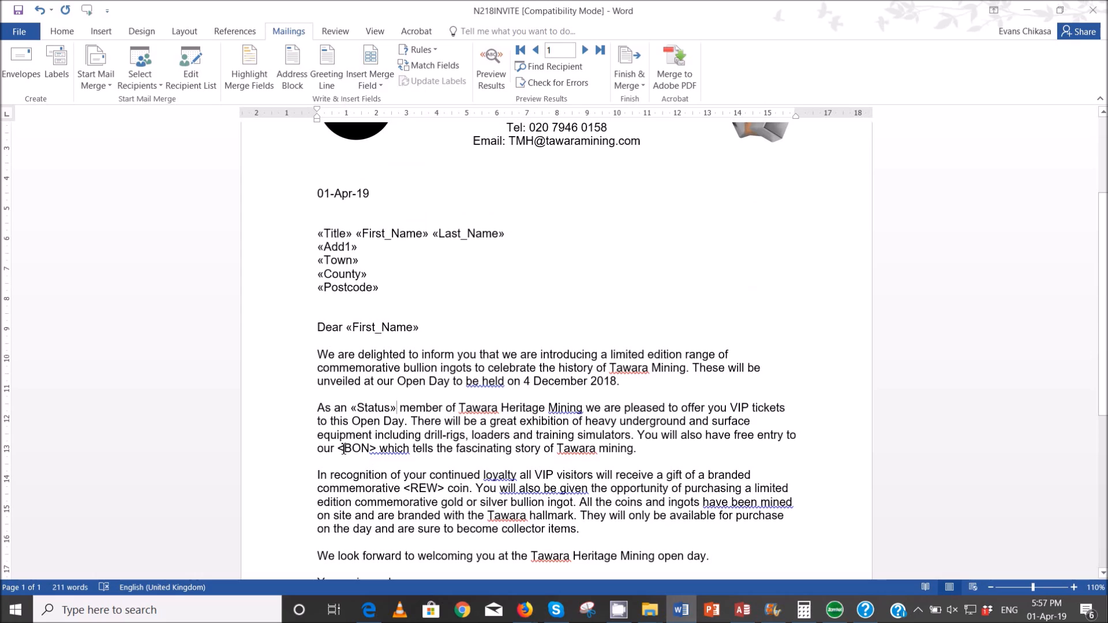
double_click(355, 448)
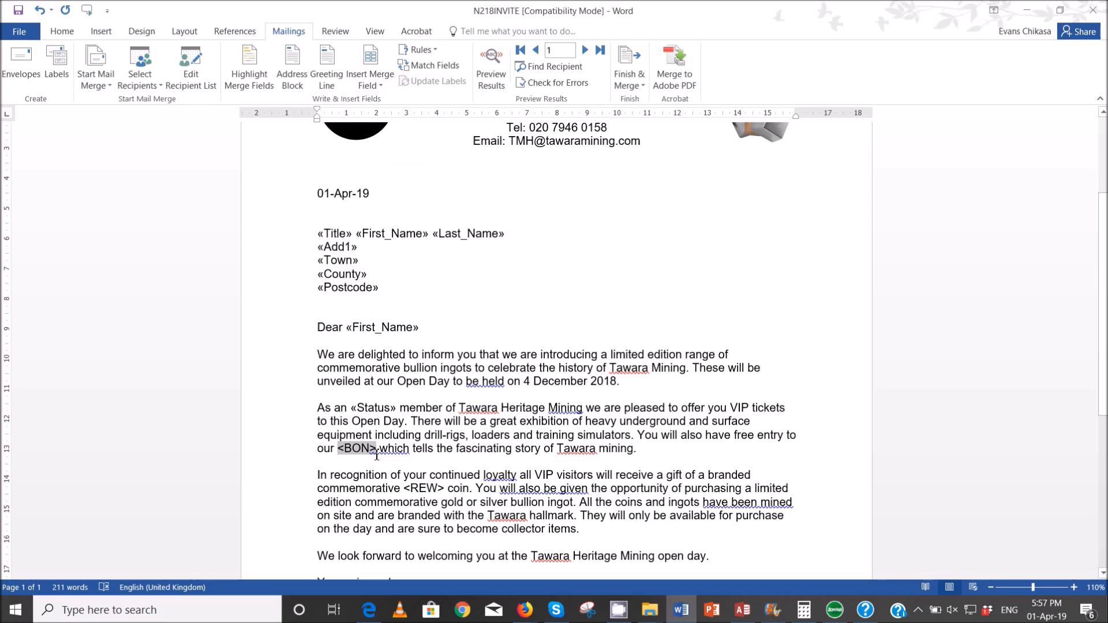
click(368, 66)
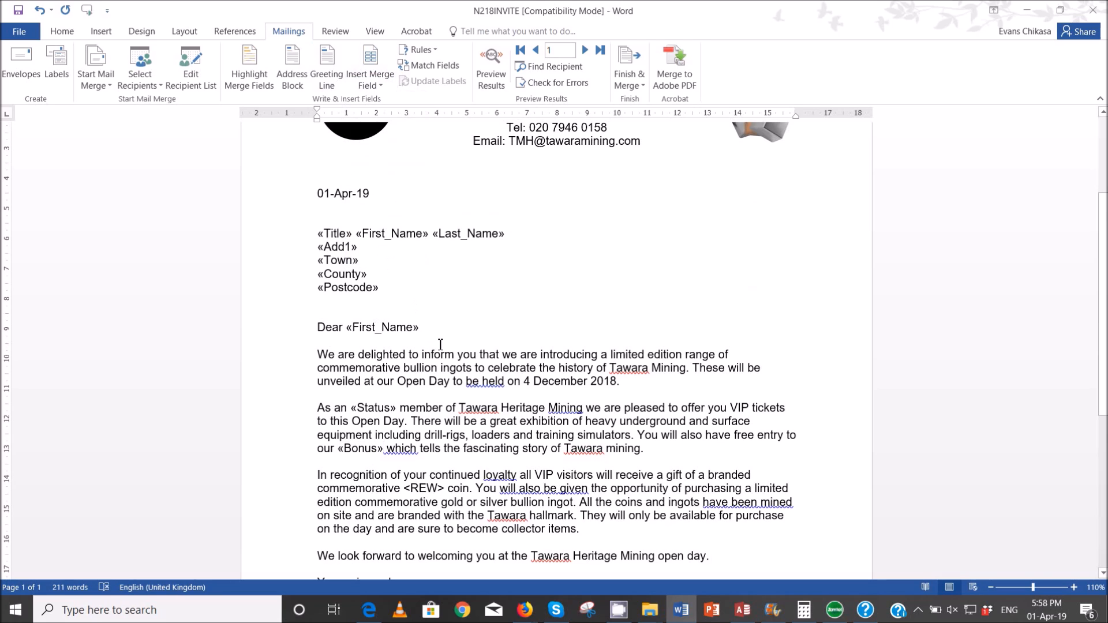
scroll(down, 3)
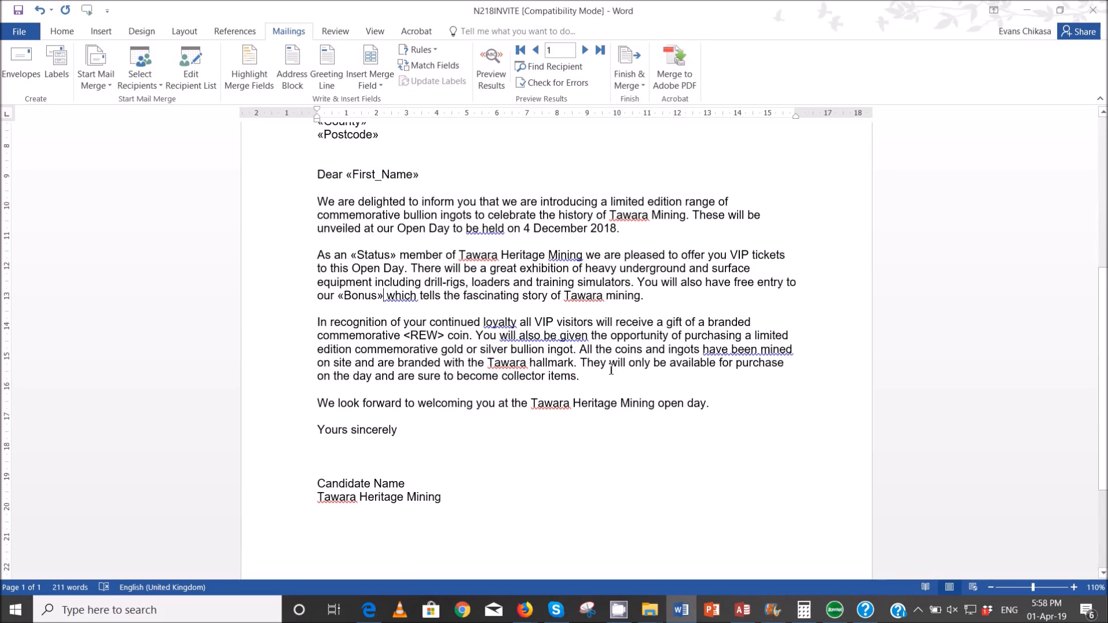
click(370, 64)
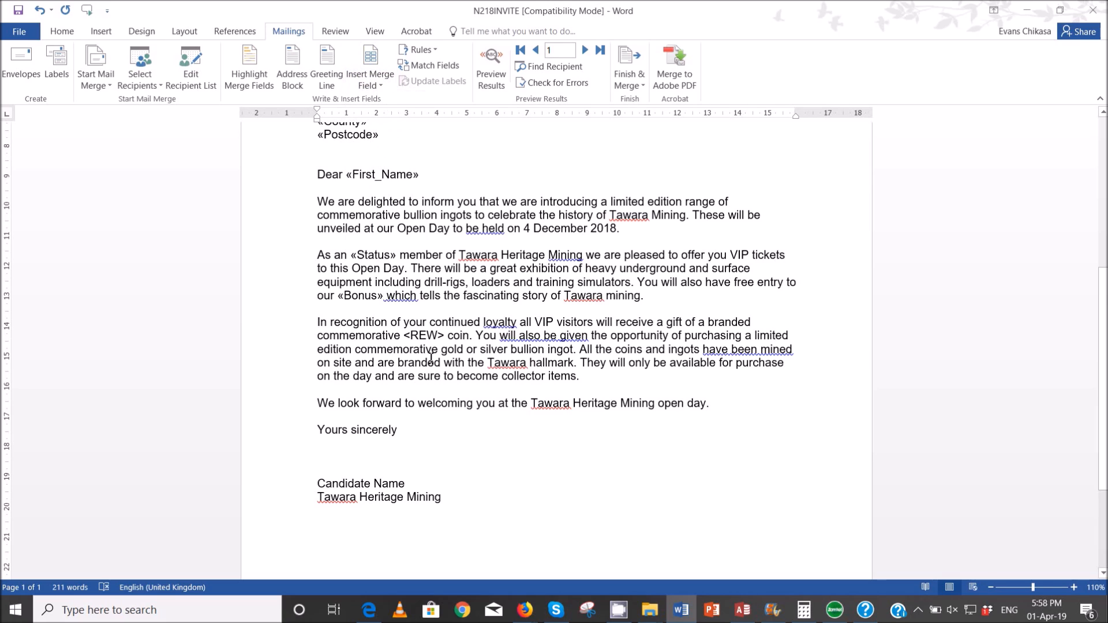
double_click(423, 336)
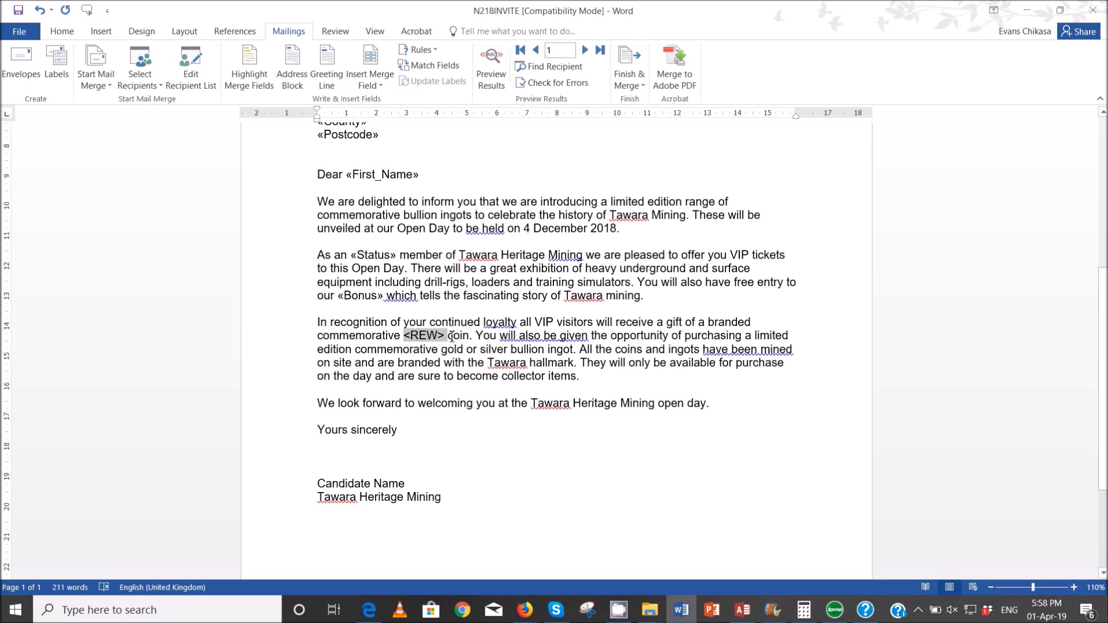
click(370, 66)
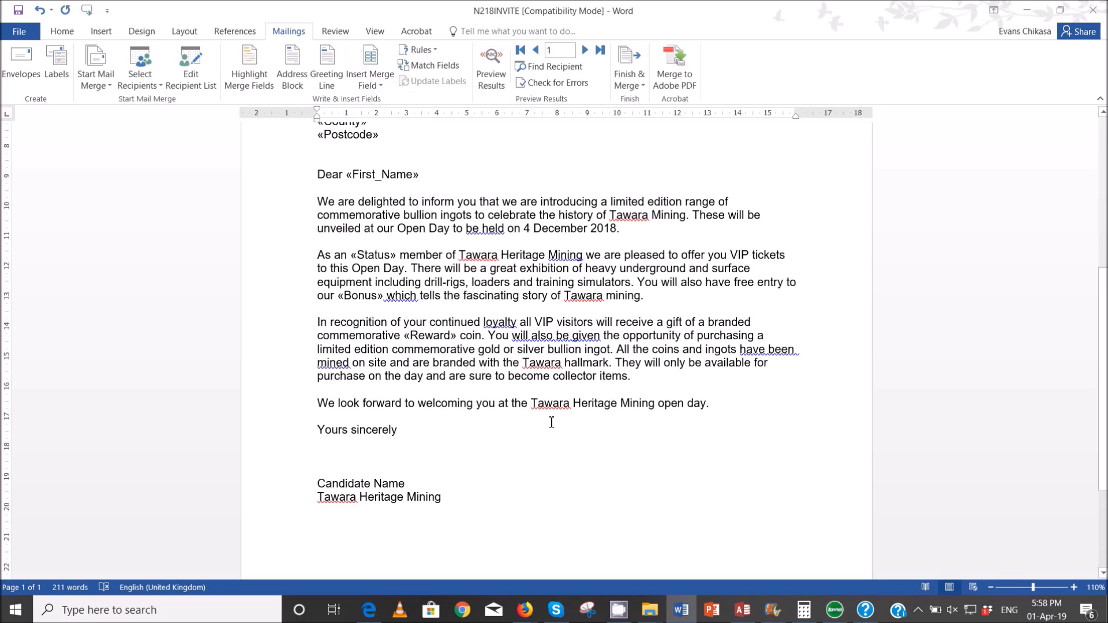
mouse_move(424, 402)
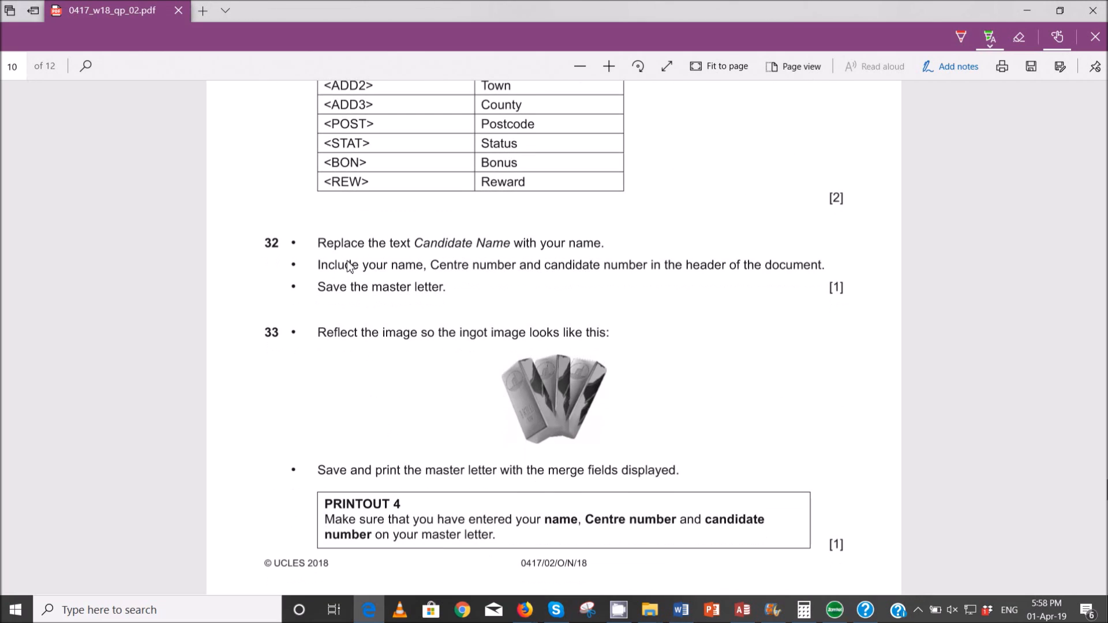
mouse_move(370, 267)
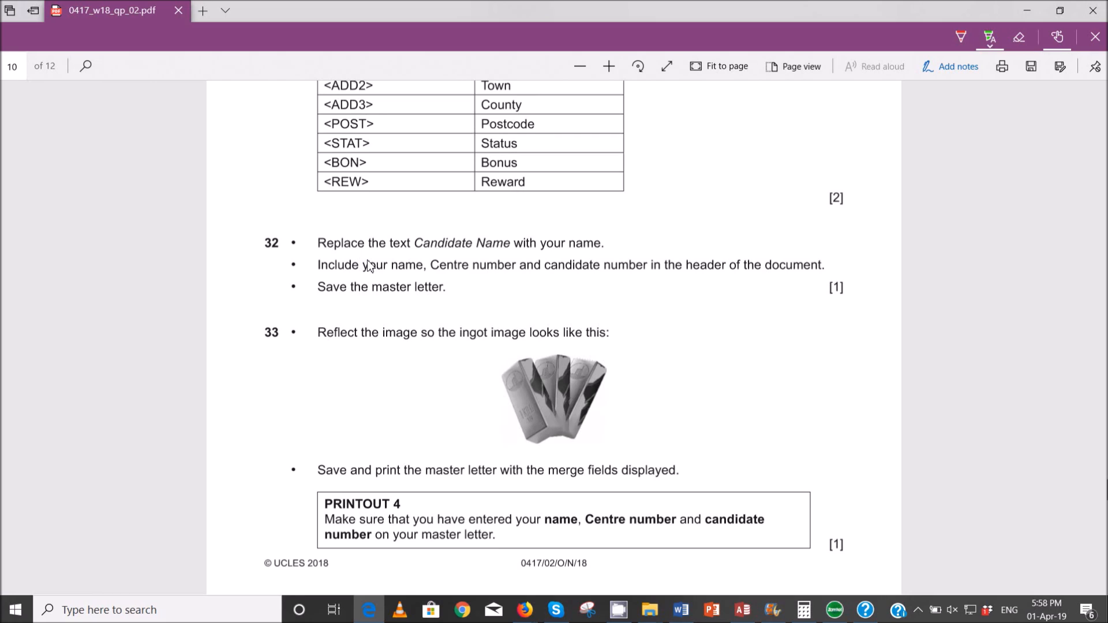
mouse_move(404, 295)
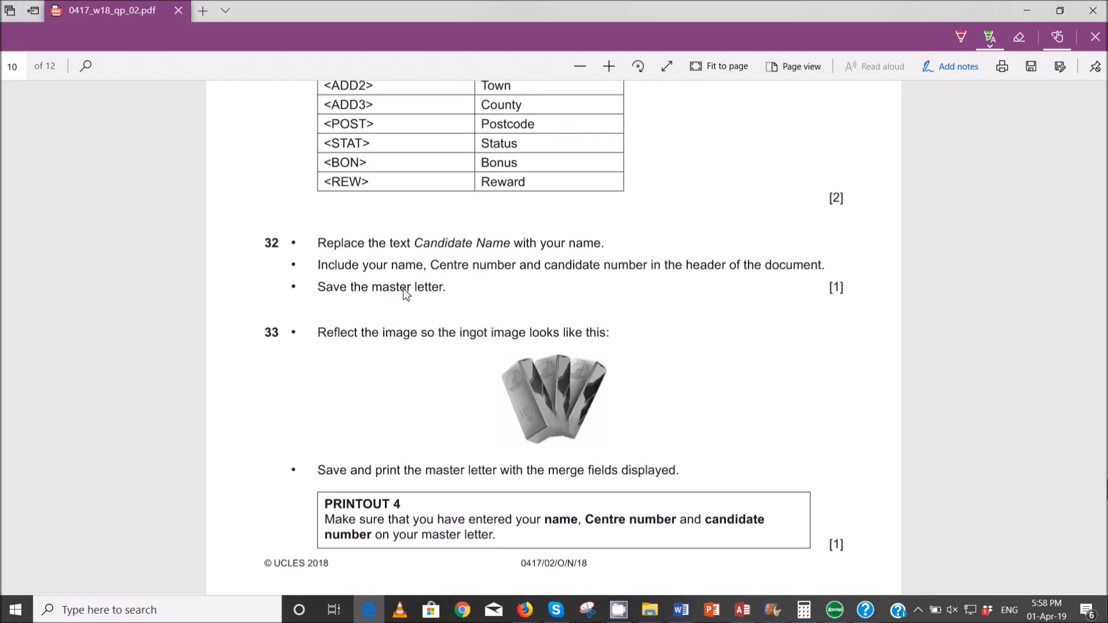
mouse_move(411, 298)
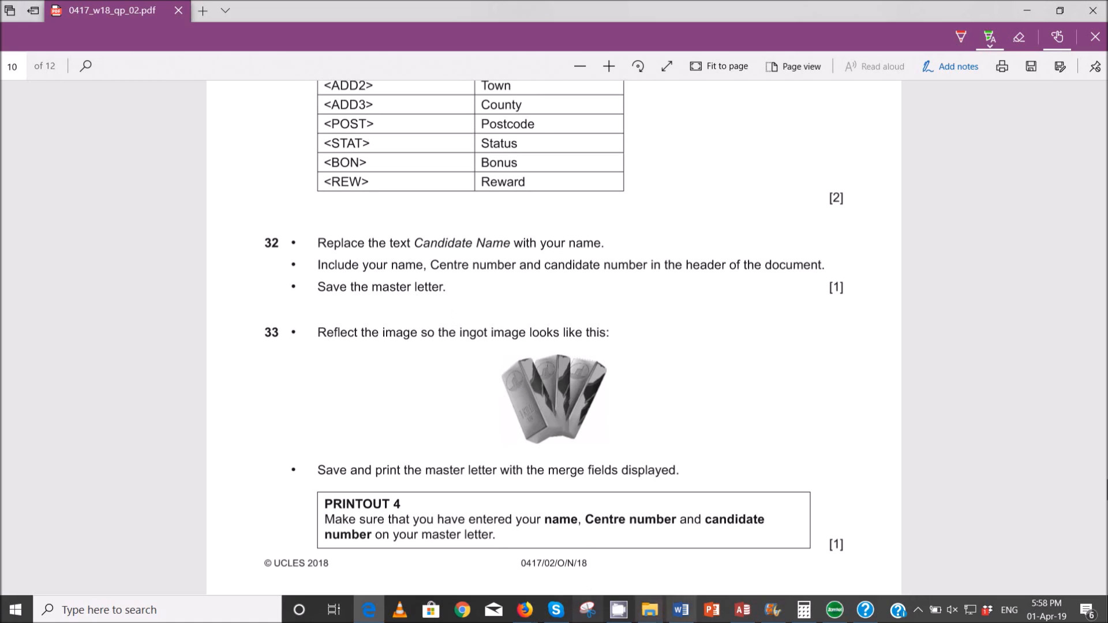
mouse_move(678, 614)
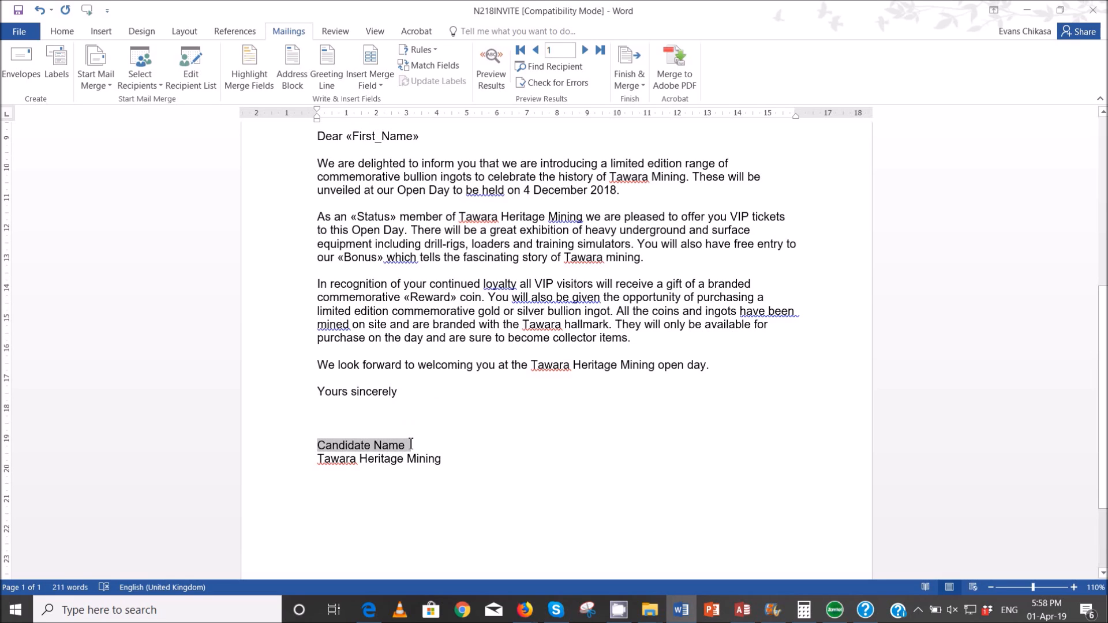
Step: Type the candidate's name over 'Candidate Name' in the sign-off
text(Chikas)
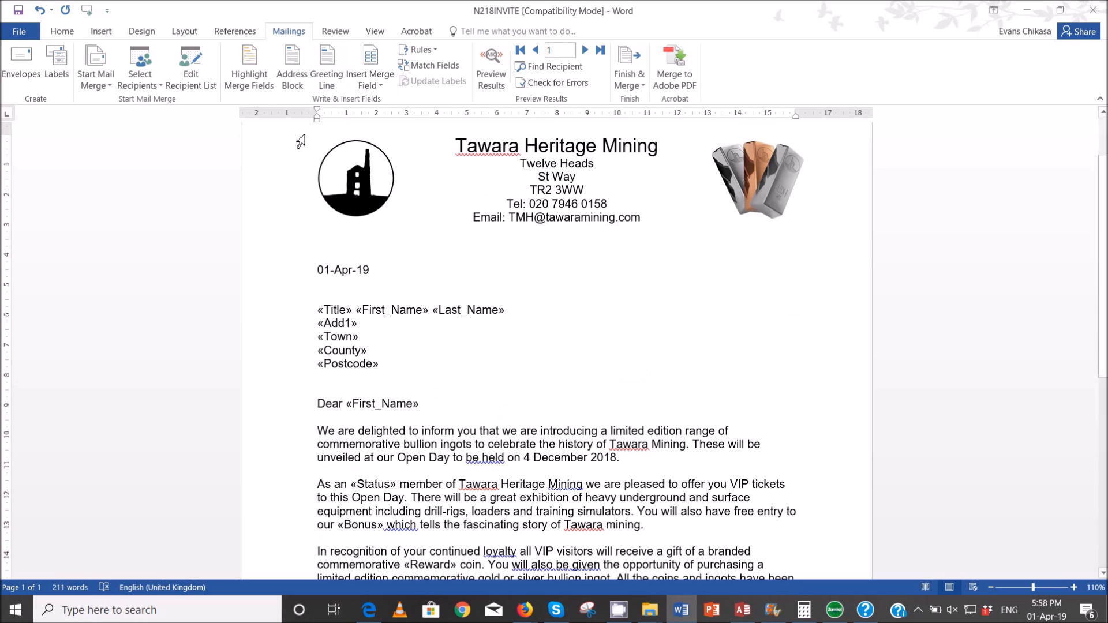
click(100, 31)
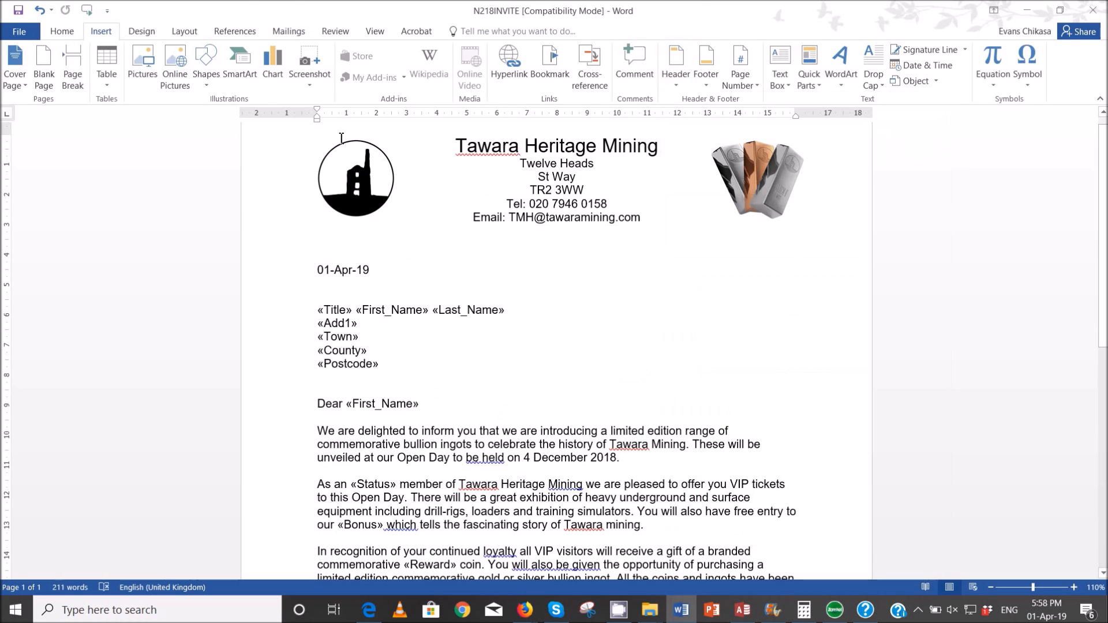
double_click(342, 136)
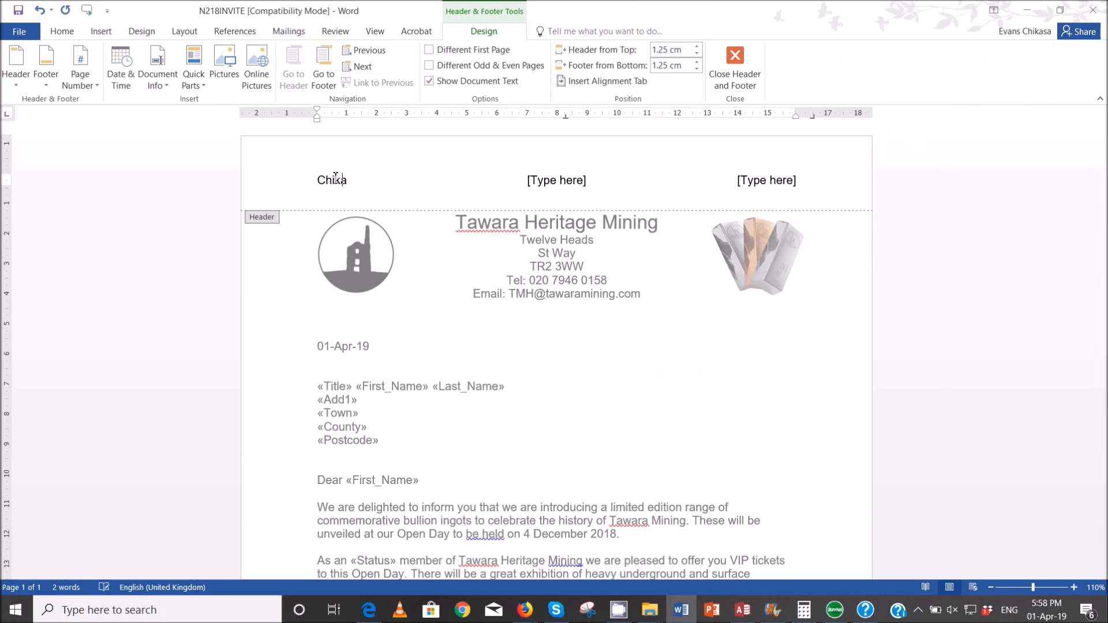
text(sa Evans)
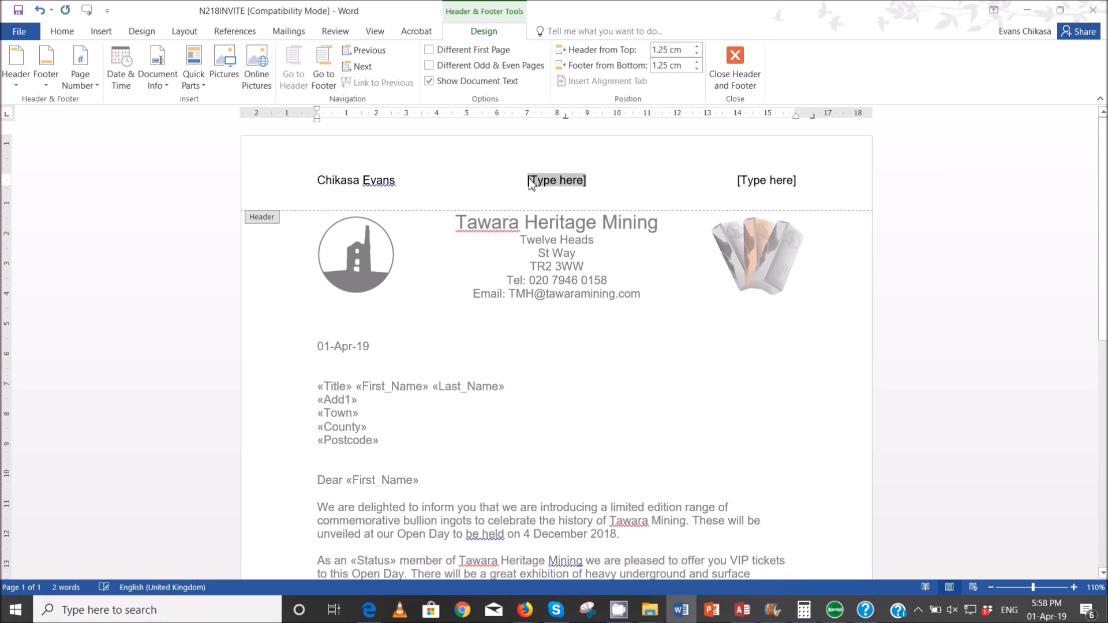
text(ZM556)
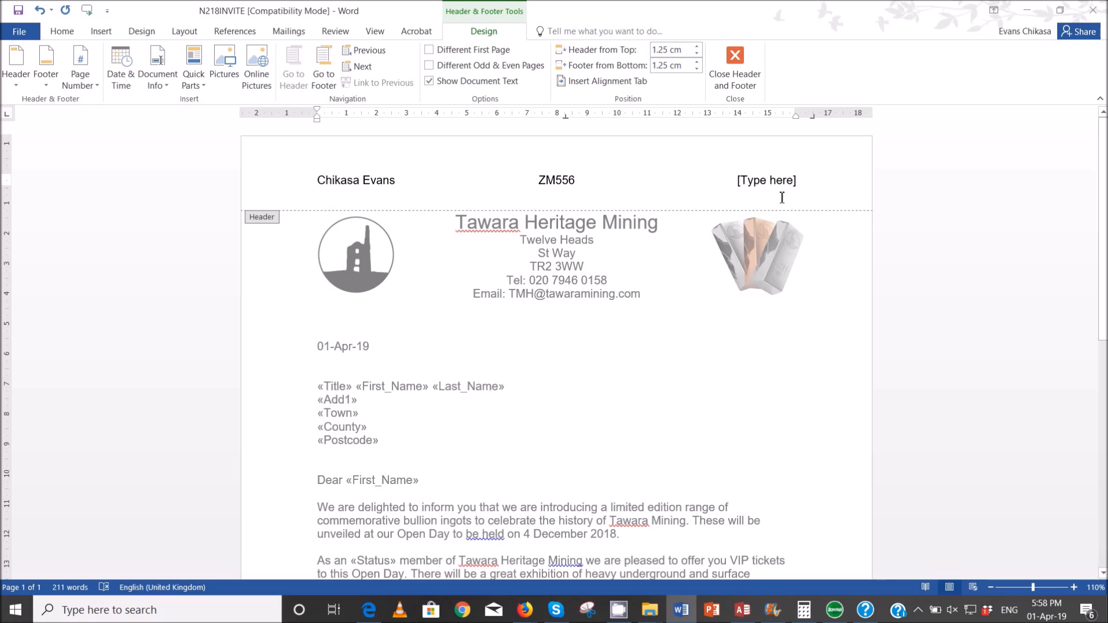
text(0001)
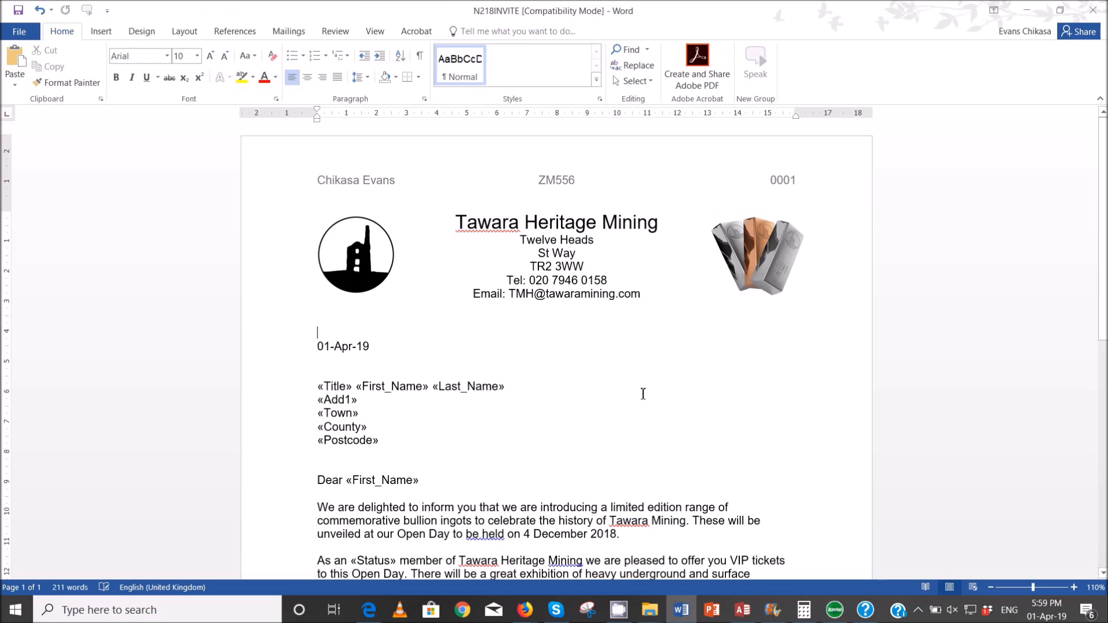
mouse_move(532, 609)
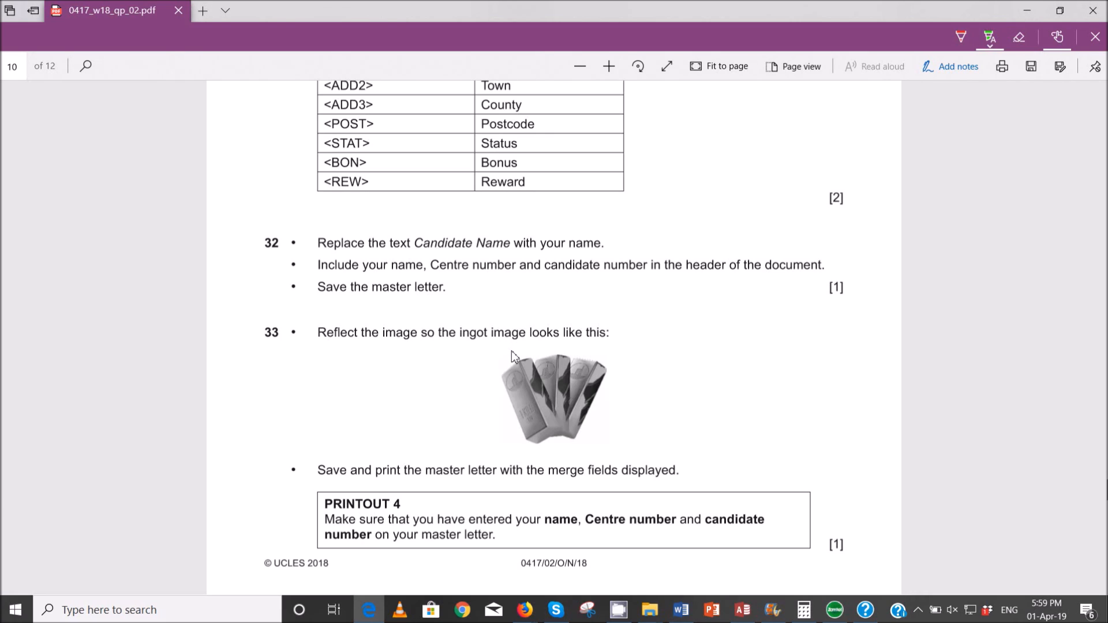
mouse_move(570, 378)
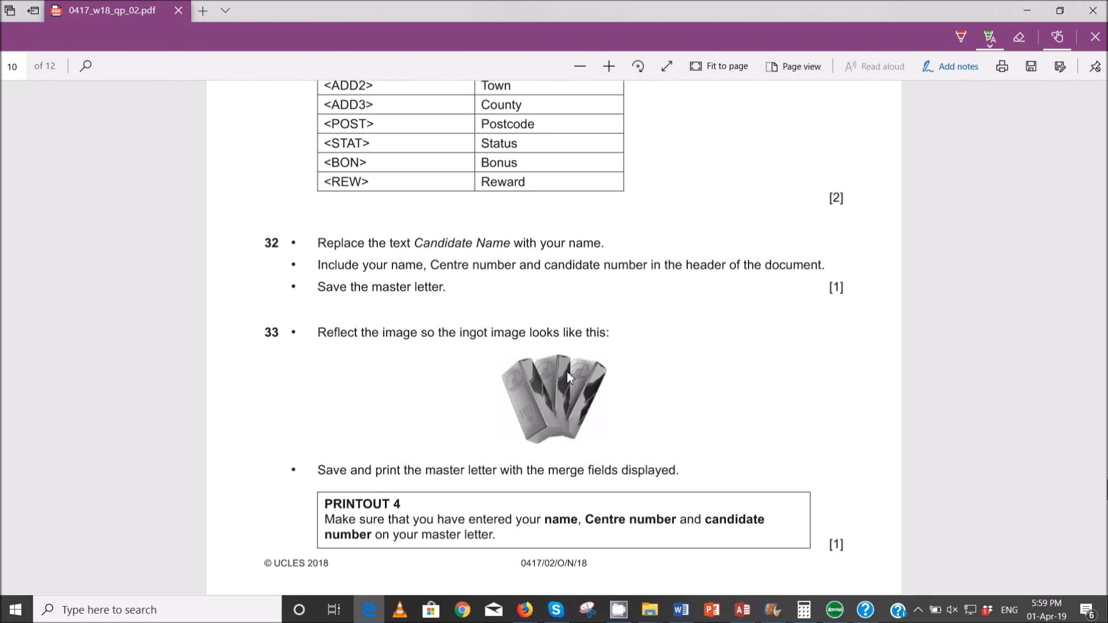
mouse_move(465, 435)
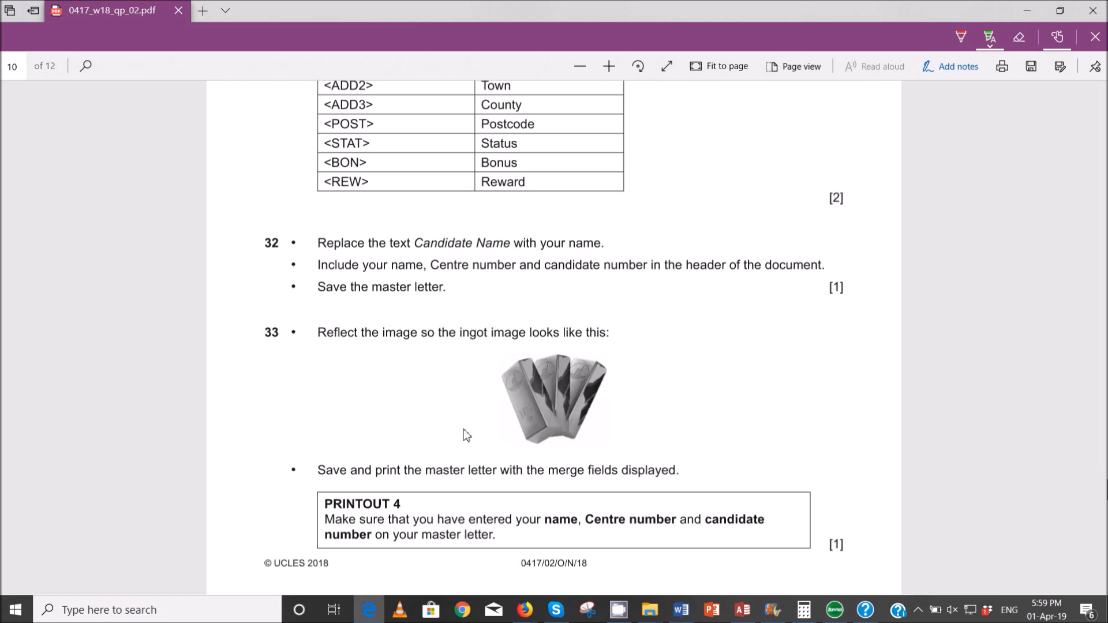
mouse_move(676, 609)
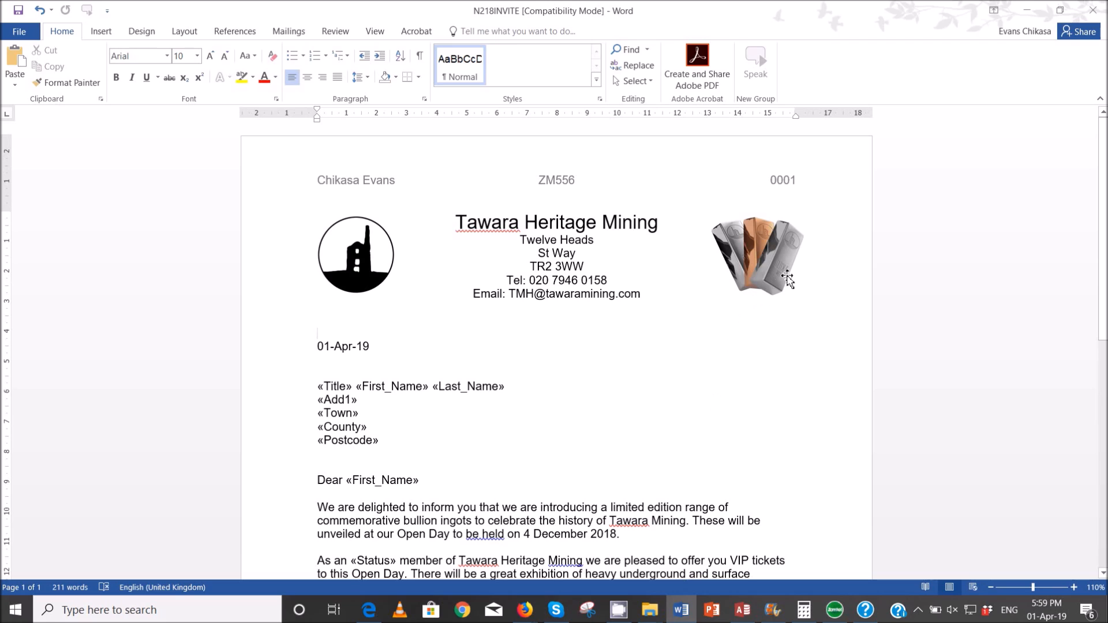
mouse_move(768, 264)
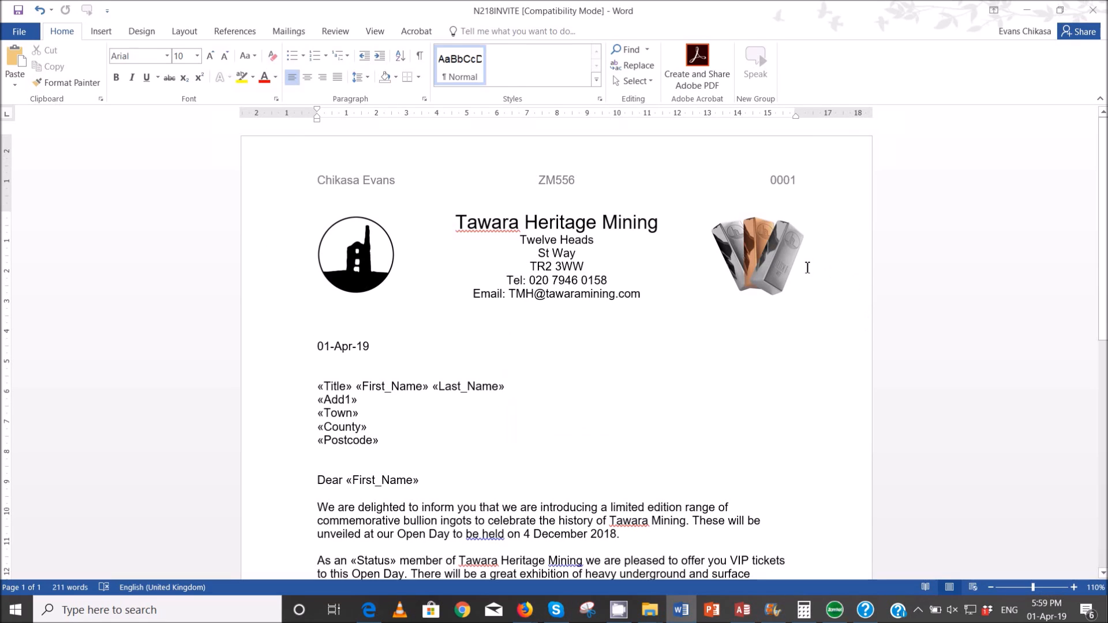
Step: Select the ingot picture and bring up its Rotate options to flip it horizontally
right_click(756, 253)
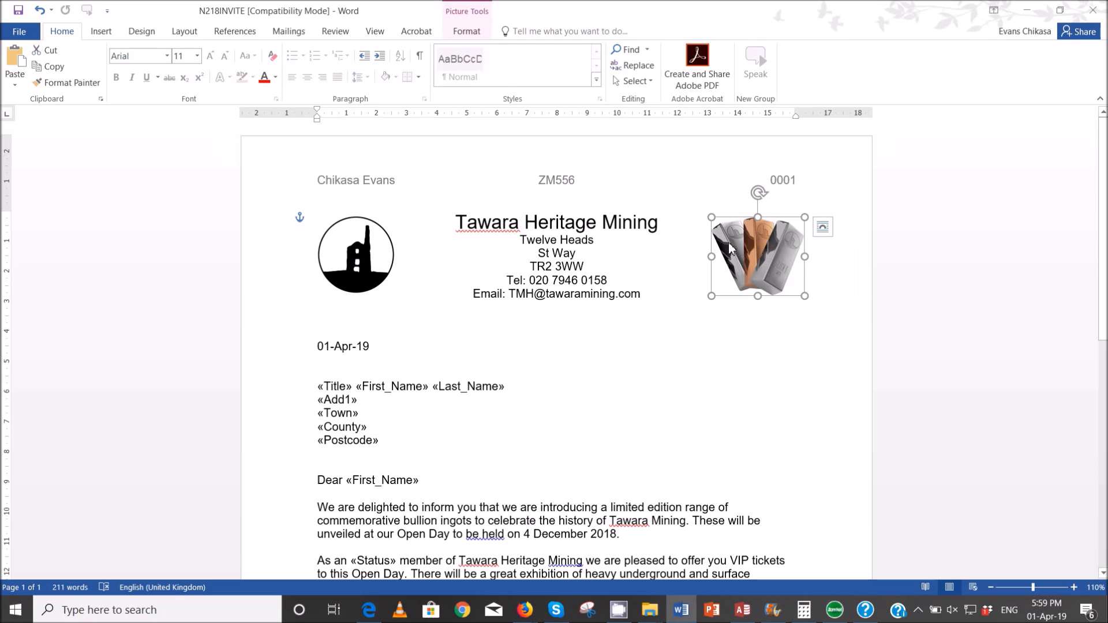
click(466, 32)
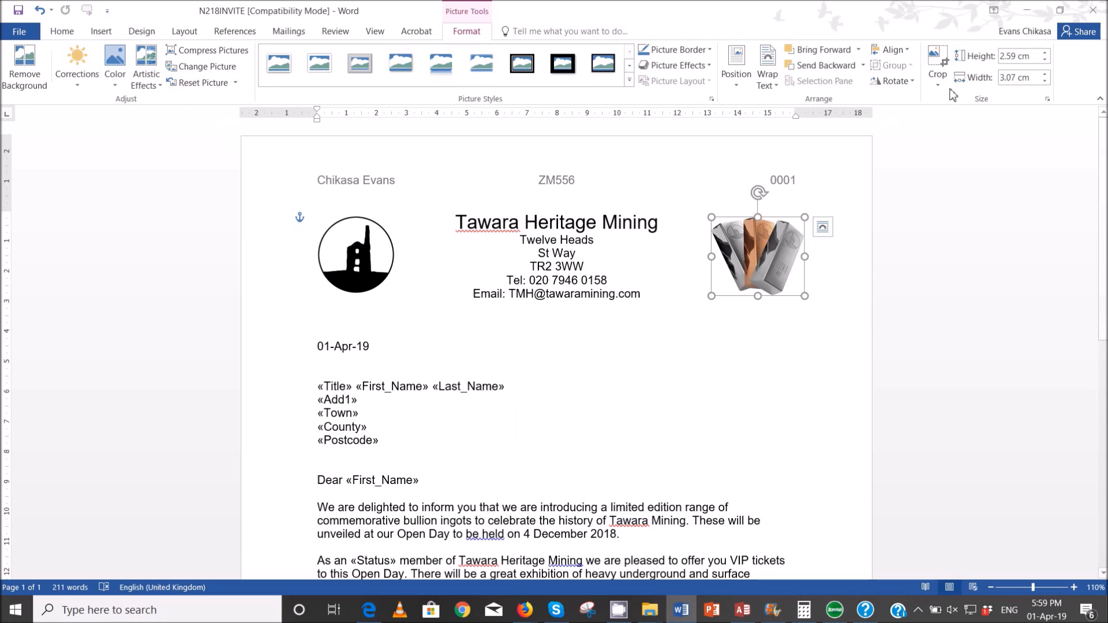
click(893, 81)
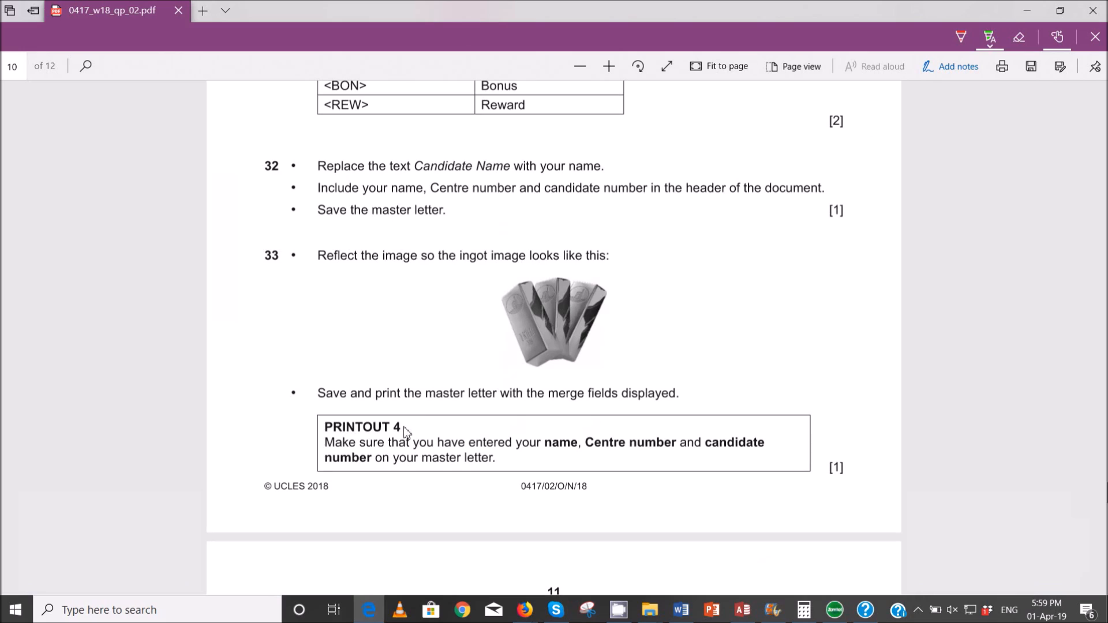
mouse_move(452, 430)
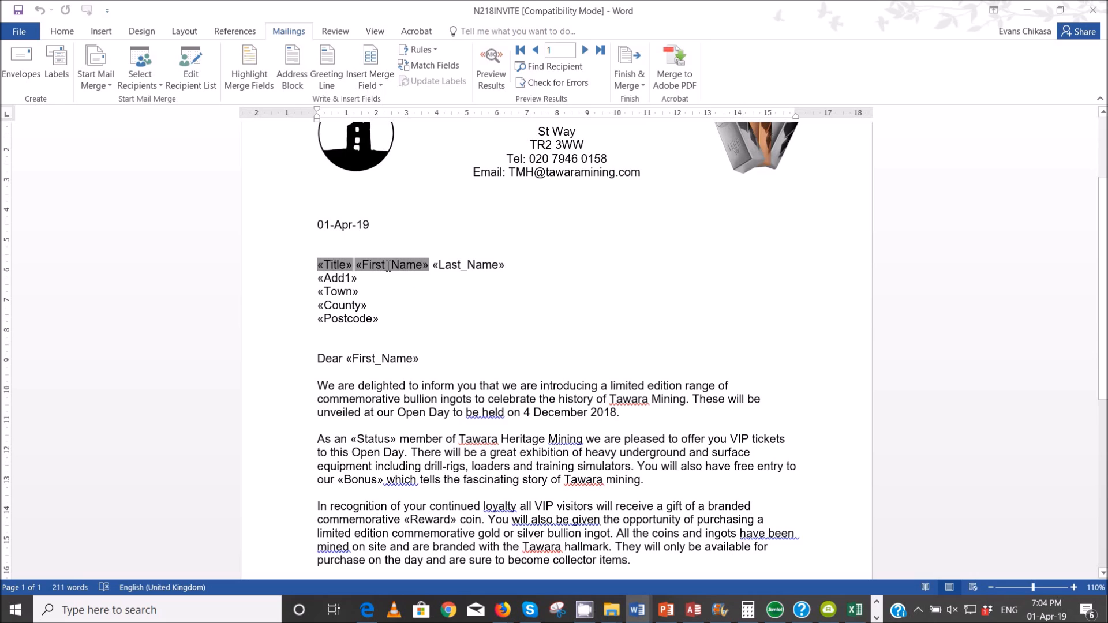
Step: Review the top of the master letter, then bring up its print options in backstage view
scroll(down, 3)
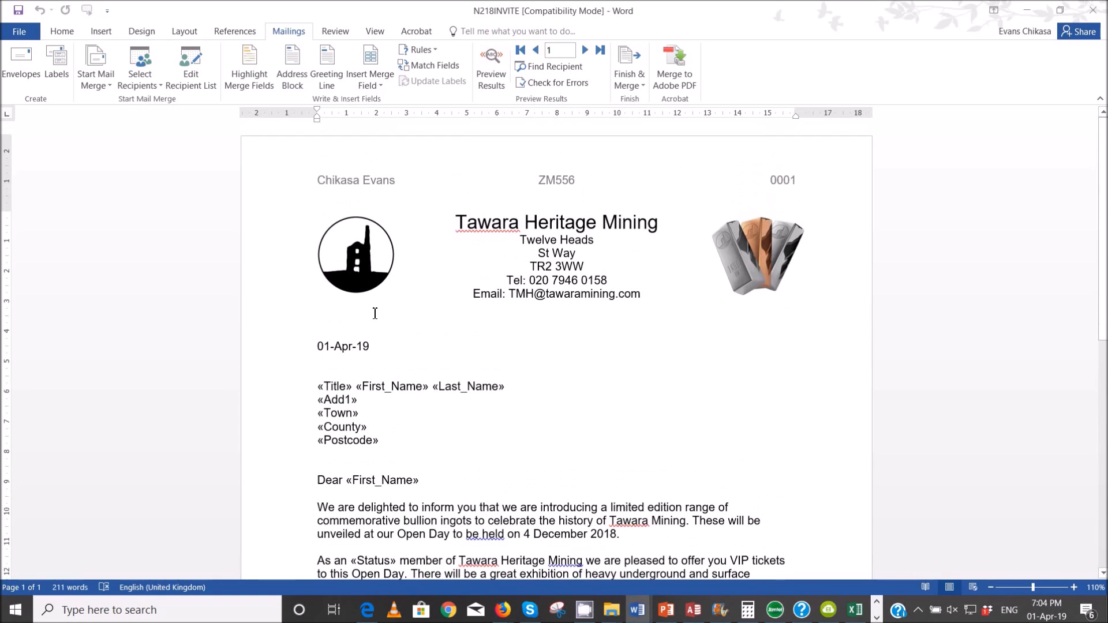
mouse_move(453, 397)
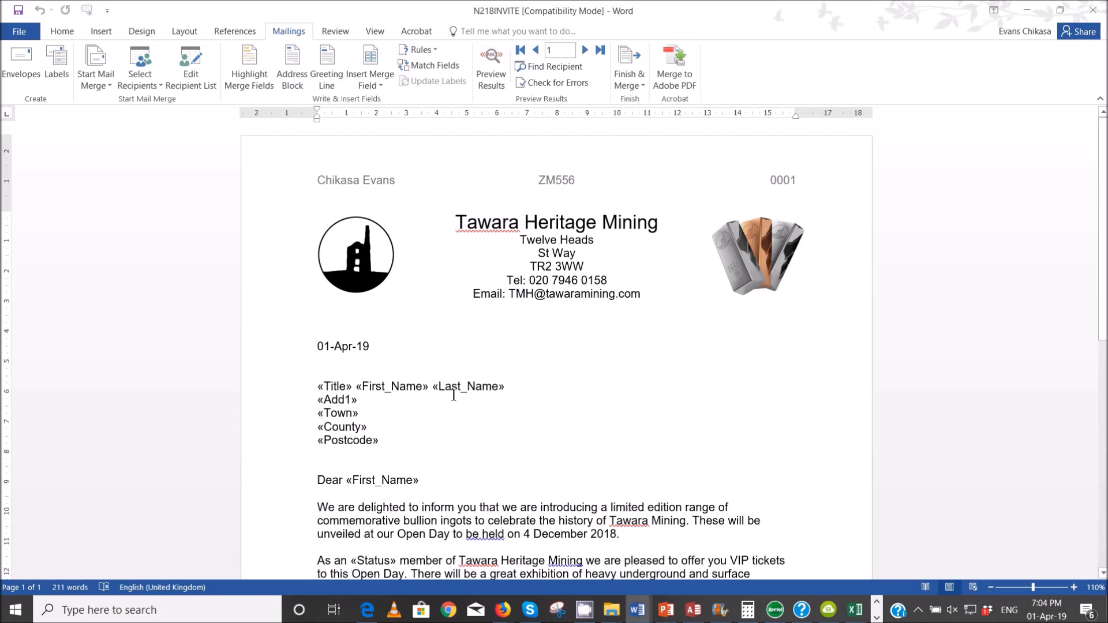
scroll(down, 3)
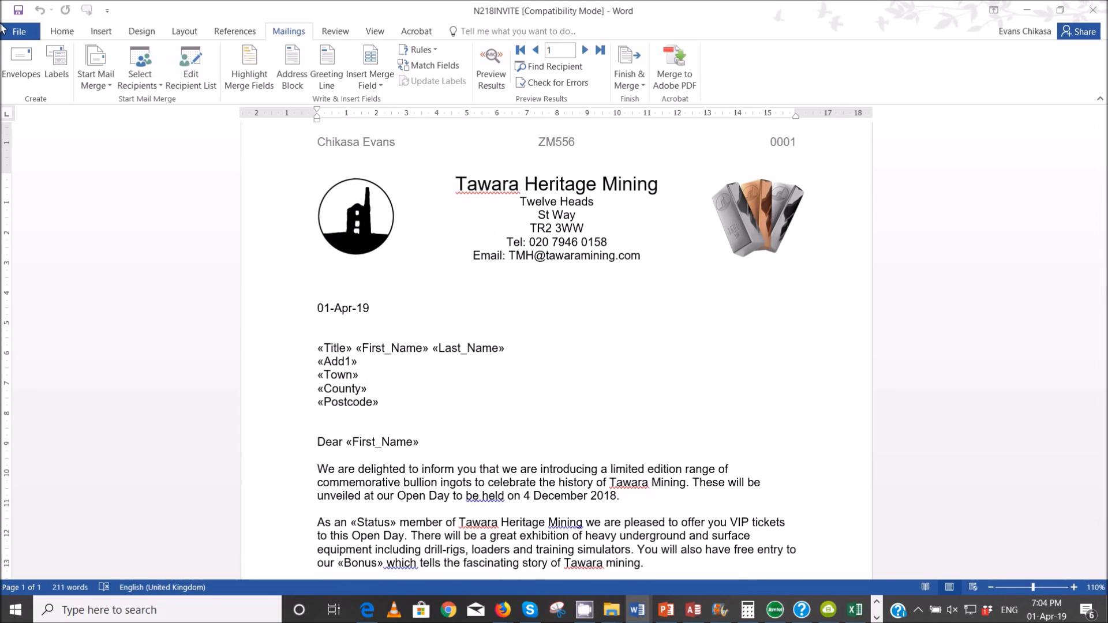
click(12, 32)
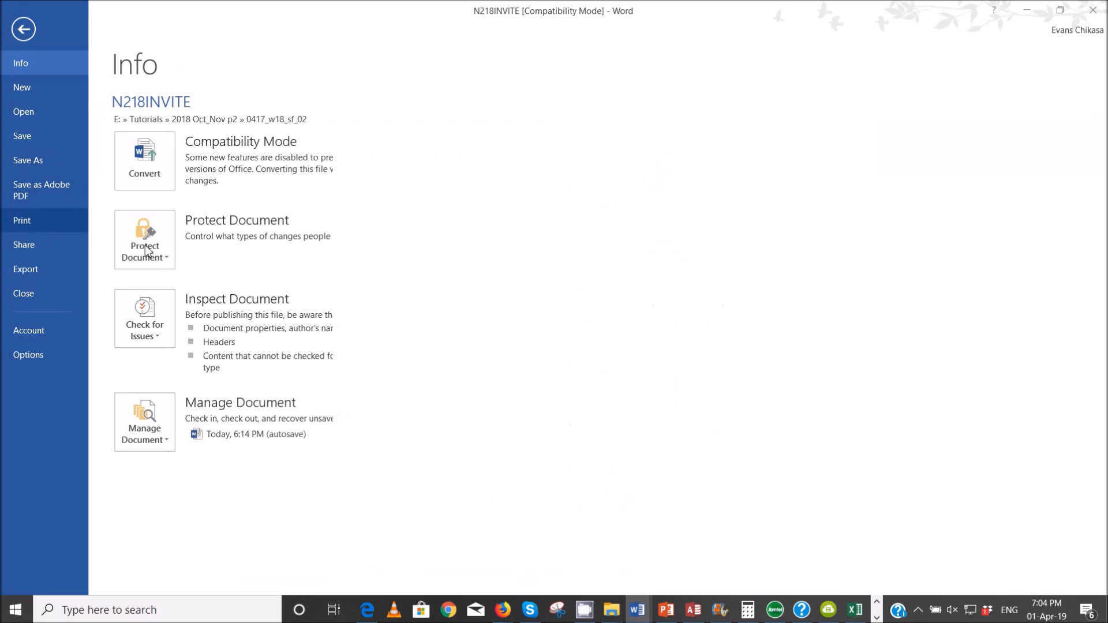
click(22, 220)
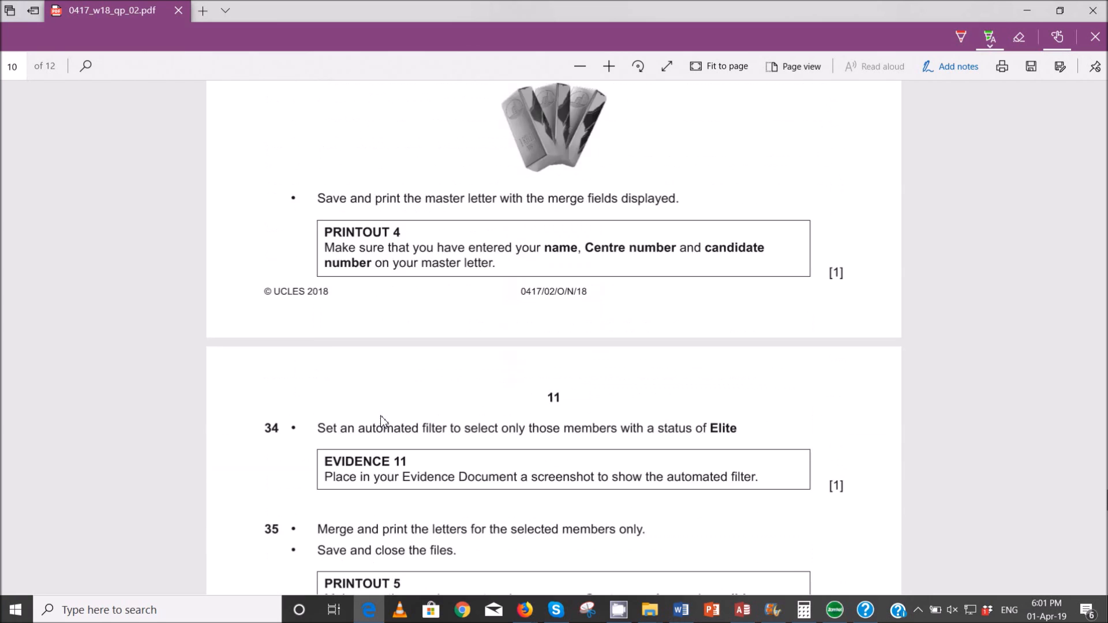
Step: Scroll the PDF to question 34 on filtering recipients to Elite status
scroll(down, 3)
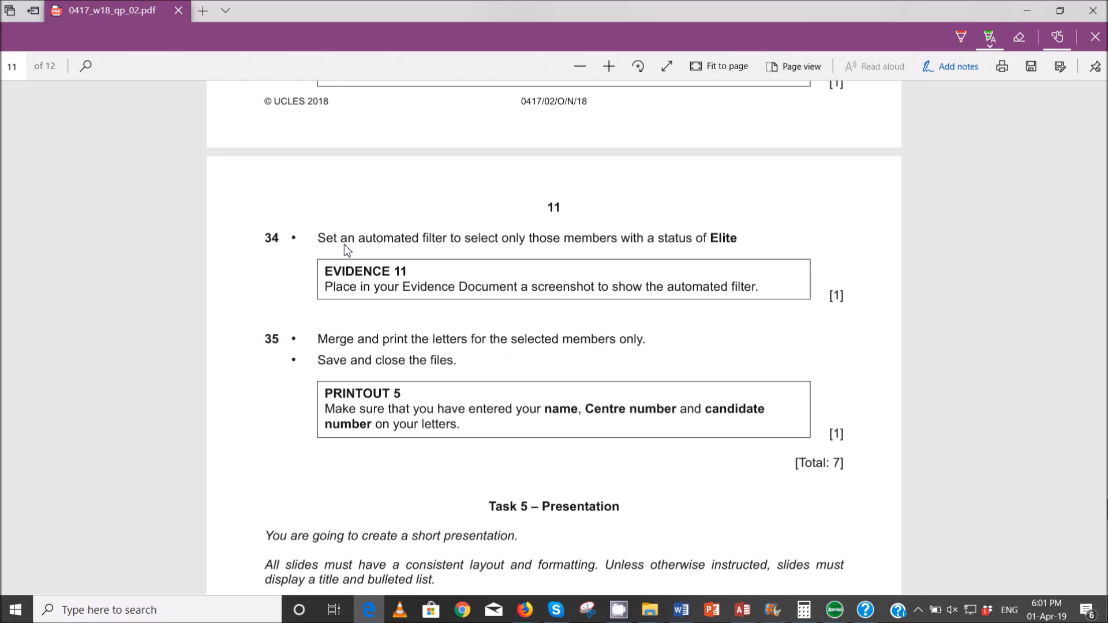
mouse_move(561, 252)
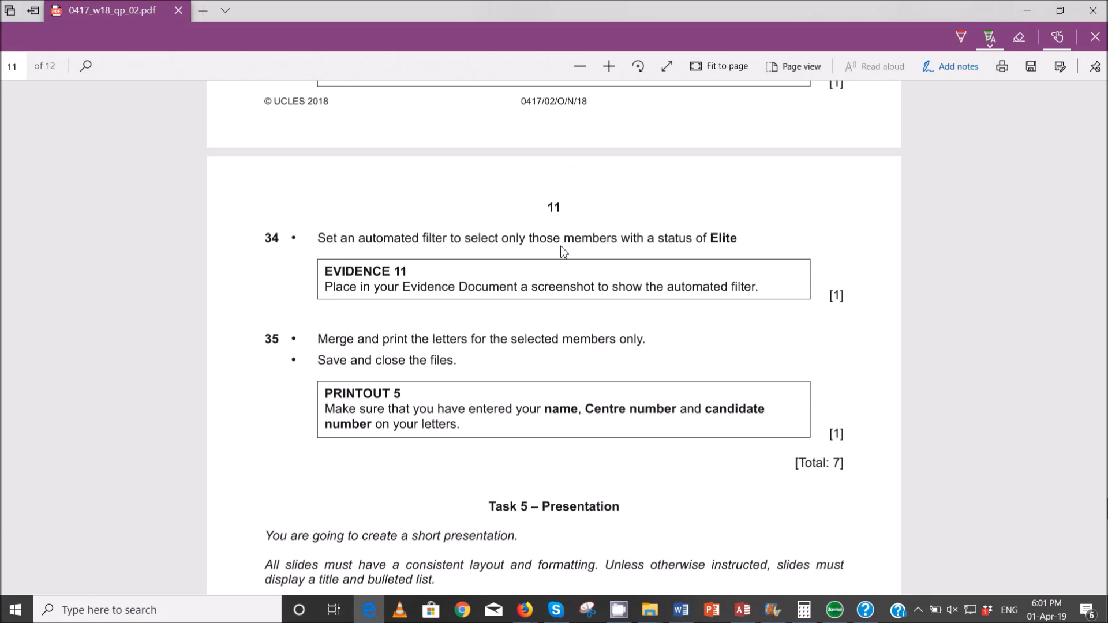
mouse_move(678, 343)
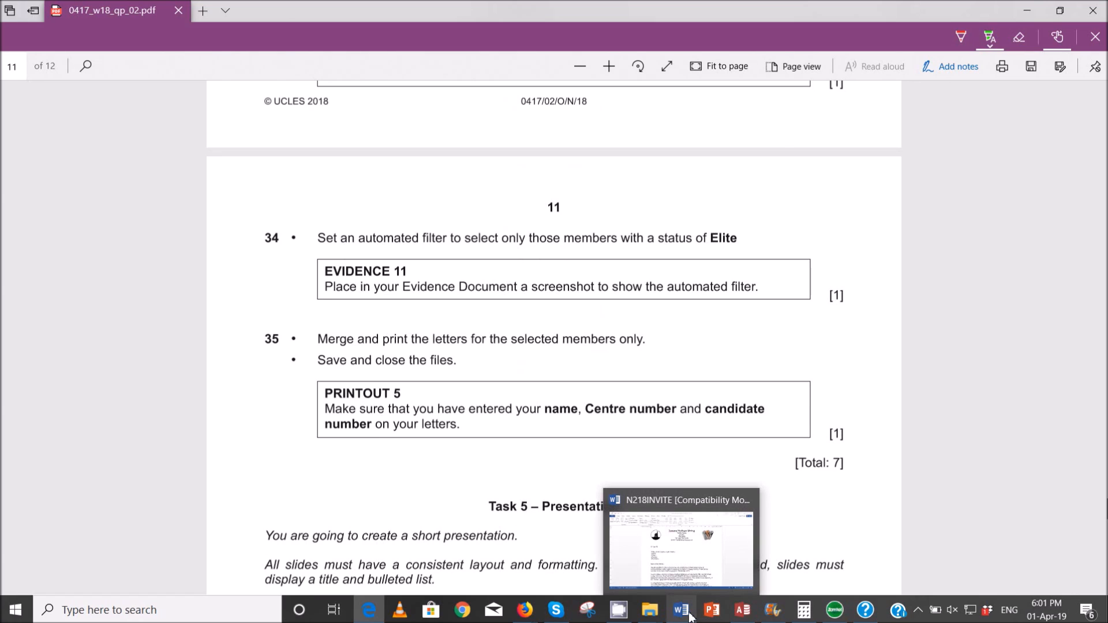
Step: Return to the N218INVITE master letter and view its file information
click(679, 610)
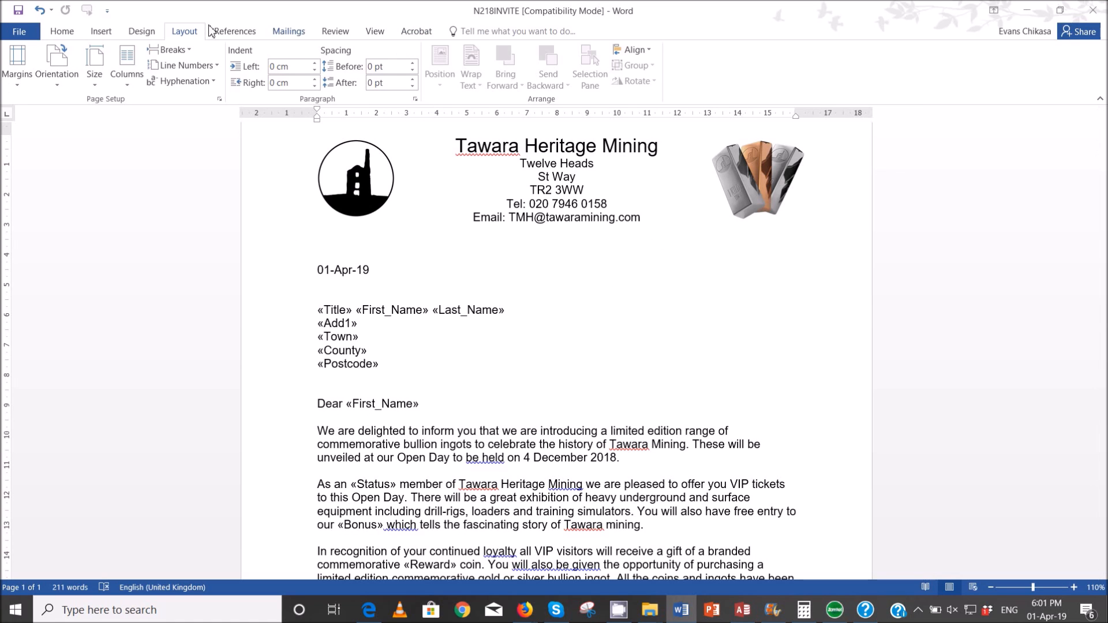
mouse_move(857, 412)
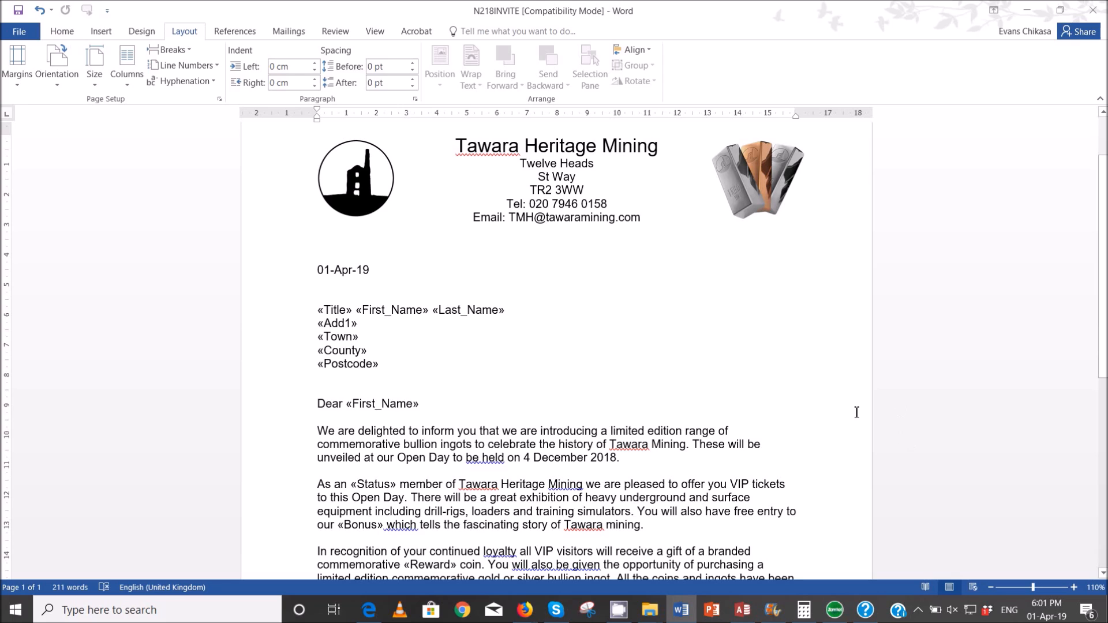
click(22, 31)
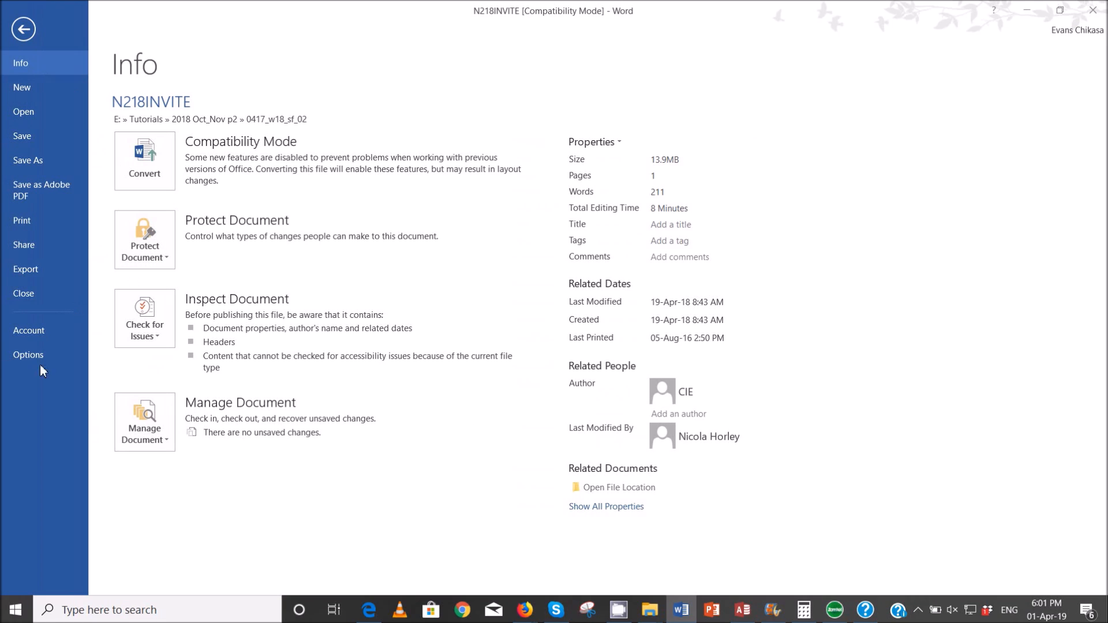
mouse_move(208, 16)
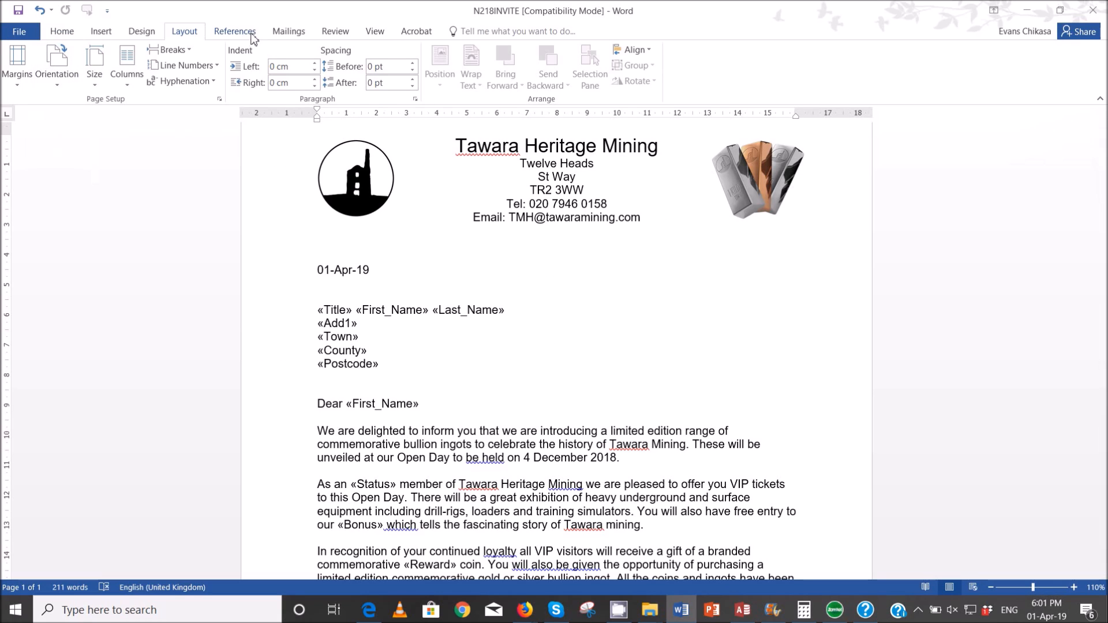
Step: Filter recipients to Status equal to Elite, leaving Lord, Griffiths and Ploski
click(190, 66)
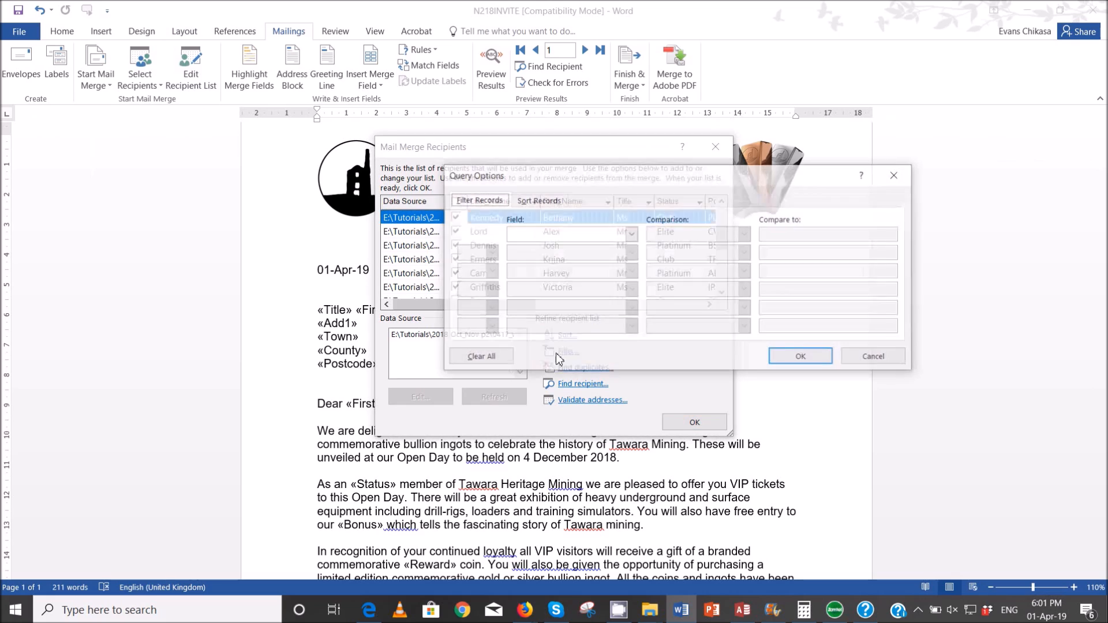
click(629, 234)
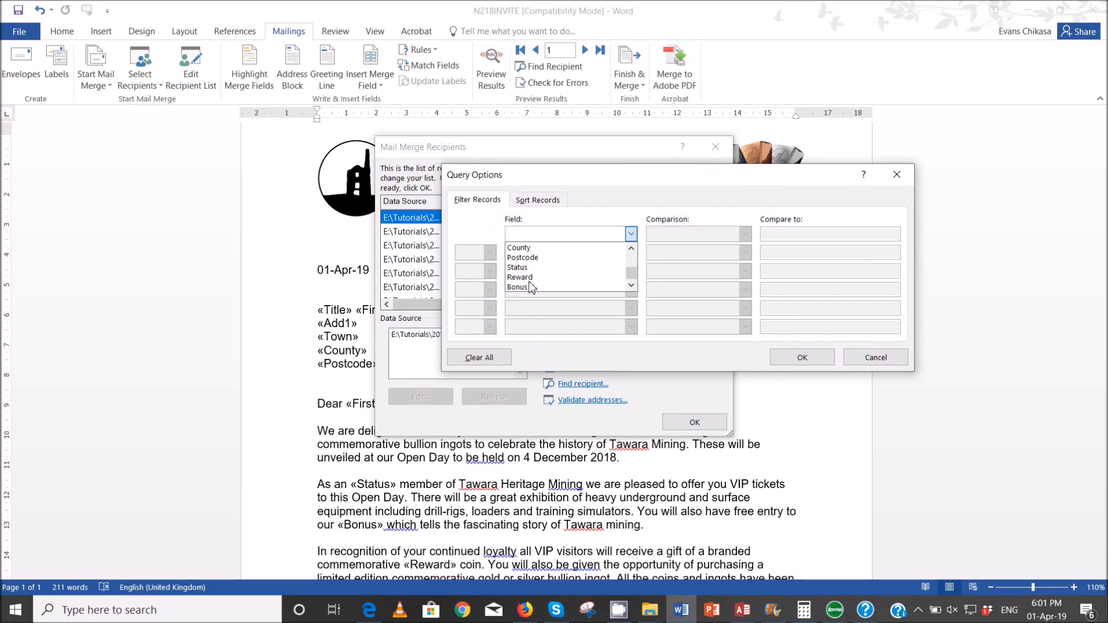
click(517, 267)
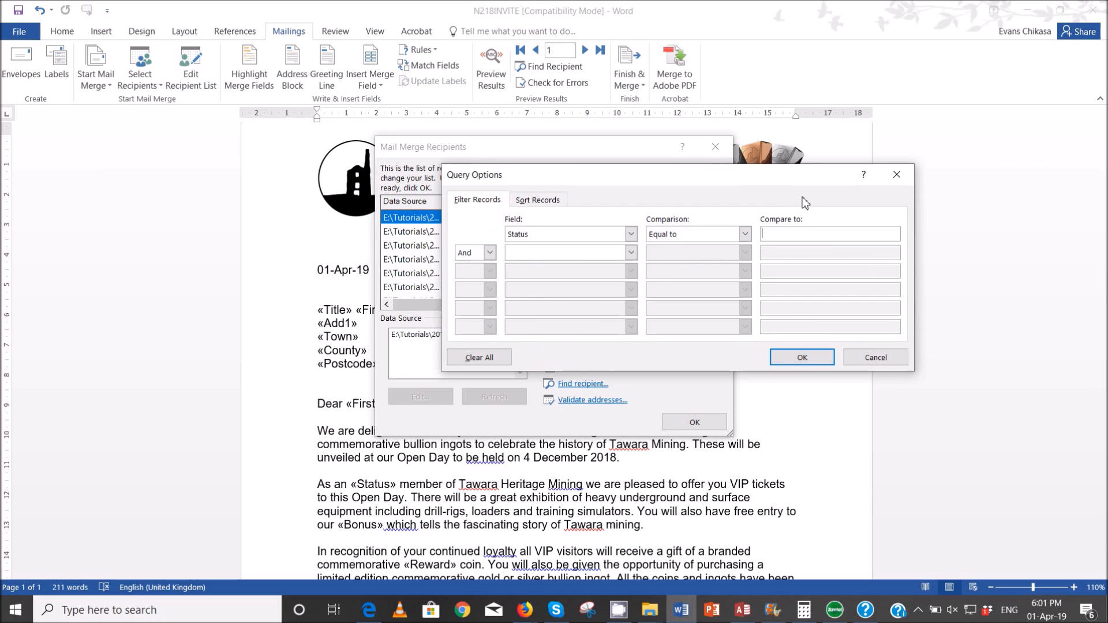
text(Elite)
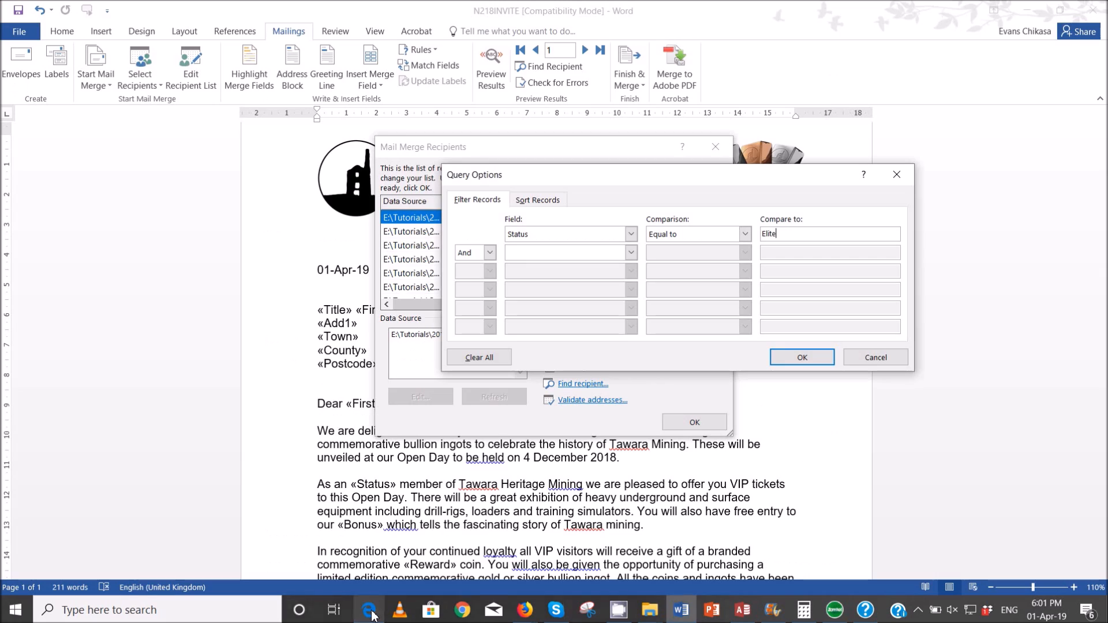
click(801, 357)
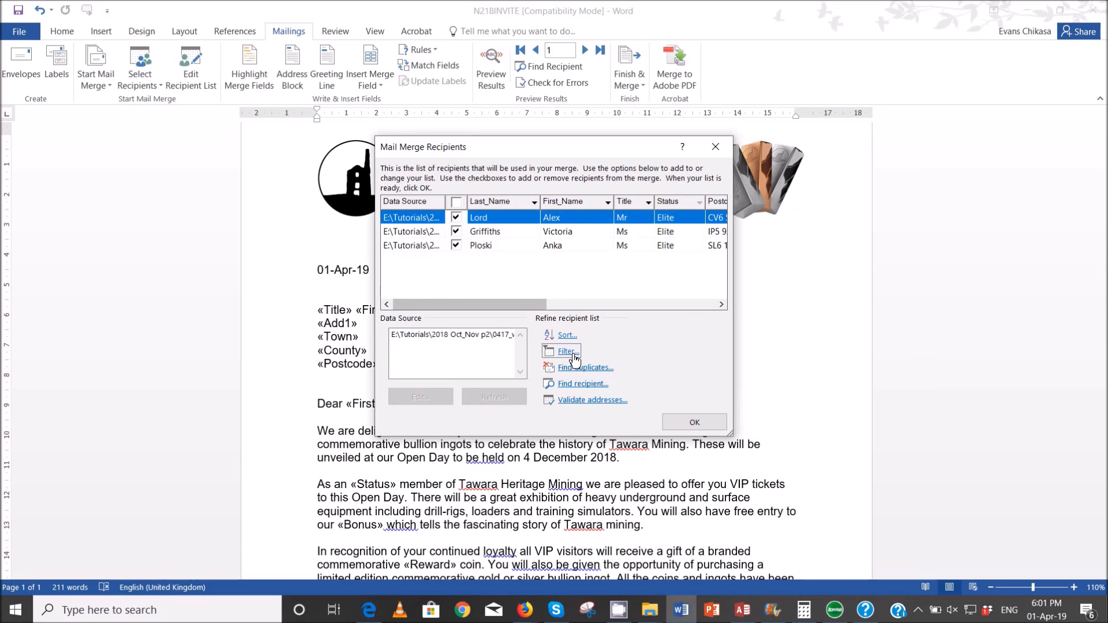
Step: Recheck question 34, then reopen the Status equal to Elite filter settings for a screenshot
click(369, 609)
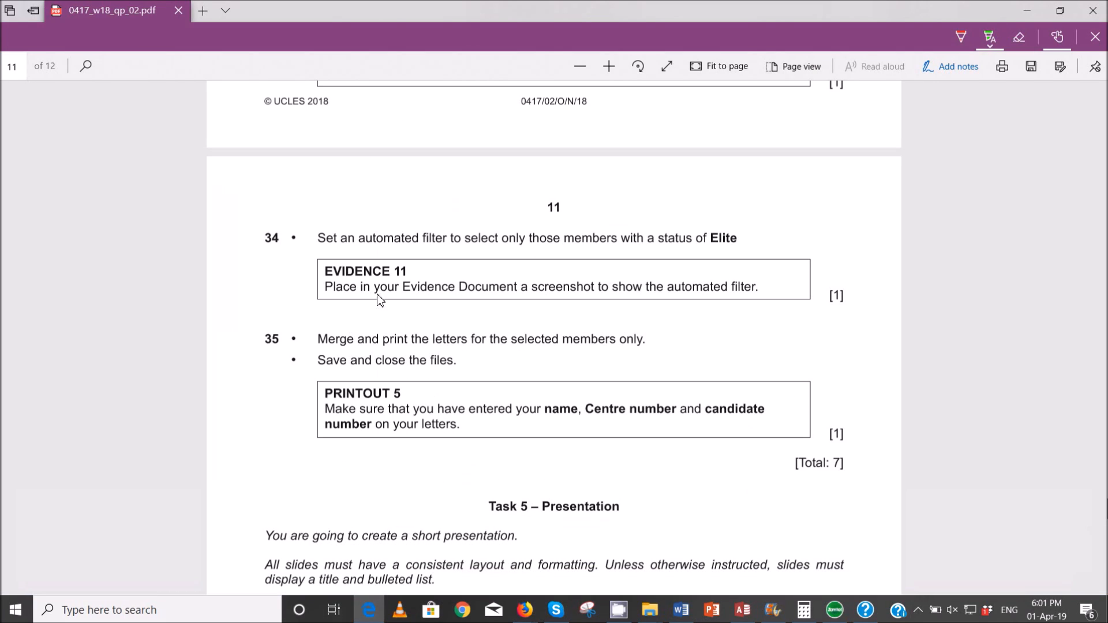
mouse_move(369, 610)
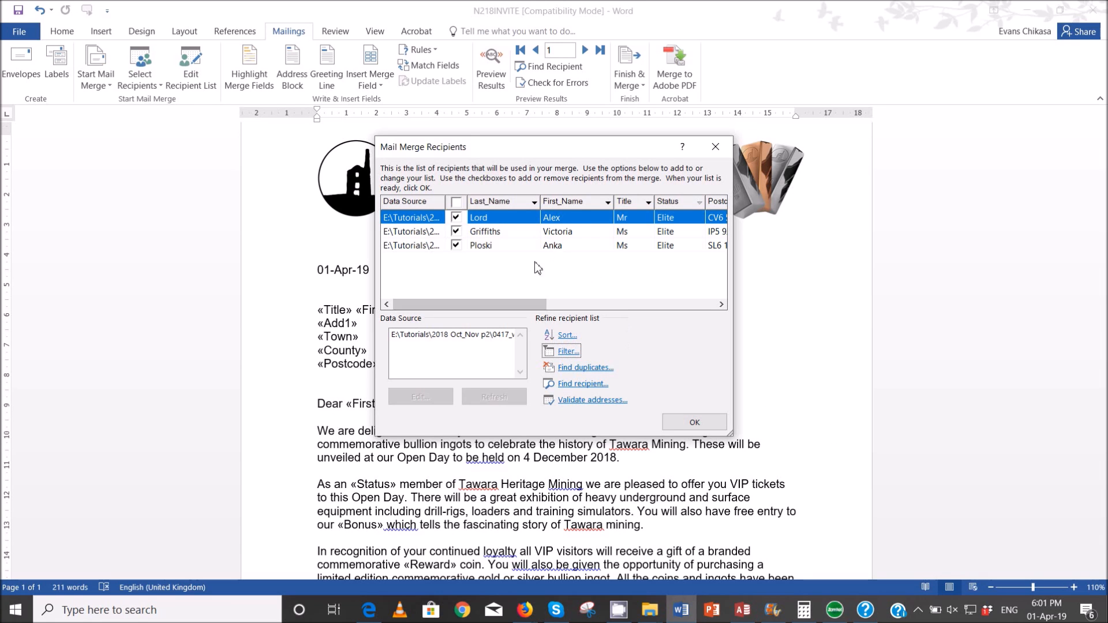
click(567, 352)
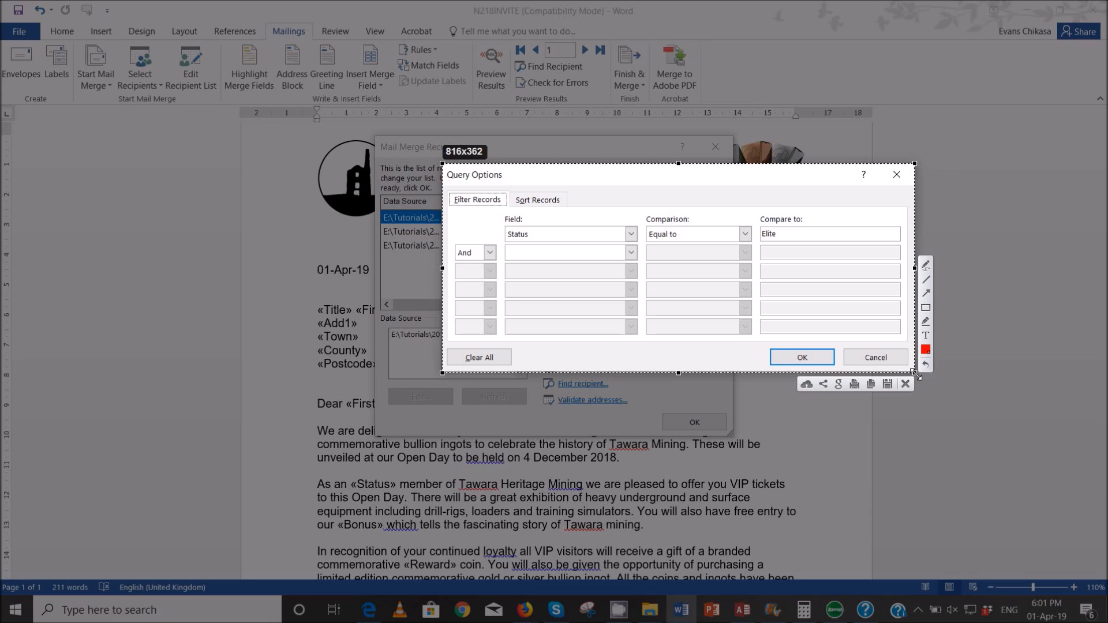
mouse_move(871, 404)
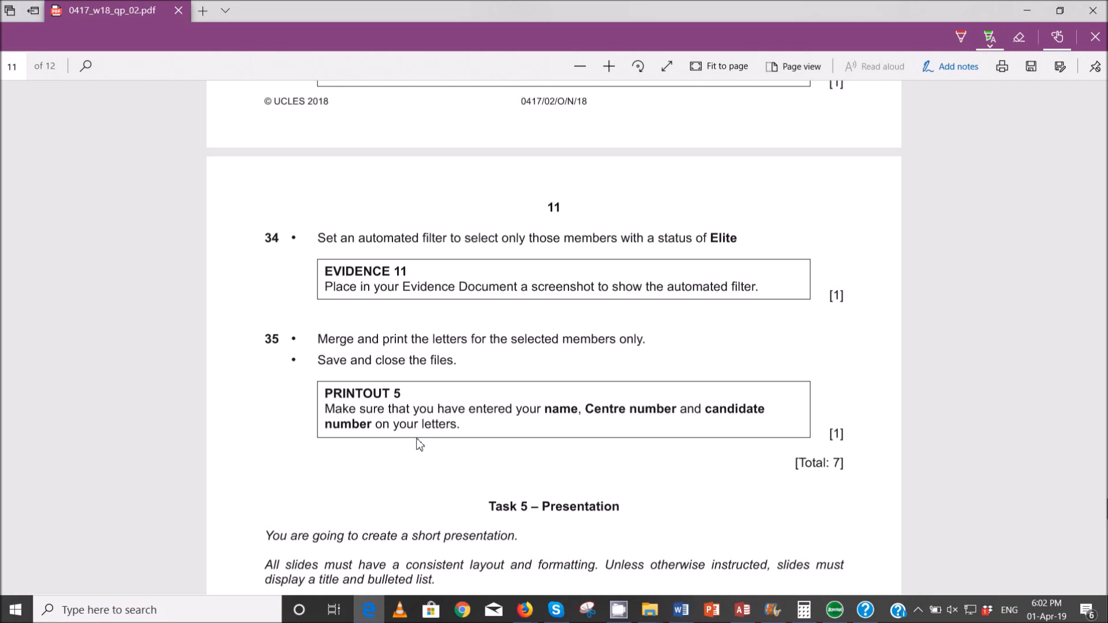
mouse_move(421, 454)
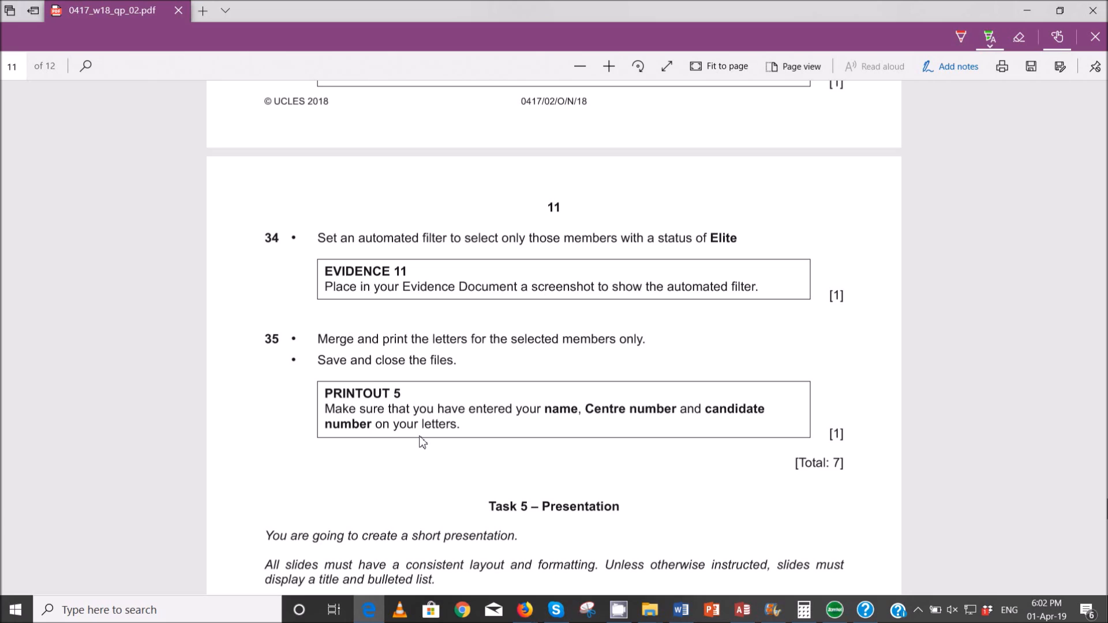
mouse_move(664, 483)
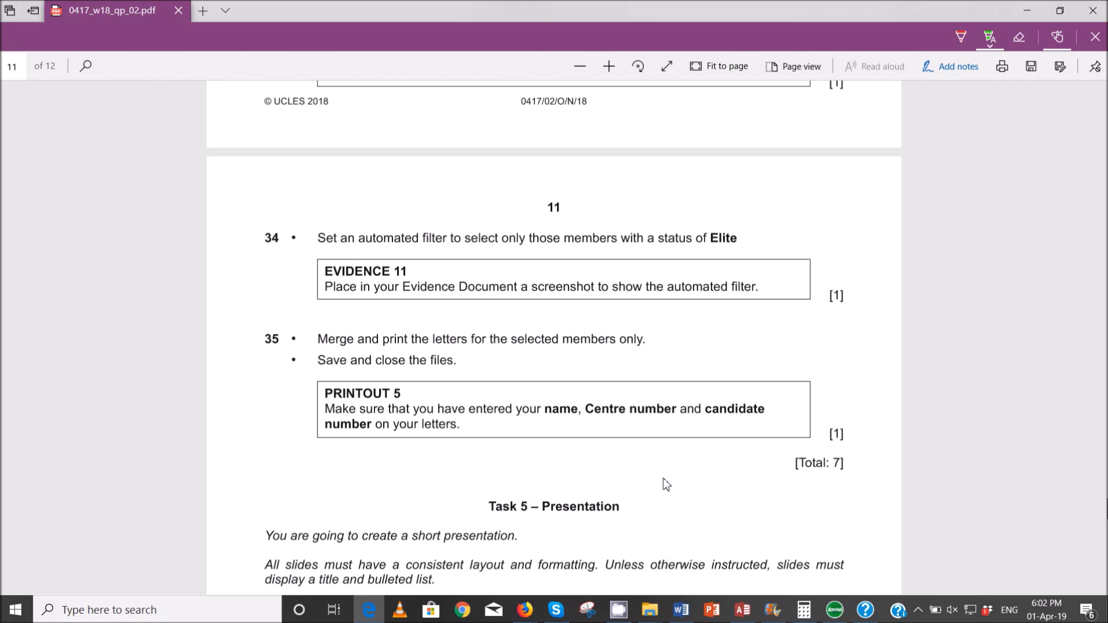
Step: Scroll the PDF to question 35 on merging and printing the selected letters
scroll(down, 3)
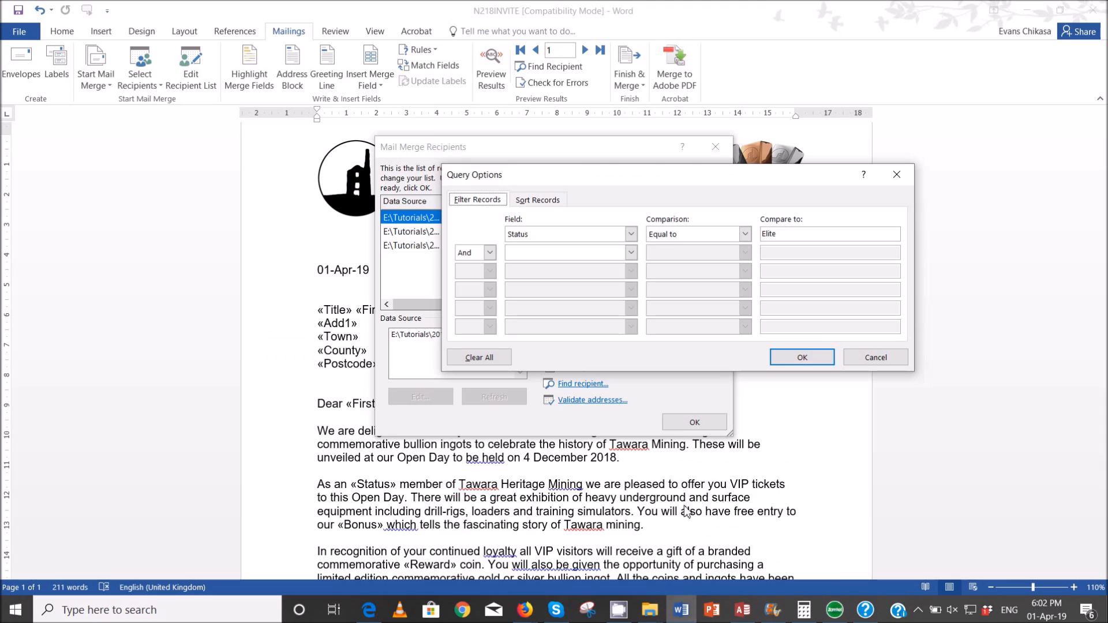
Step: Close the filter dialogs and merge all Elite records into individual letters in a new document
click(802, 357)
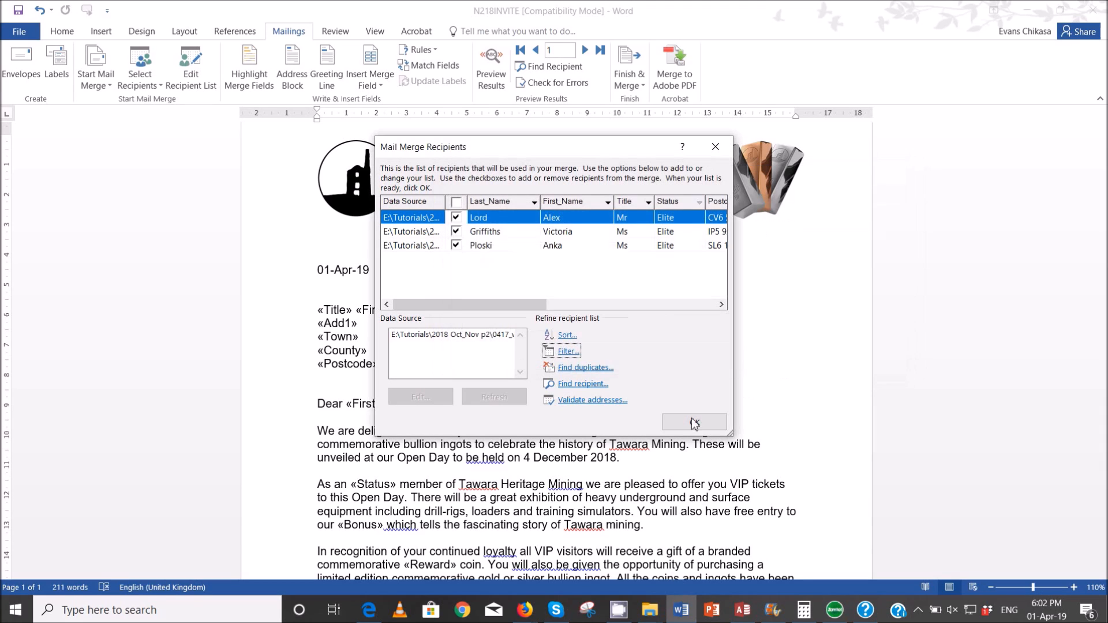
click(694, 422)
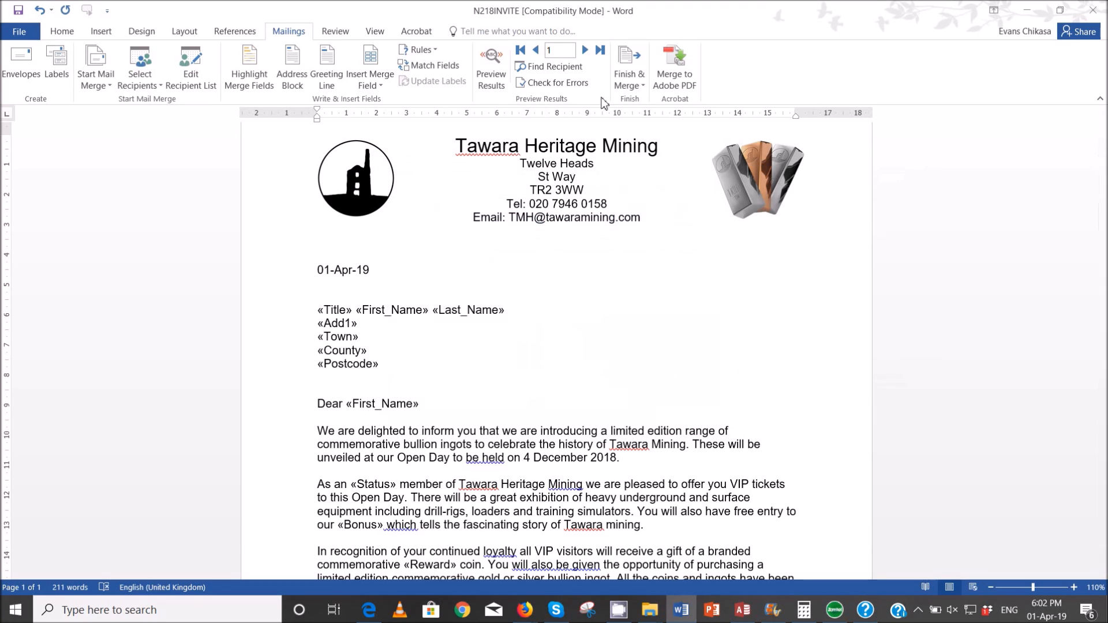
click(629, 65)
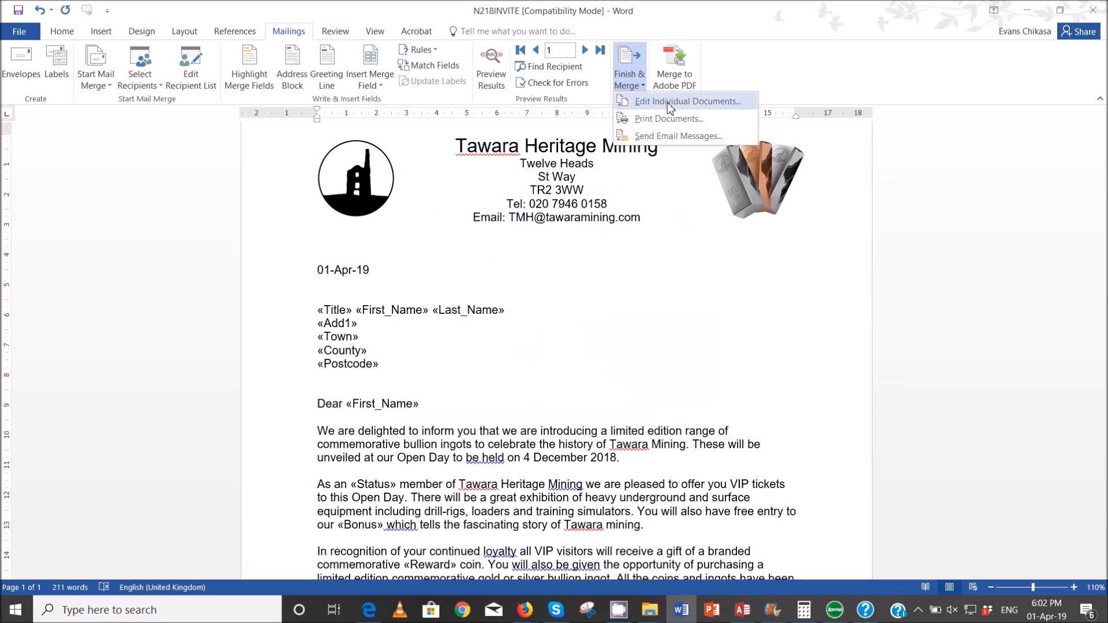
click(686, 101)
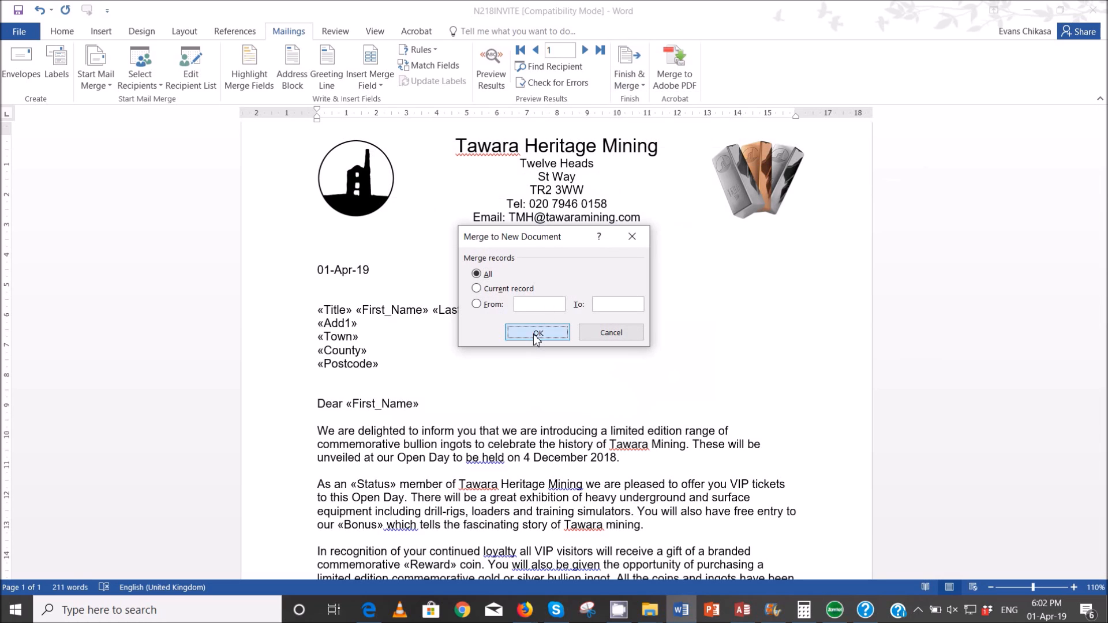
click(537, 332)
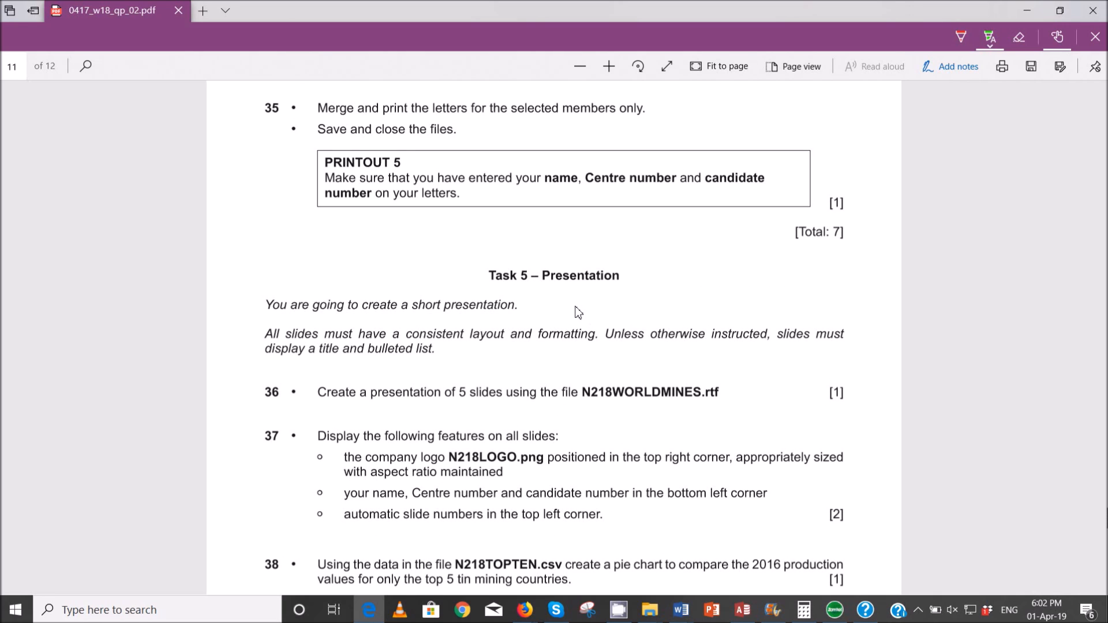
mouse_move(573, 309)
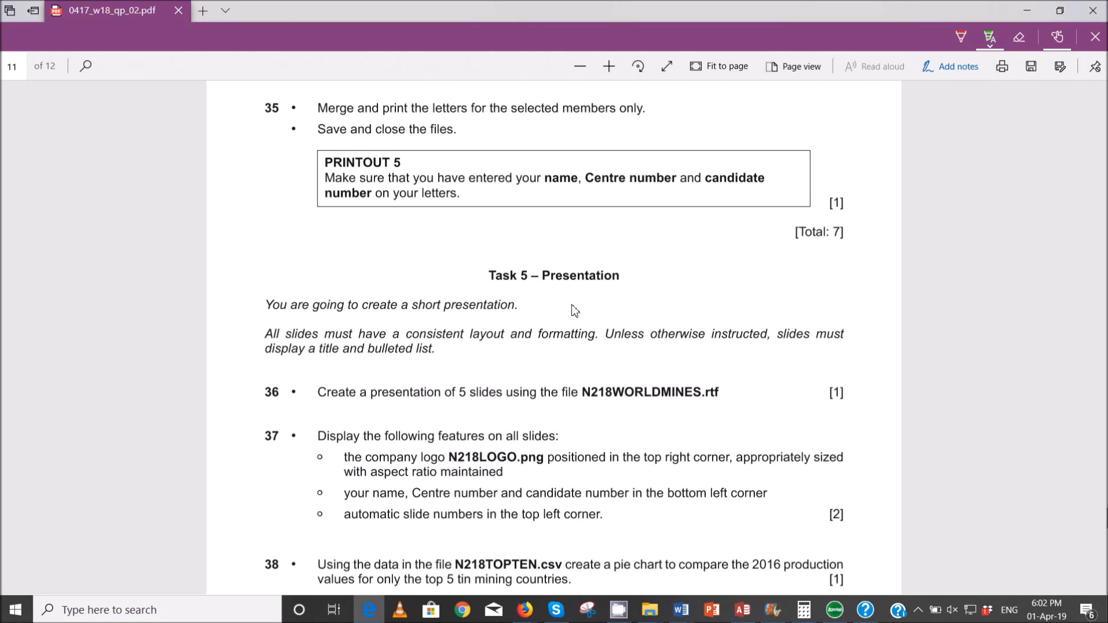
mouse_move(602, 343)
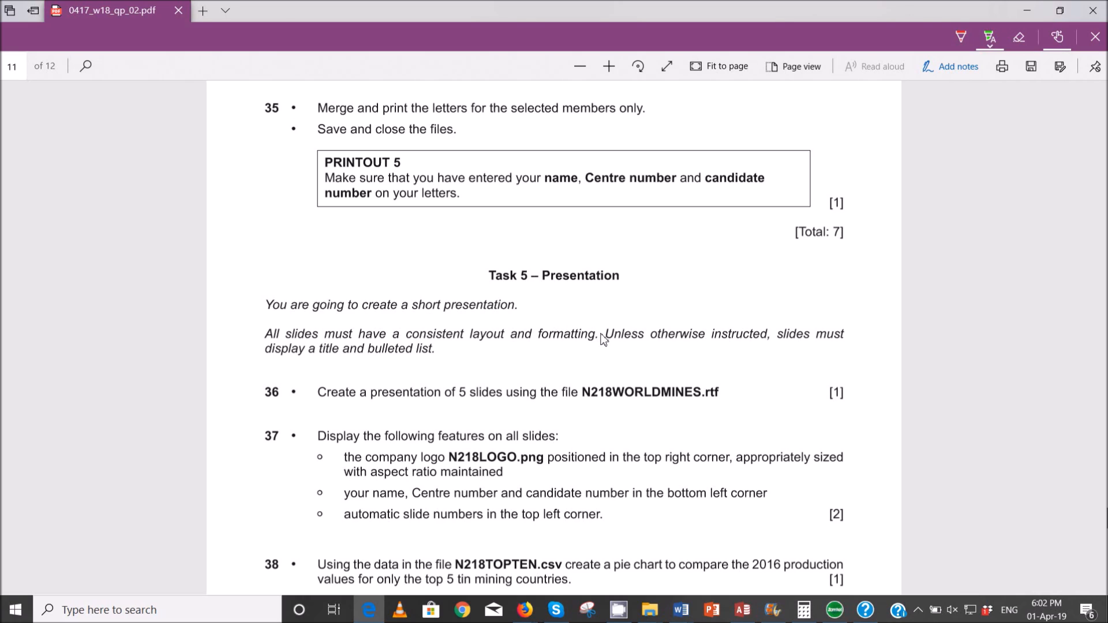
mouse_move(909, 572)
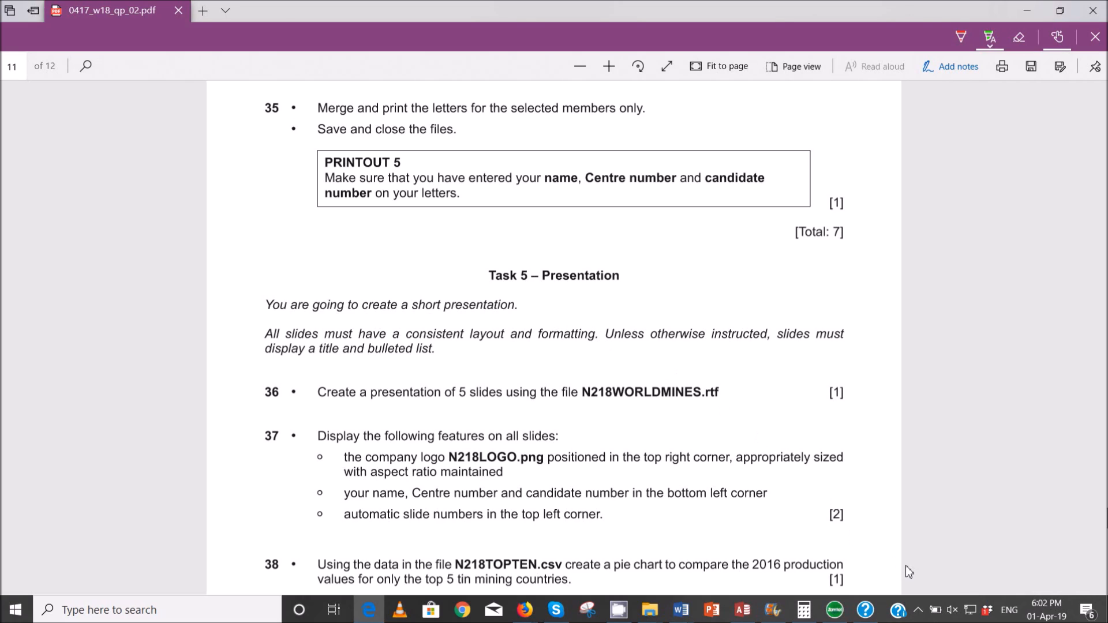
mouse_move(939, 606)
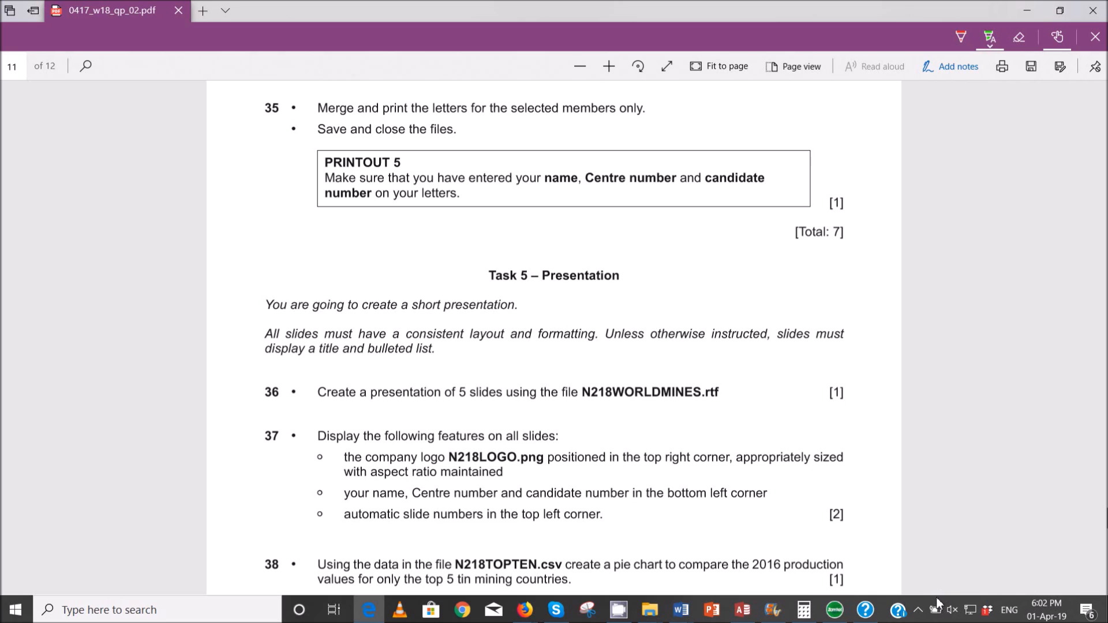